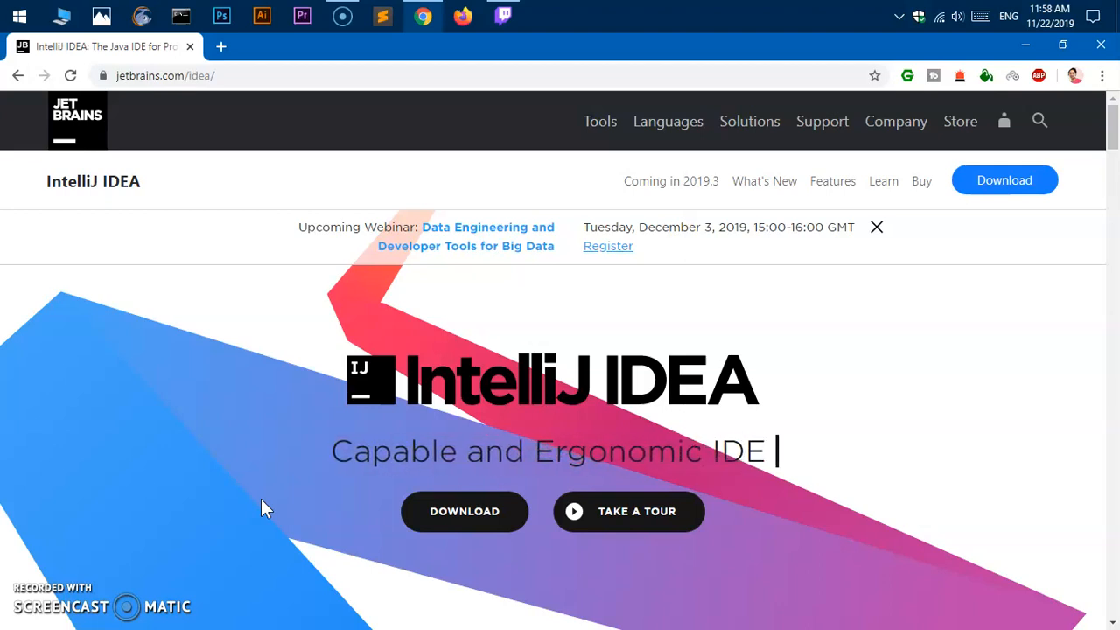
Step: Scroll the IntelliJ IDEA page past Deep intelligence and Built-in tools into New Features
double_click(738, 452)
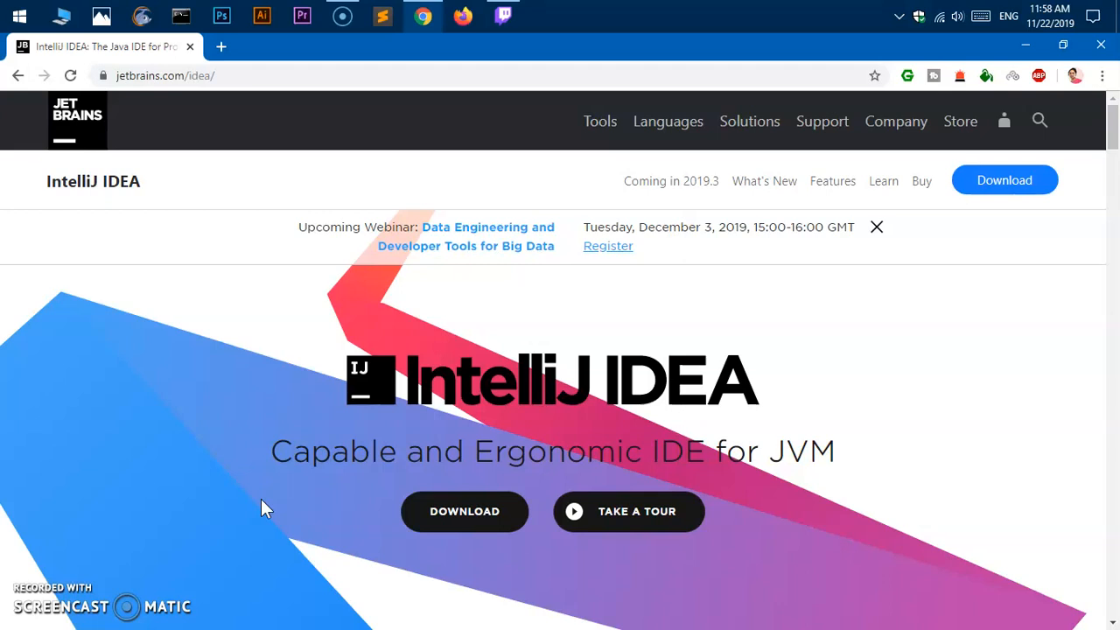
mouse_move(122, 76)
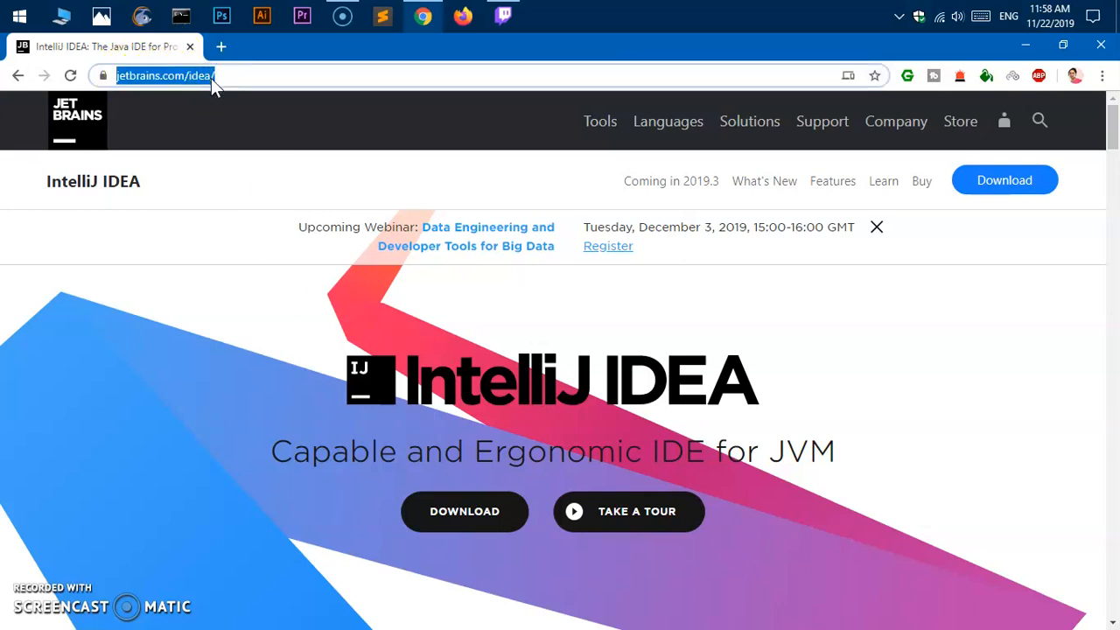
mouse_move(306, 315)
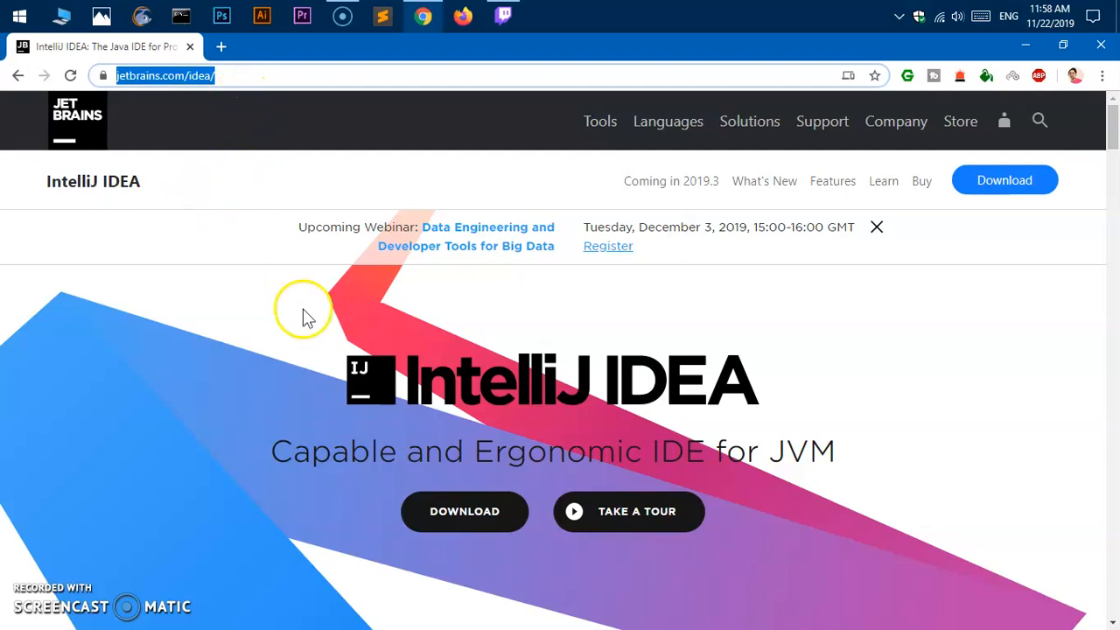
mouse_move(320, 411)
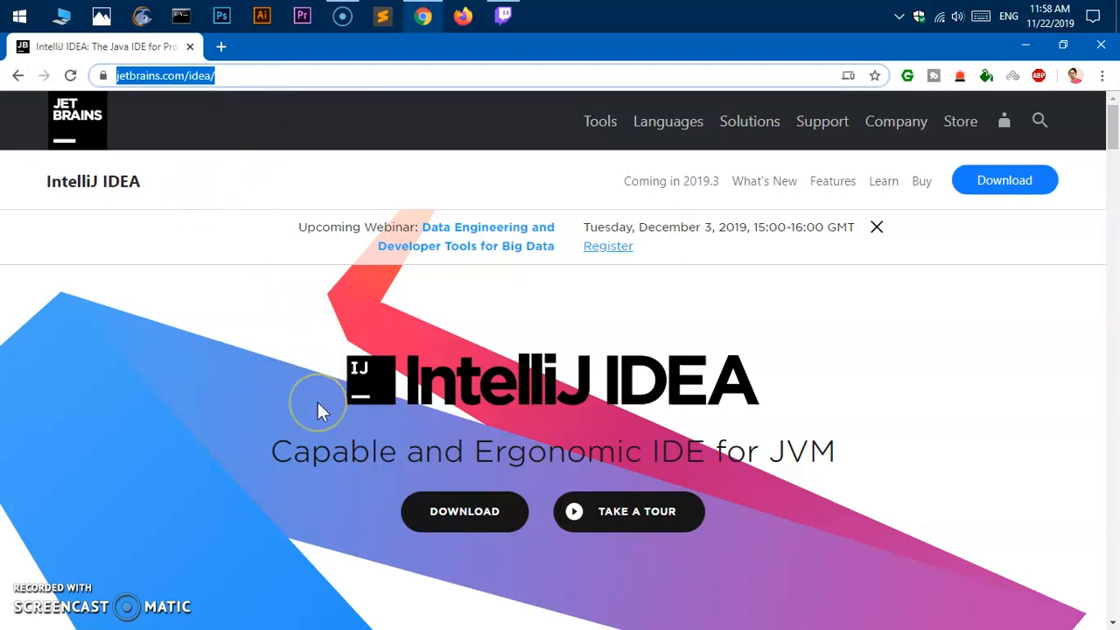
scroll(down, 3)
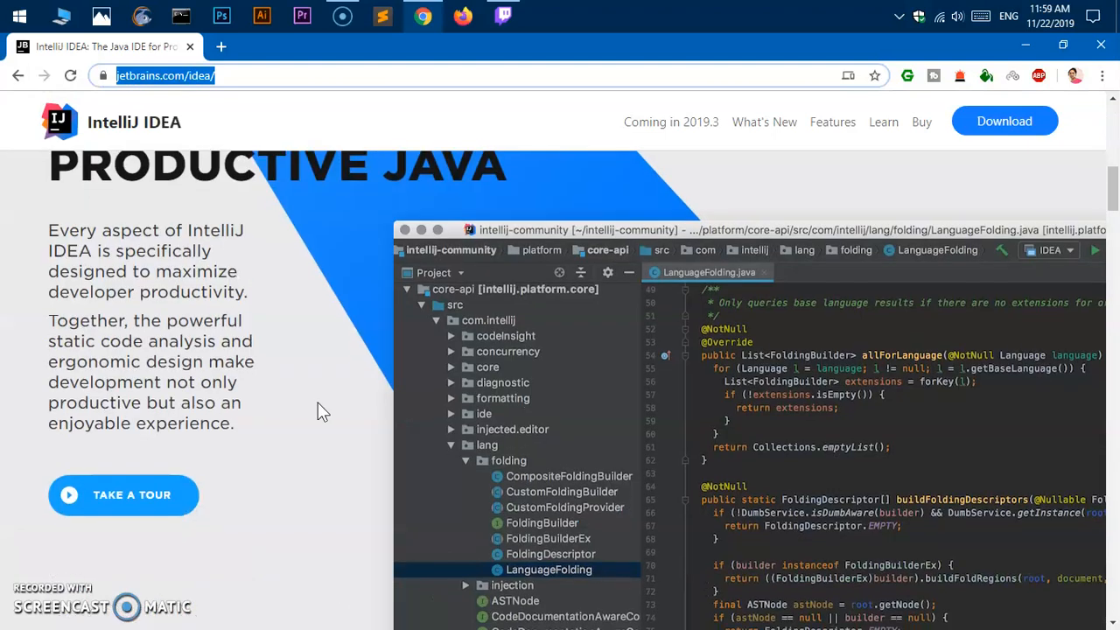
scroll(down, 3)
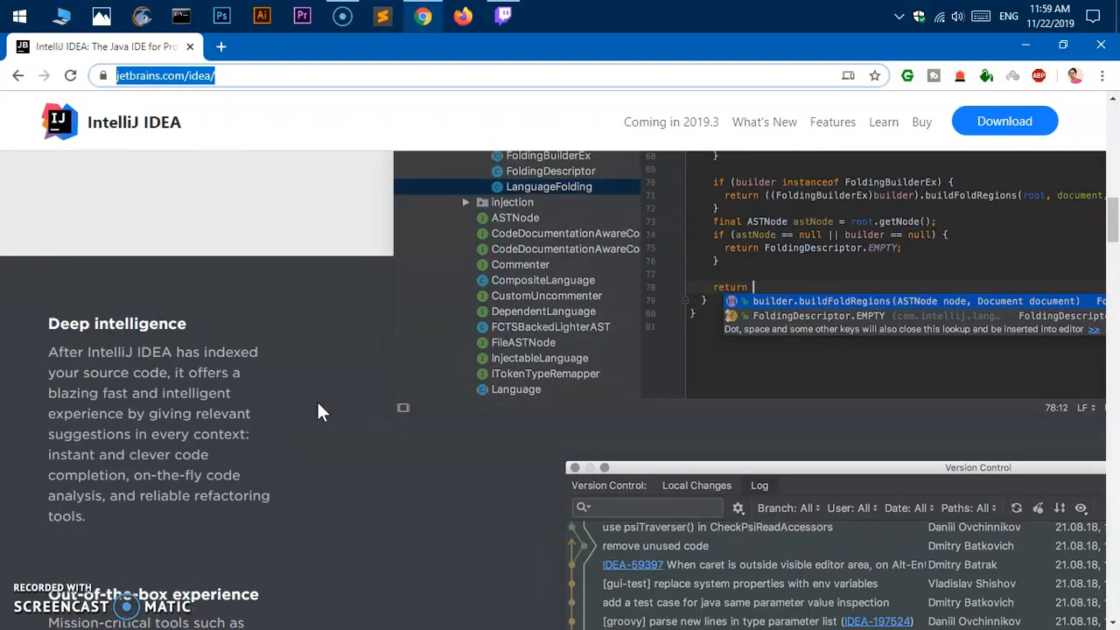
mouse_move(232, 350)
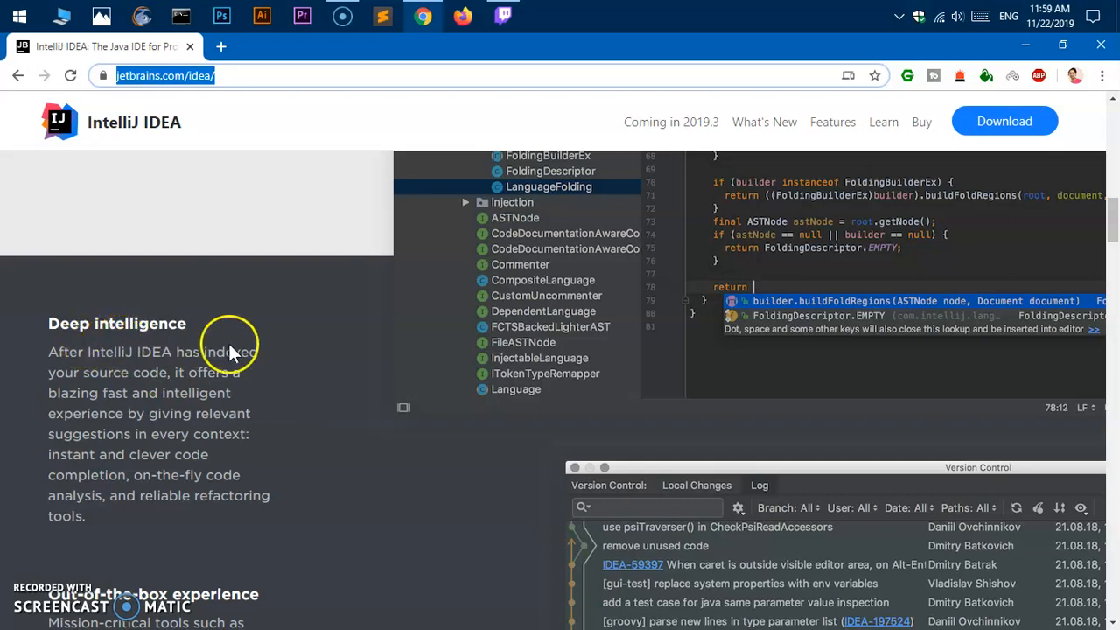
scroll(down, 3)
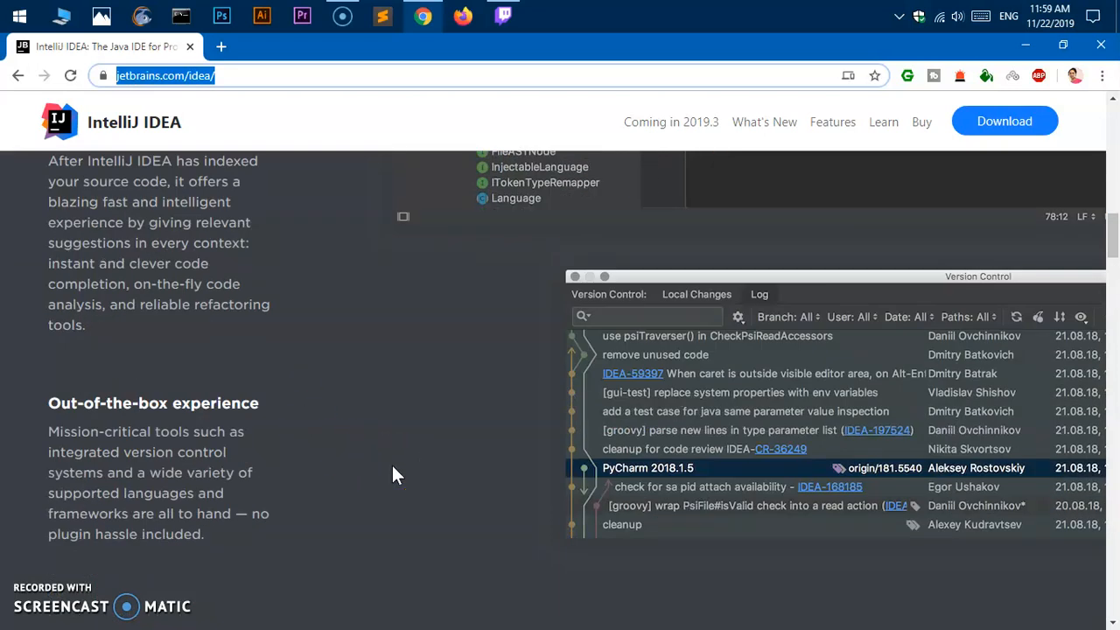
scroll(down, 3)
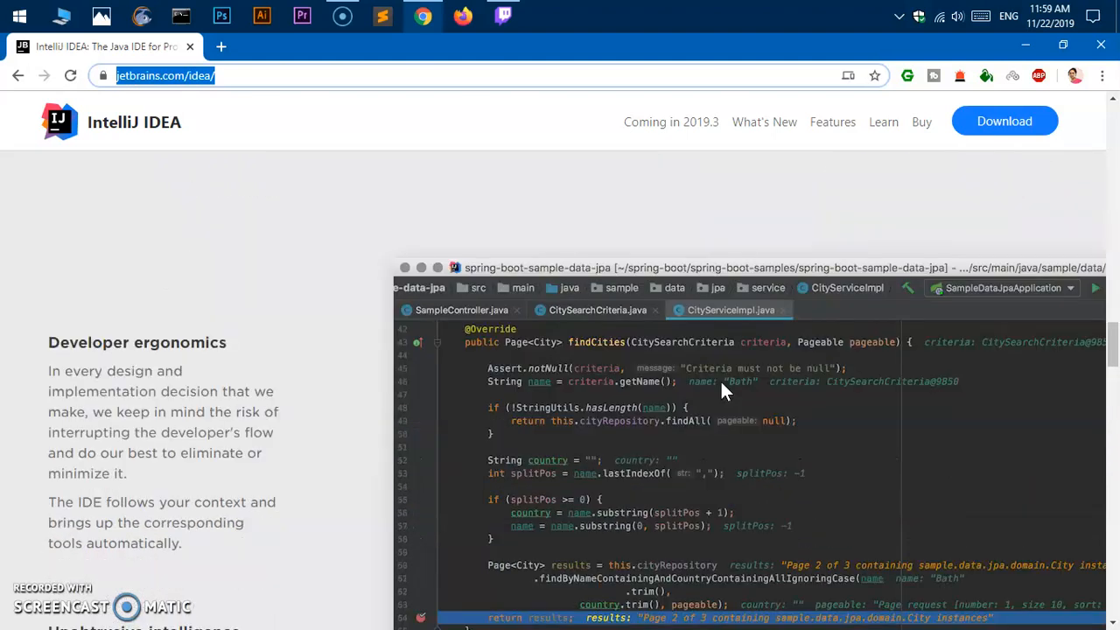
scroll(down, 3)
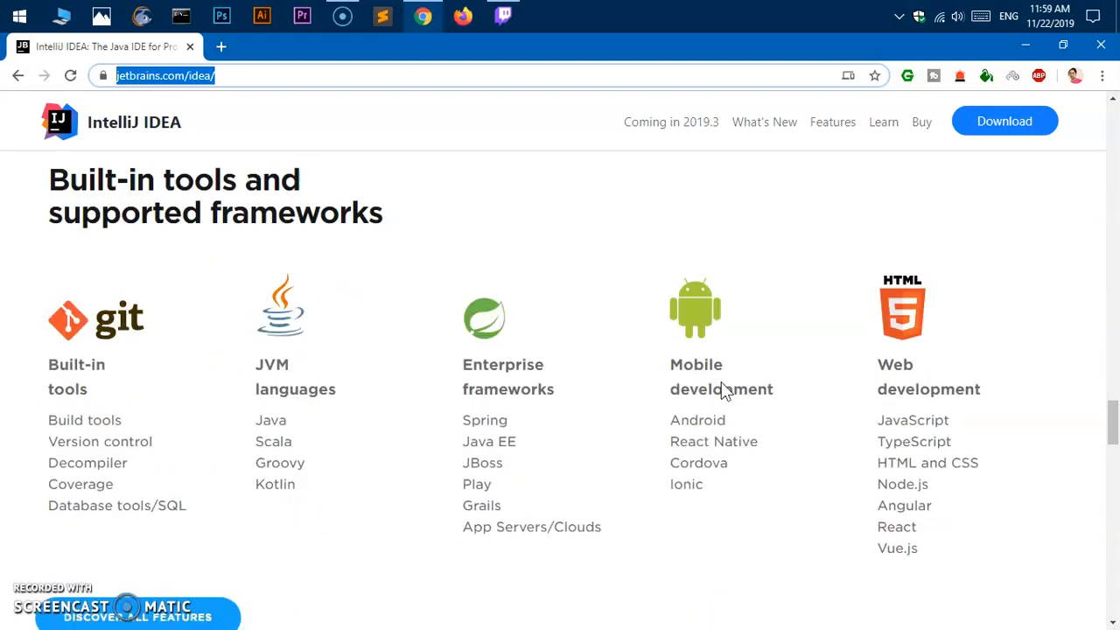
mouse_move(158, 214)
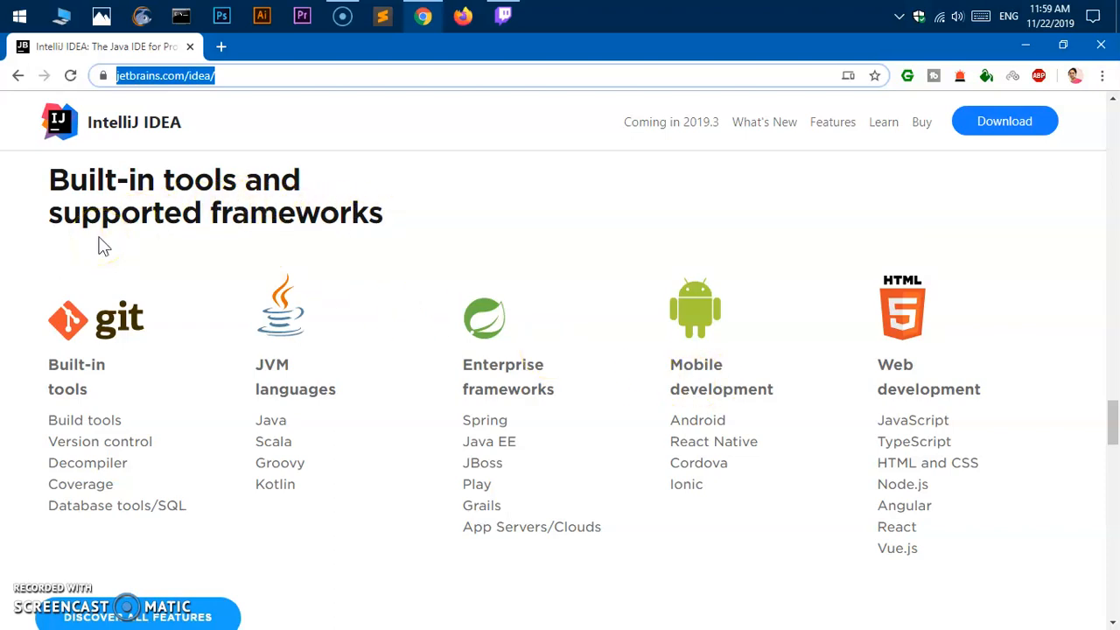
mouse_move(538, 437)
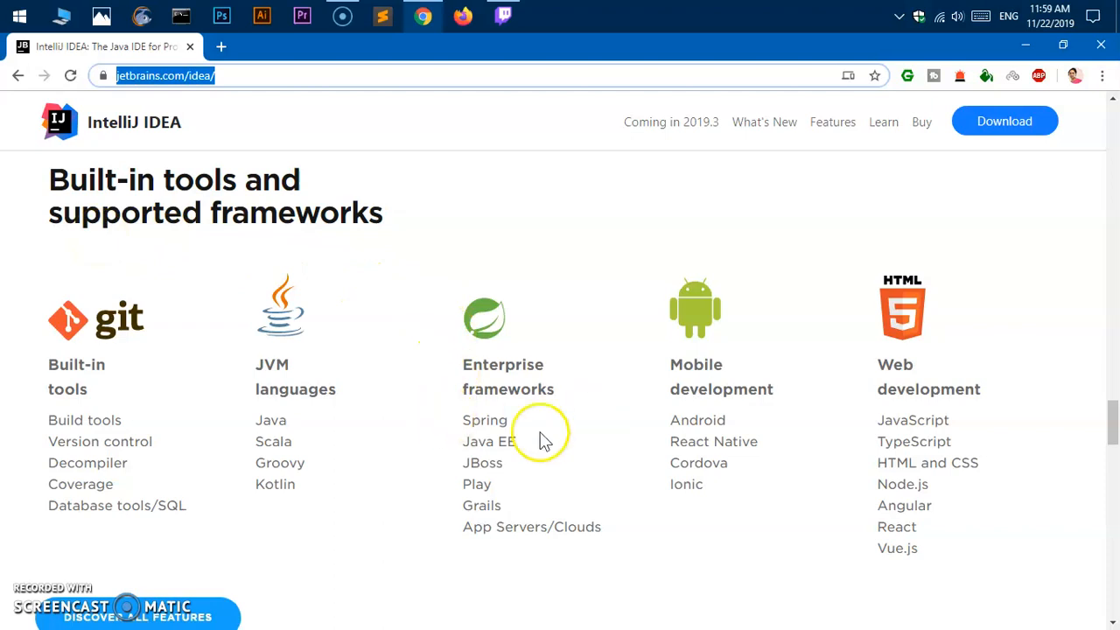
mouse_move(578, 520)
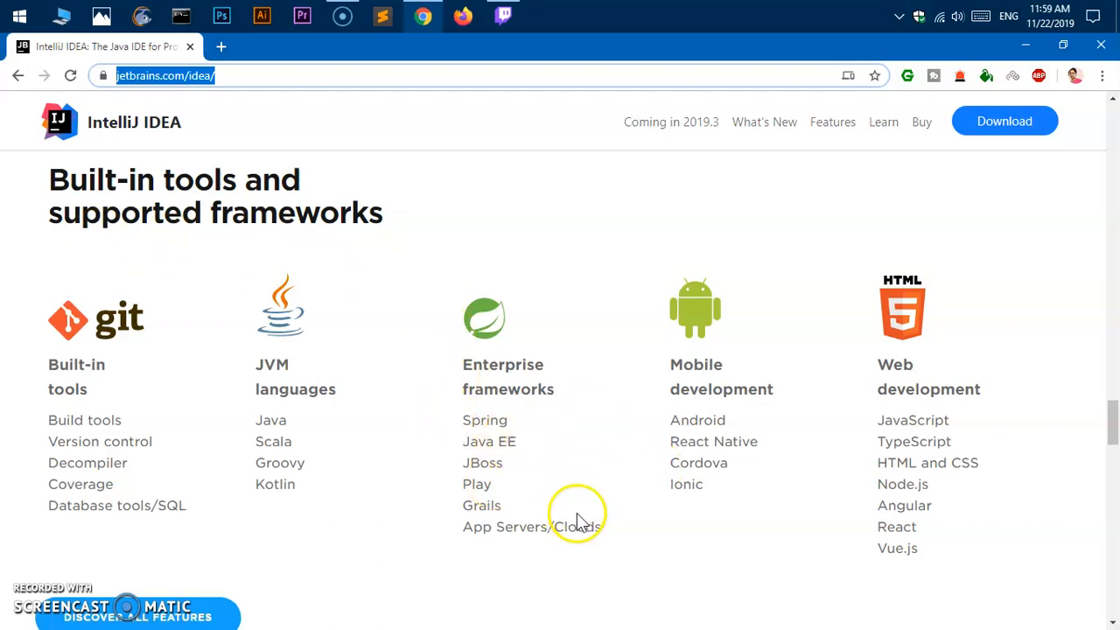
mouse_move(844, 429)
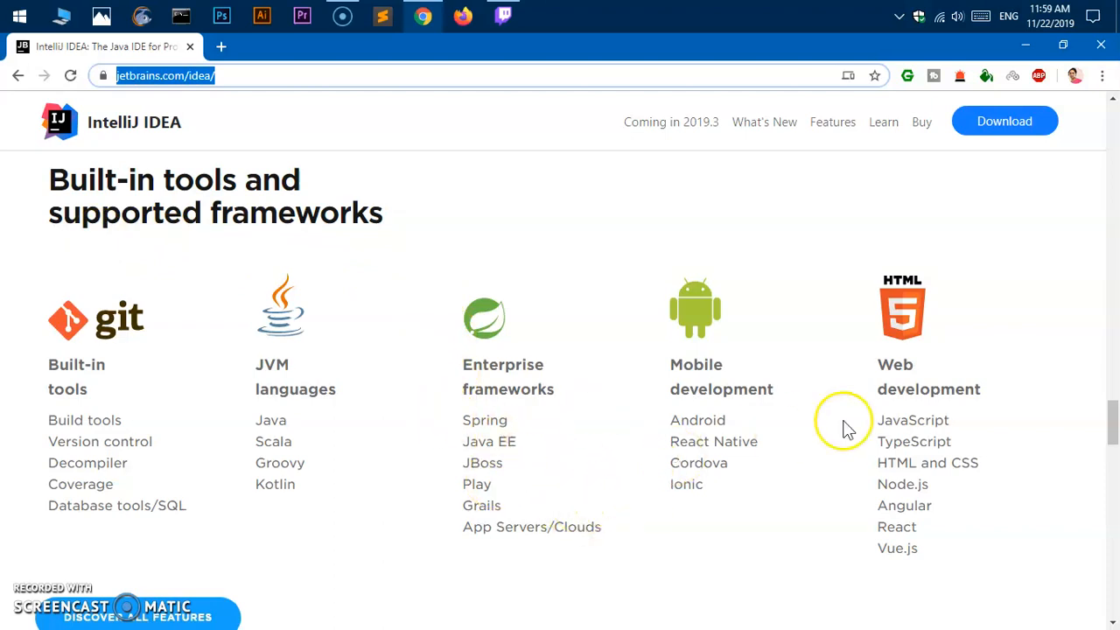
mouse_move(919, 493)
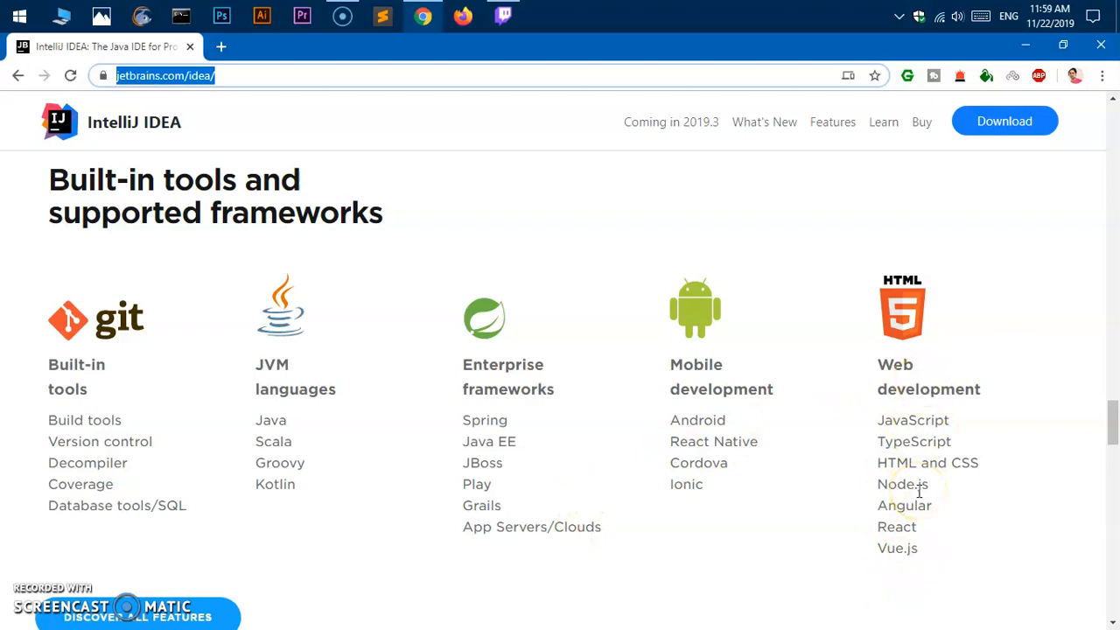
scroll(down, 3)
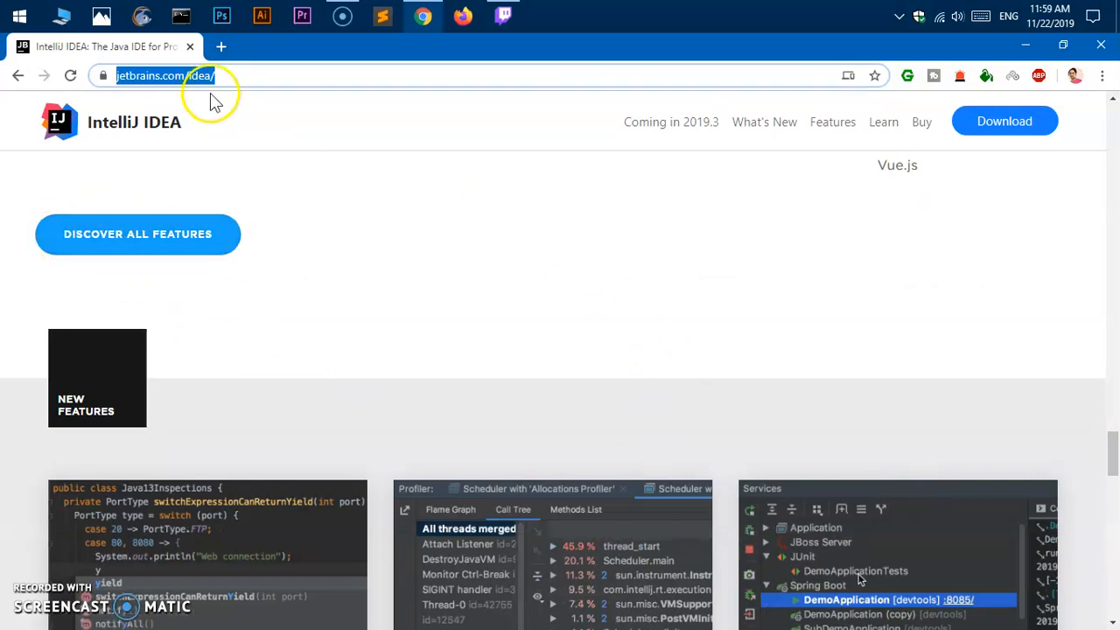
mouse_move(242, 96)
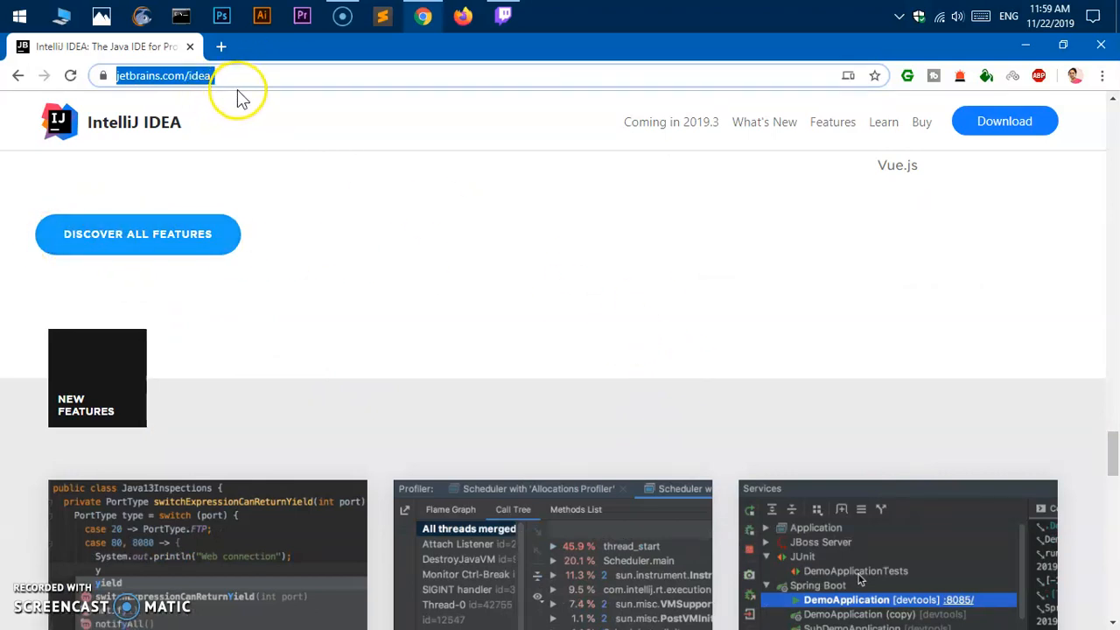
mouse_move(224, 271)
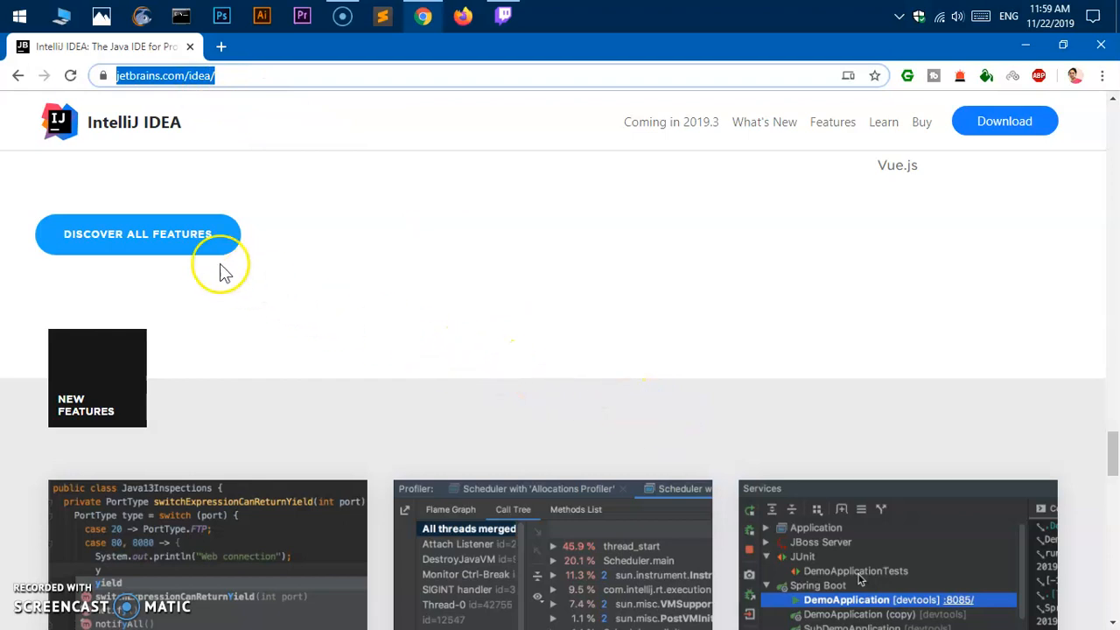
mouse_move(847, 411)
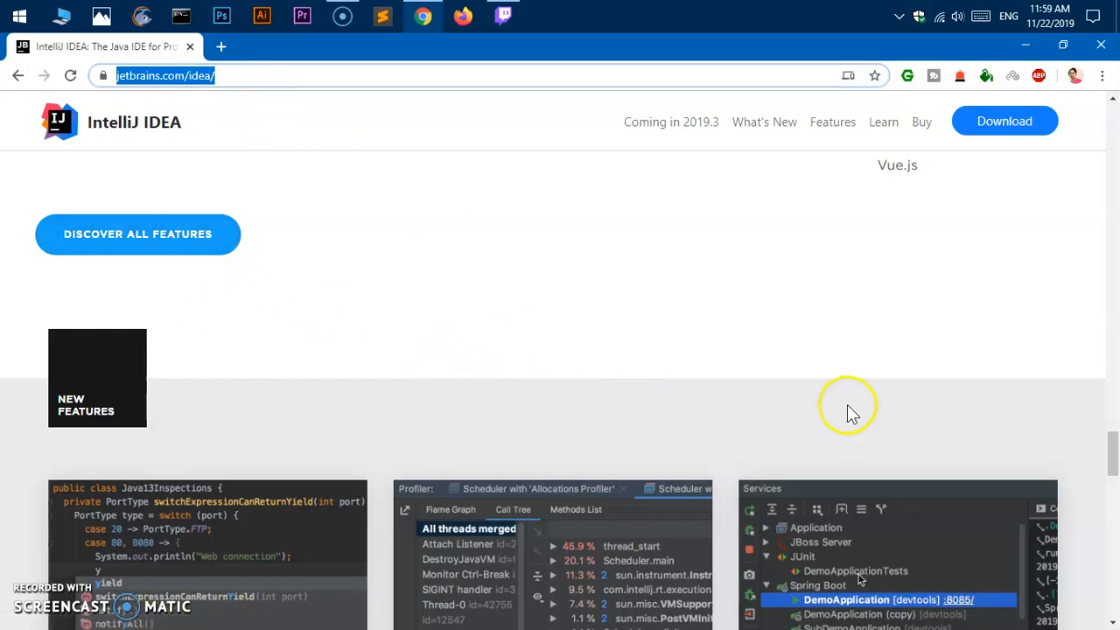
scroll(down, 3)
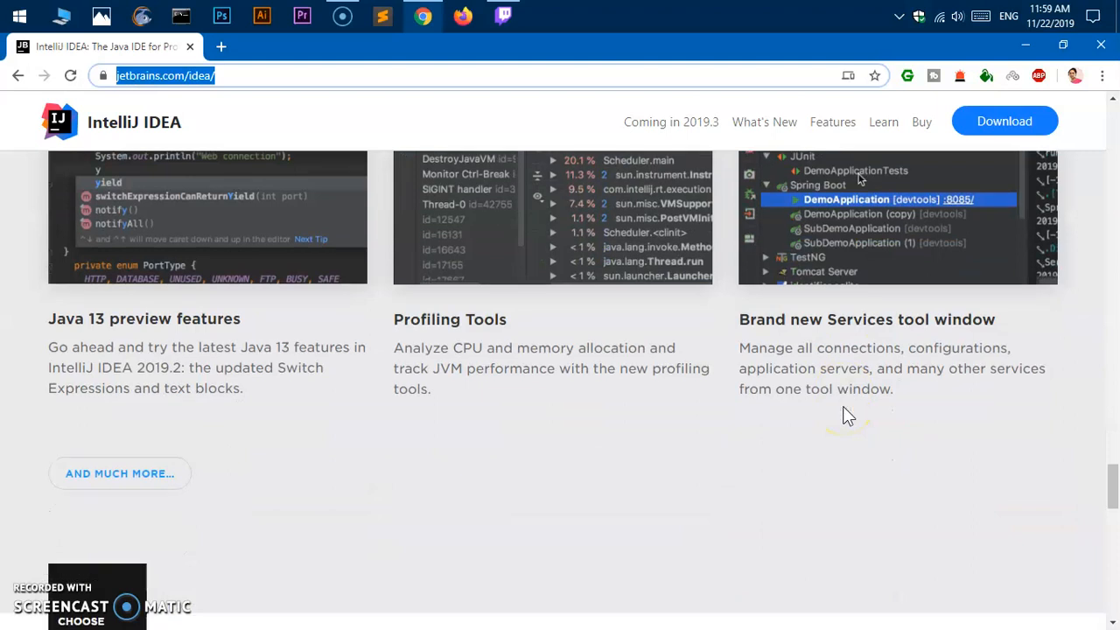
Step: Choose the Windows (.exe) download for the free, open-source Community edition
scroll(down, 3)
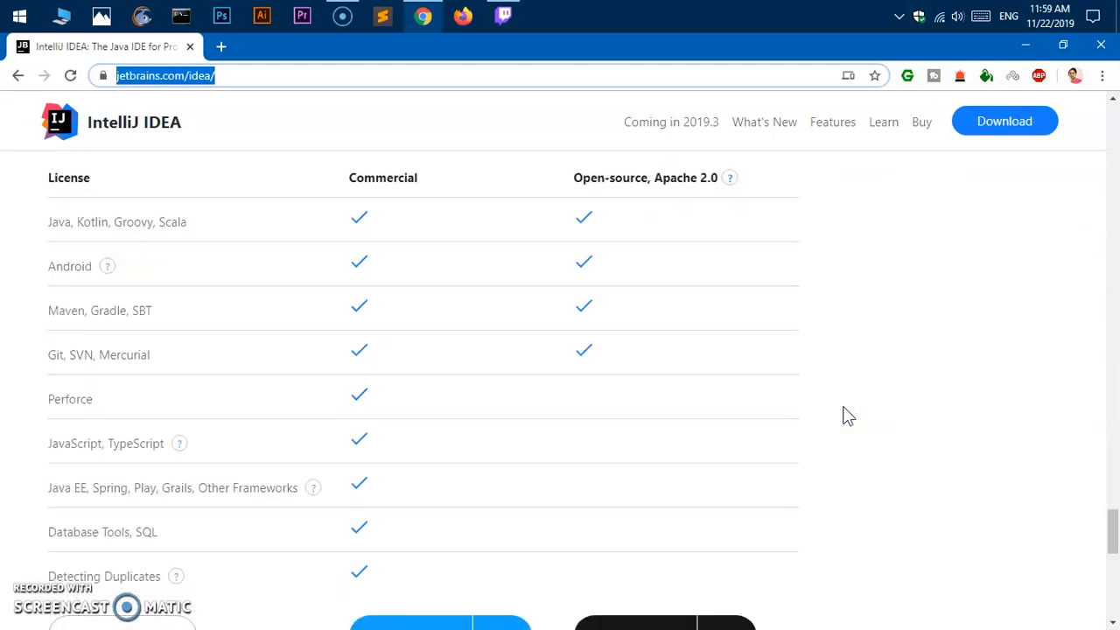
scroll(down, 3)
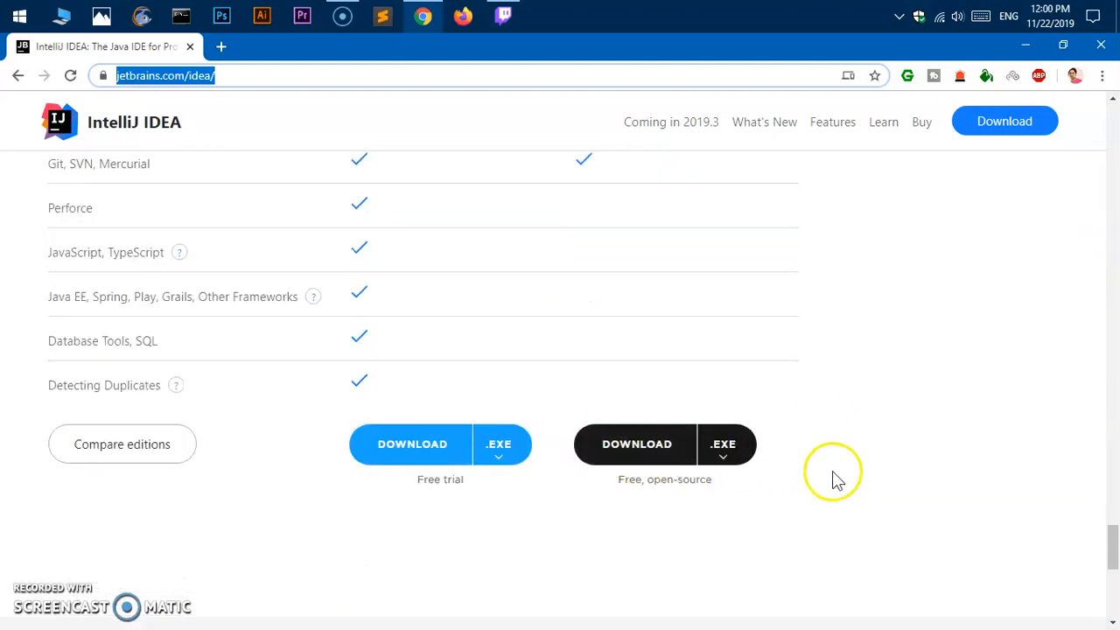
scroll(up, 3)
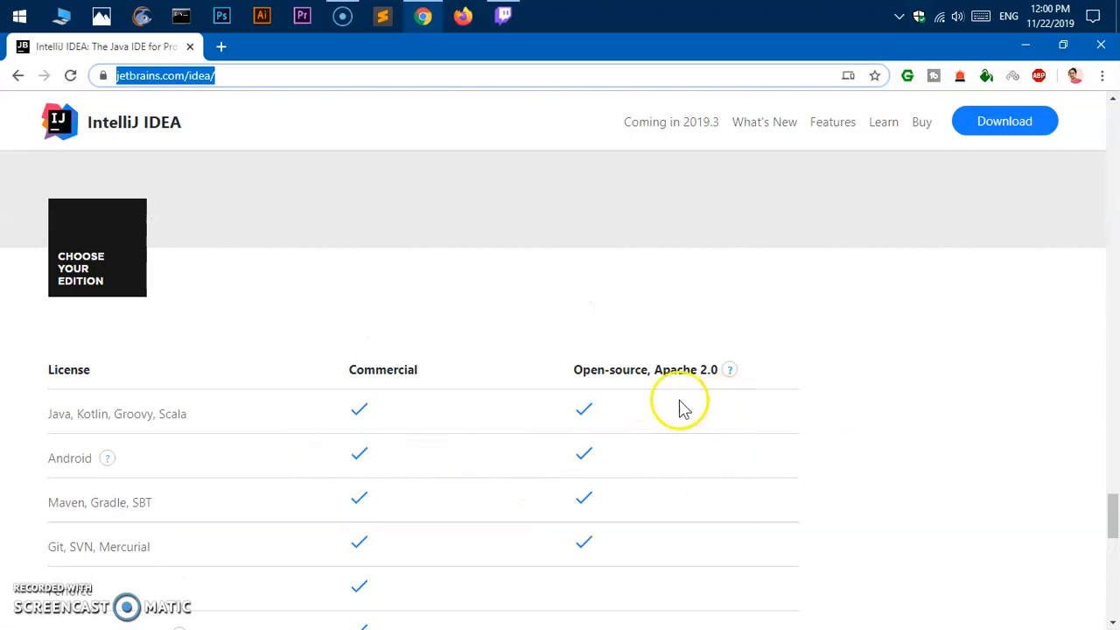
mouse_move(698, 460)
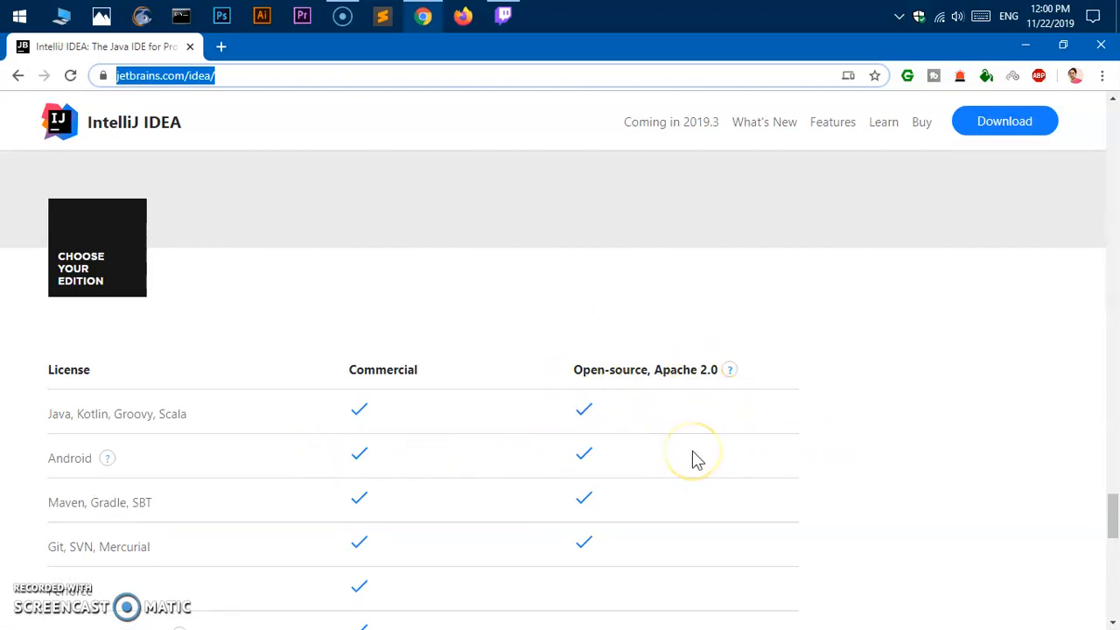
mouse_move(665, 442)
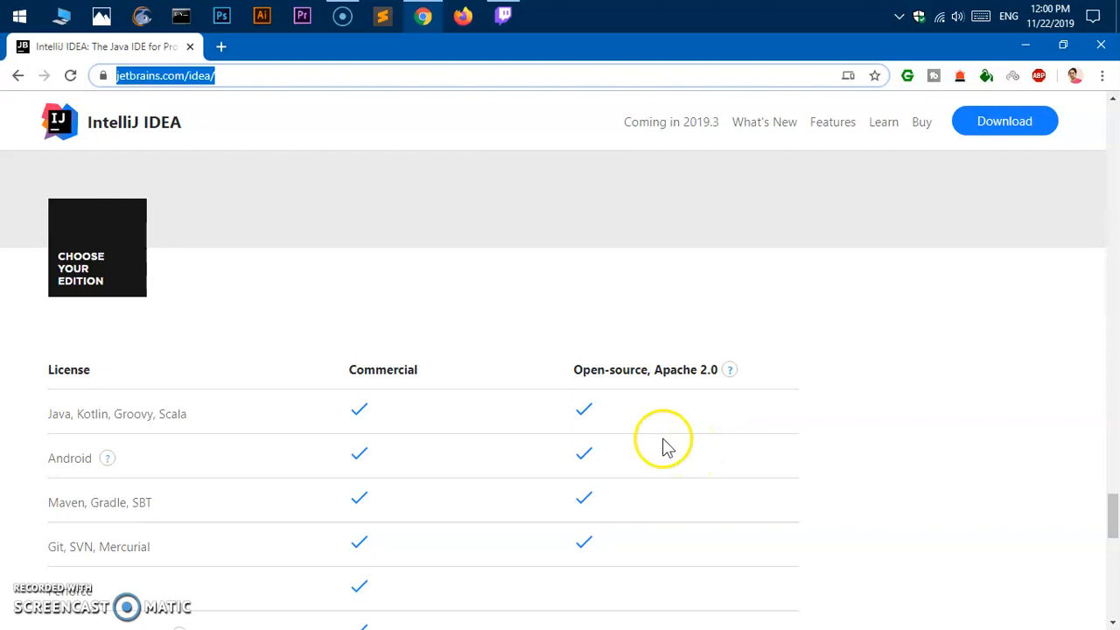
scroll(down, 3)
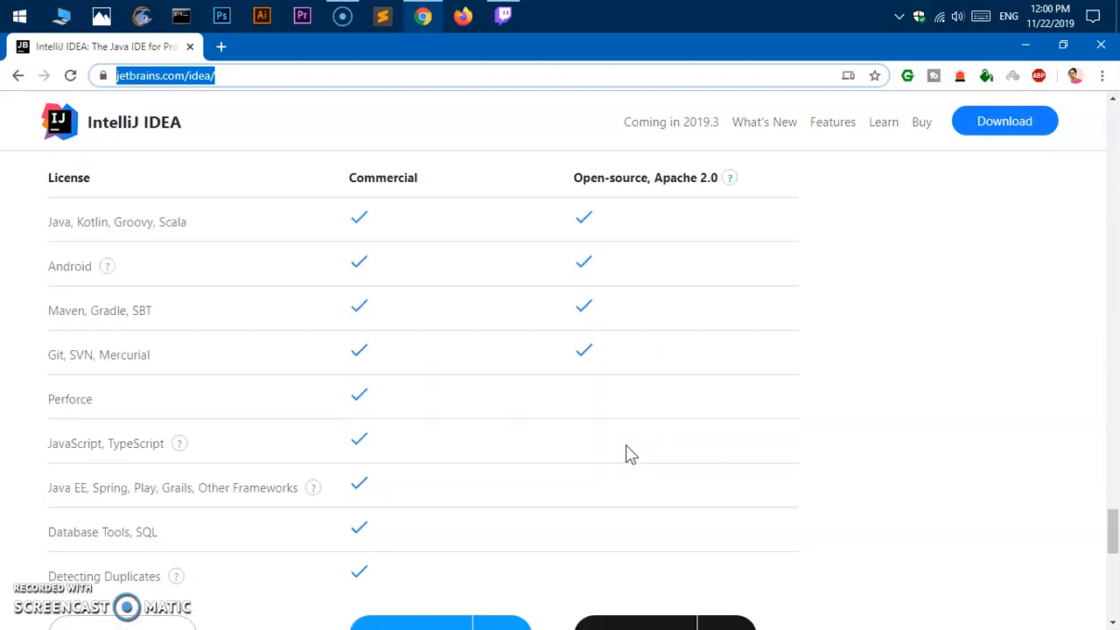
mouse_move(54, 363)
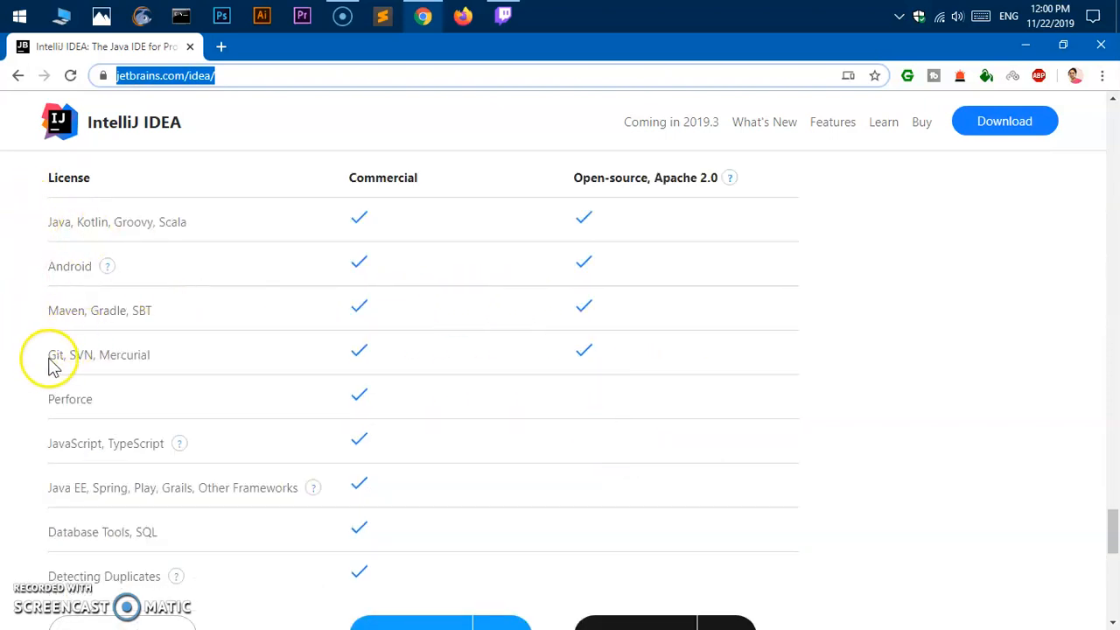
mouse_move(96, 372)
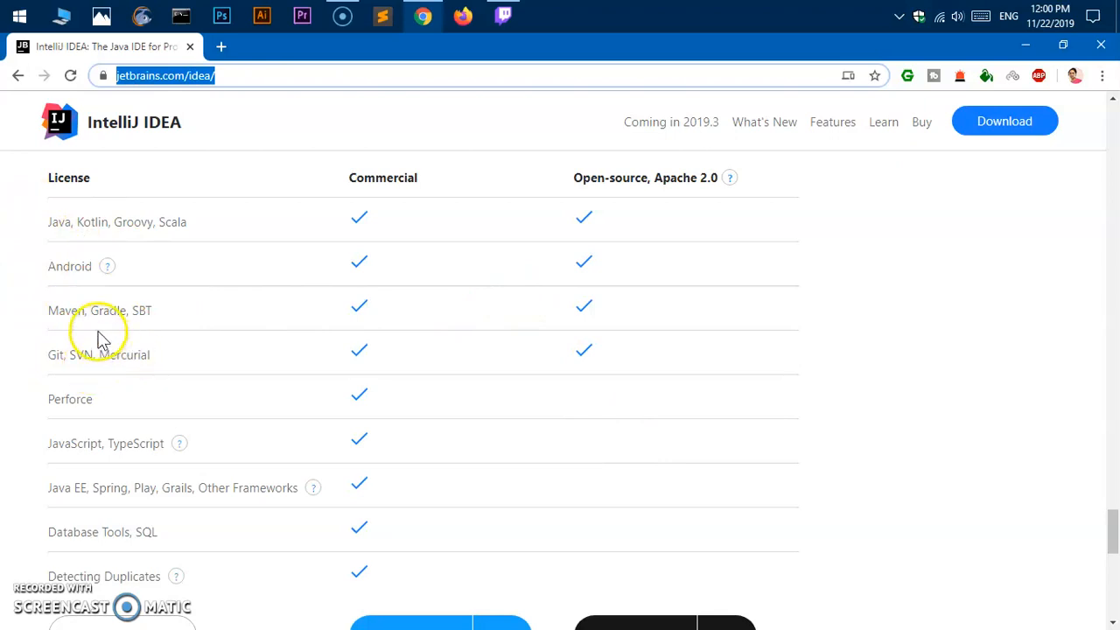
mouse_move(168, 328)
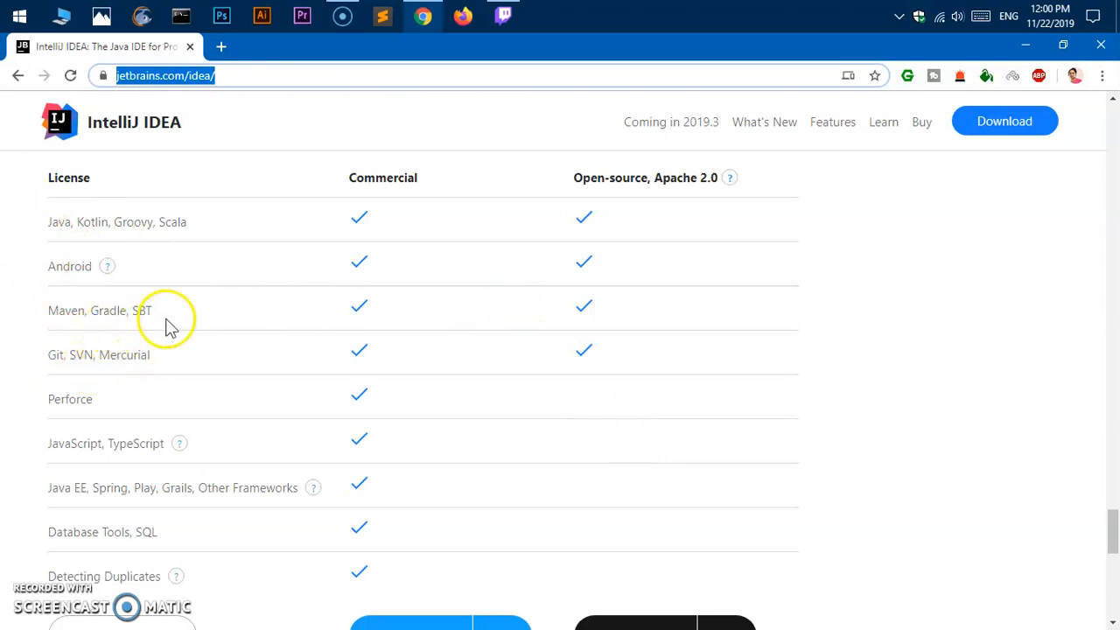
mouse_move(63, 243)
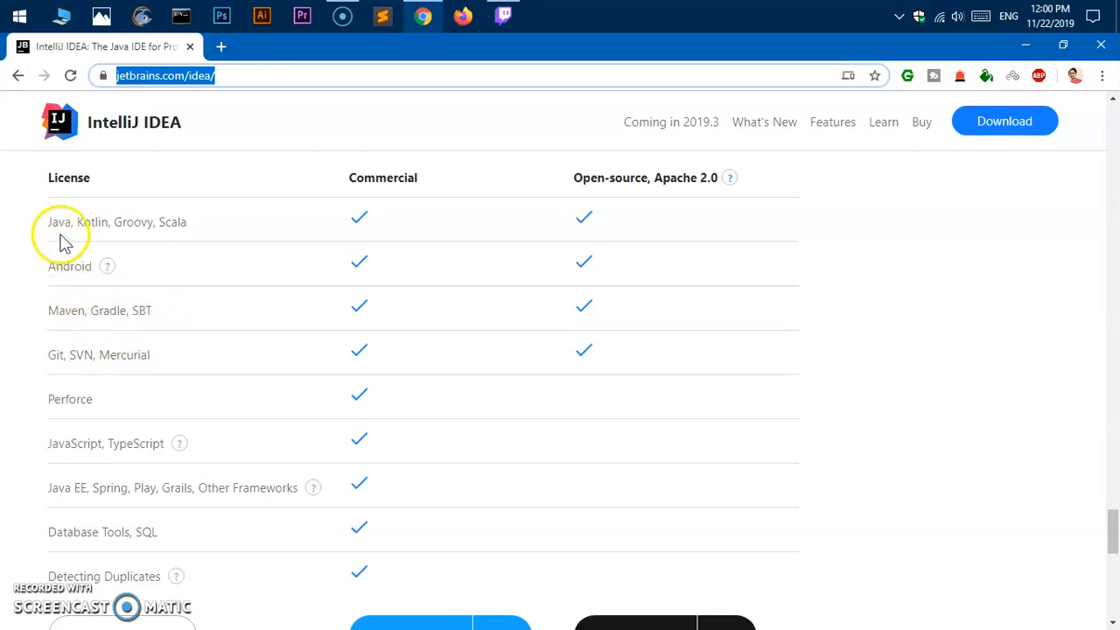
mouse_move(413, 238)
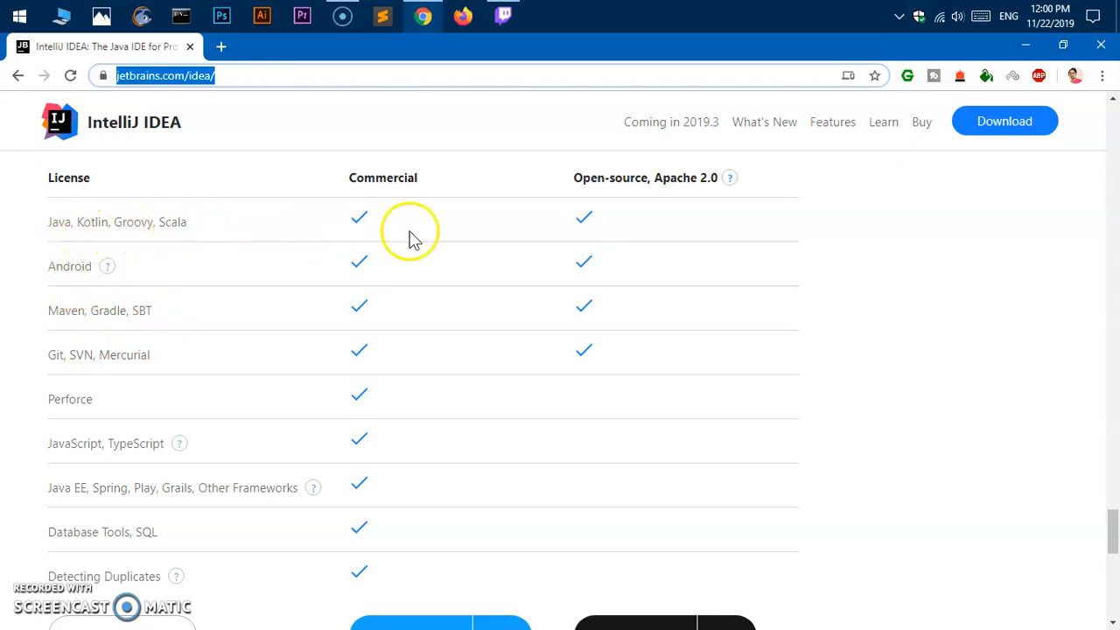
mouse_move(405, 206)
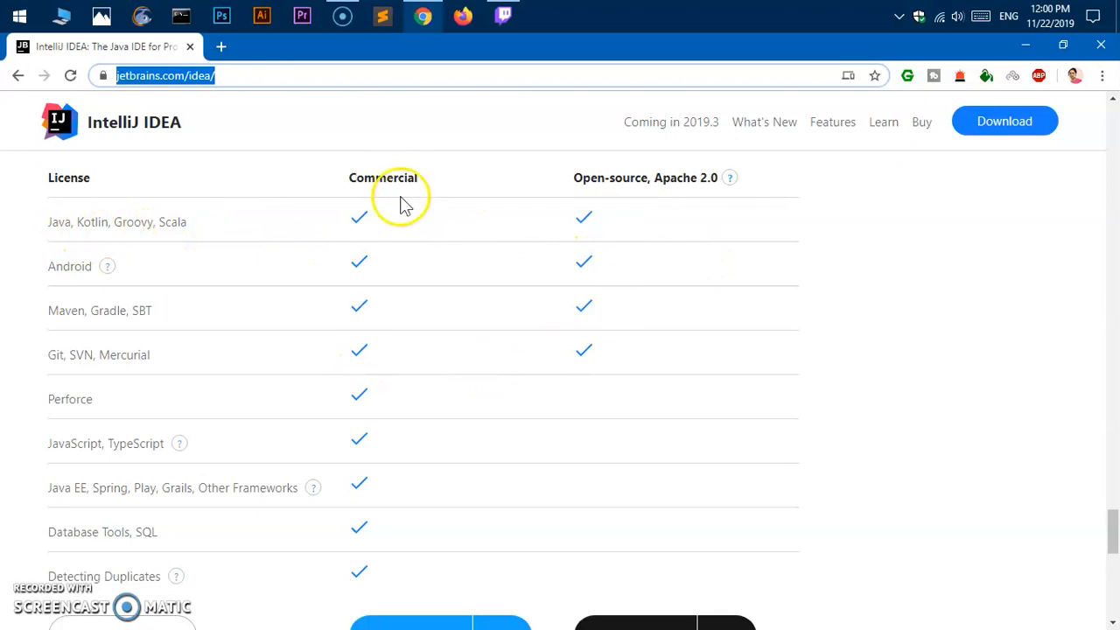
mouse_move(126, 492)
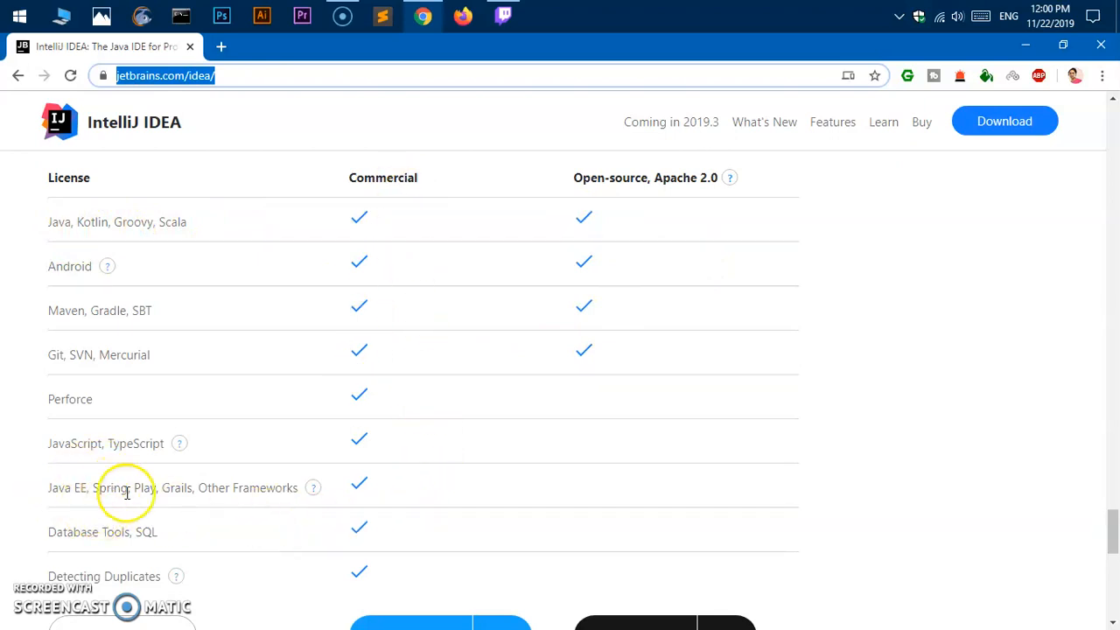
scroll(down, 3)
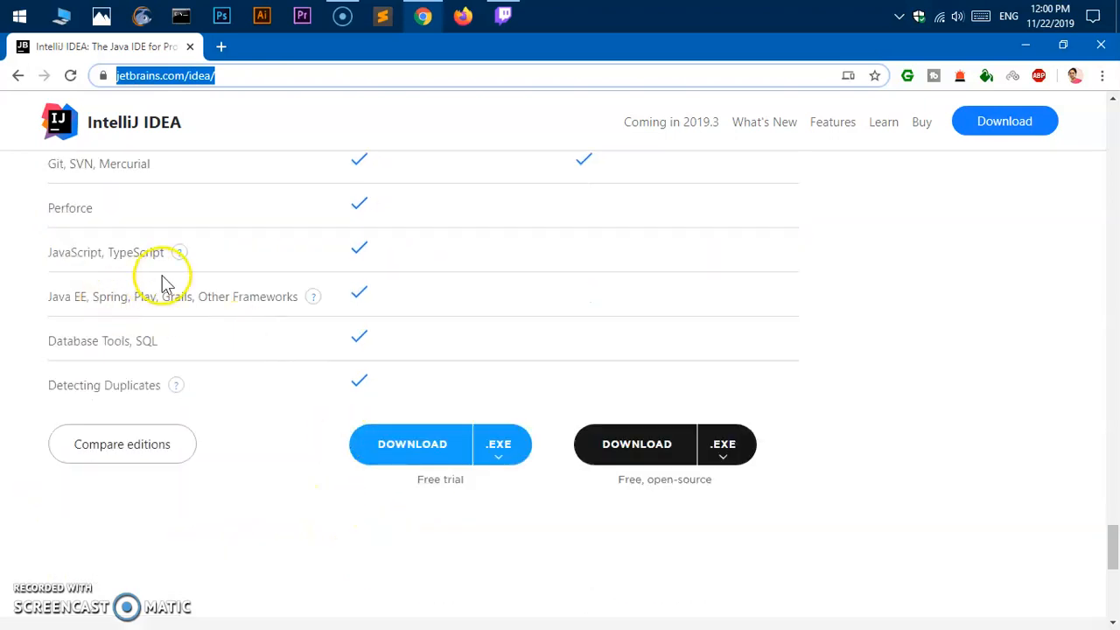
mouse_move(191, 364)
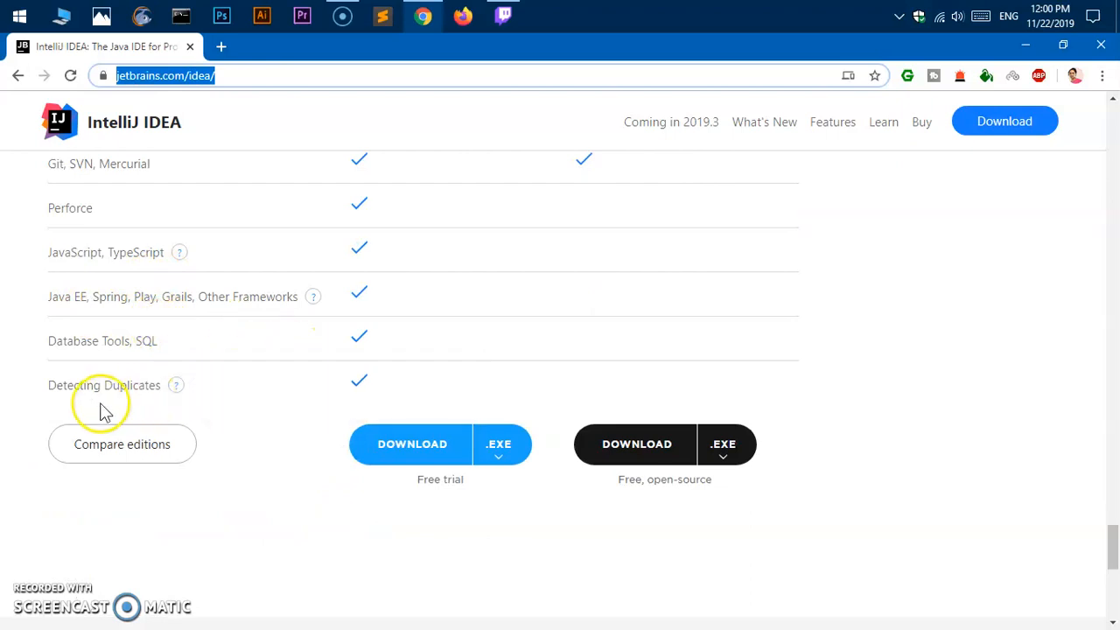
mouse_move(101, 411)
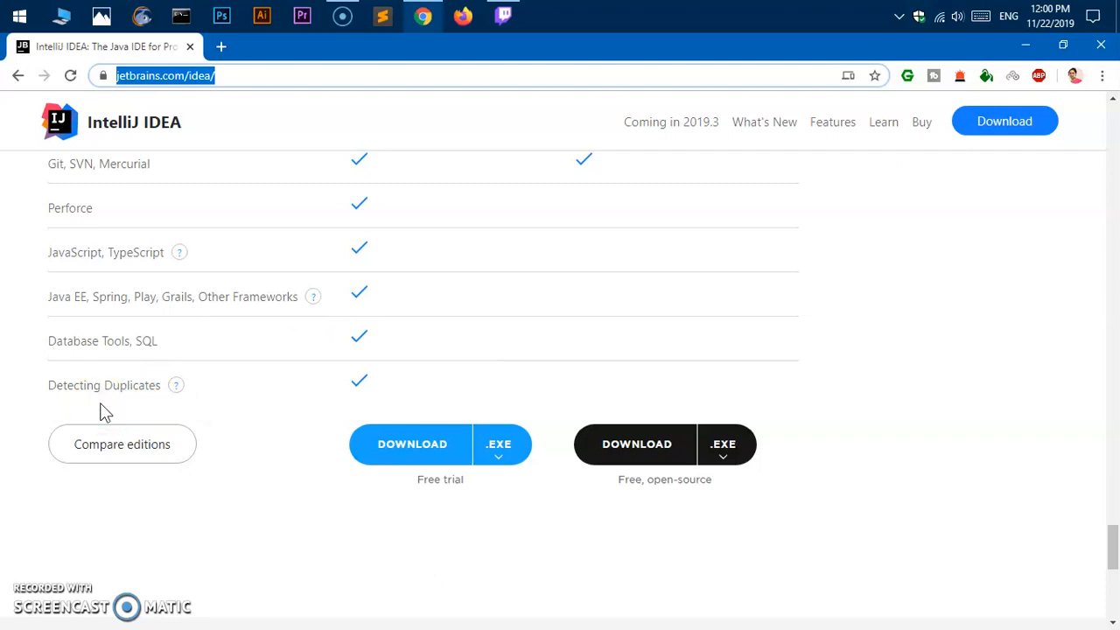
mouse_move(727, 590)
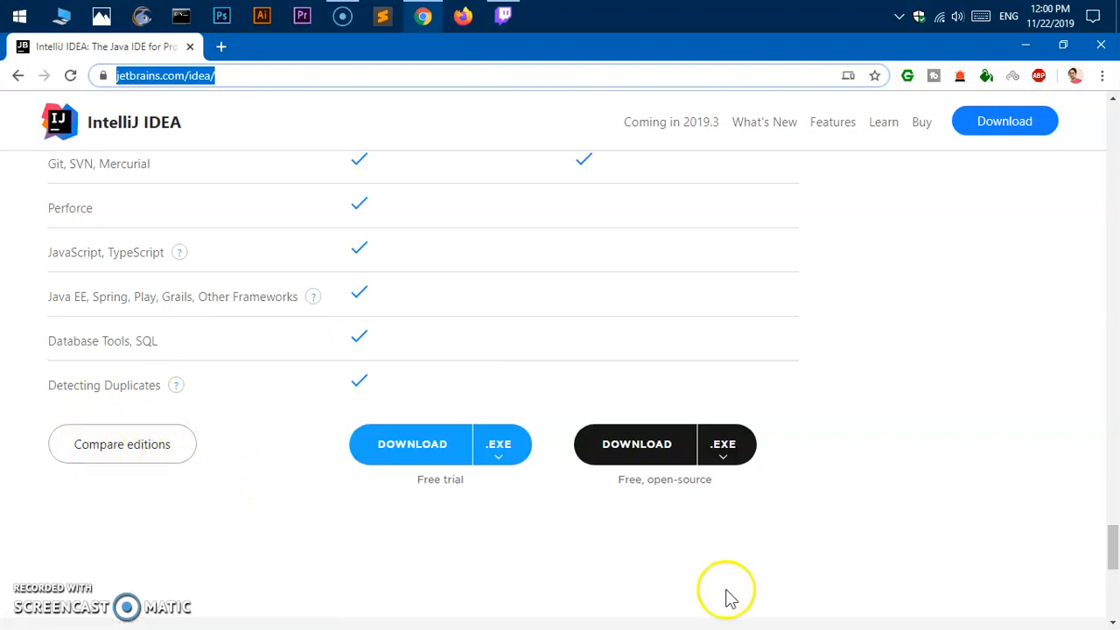
mouse_move(812, 534)
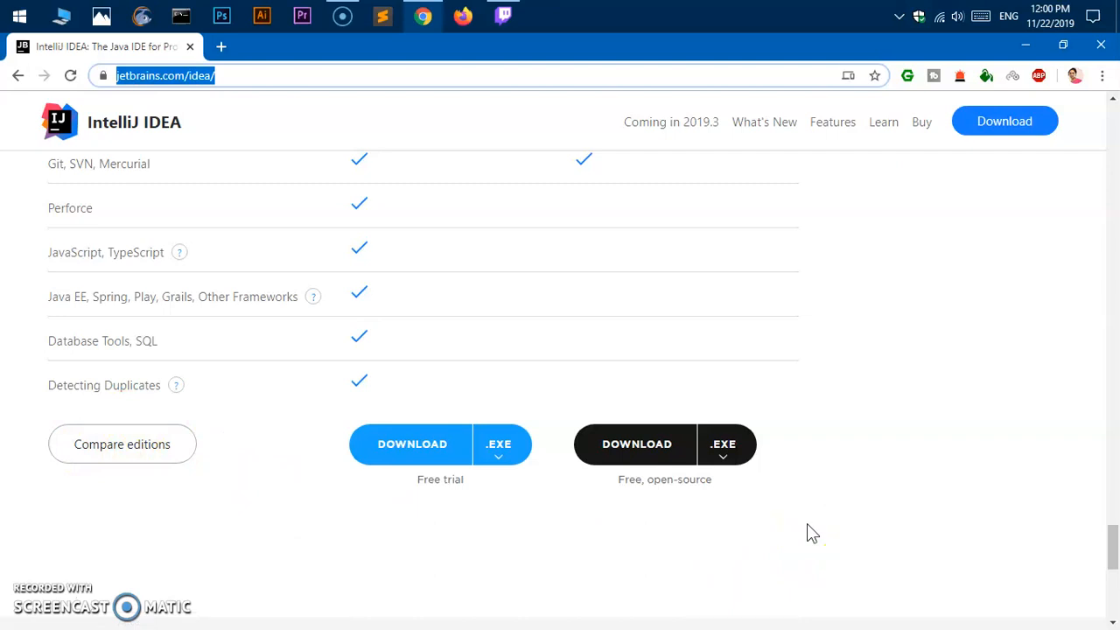
click(499, 444)
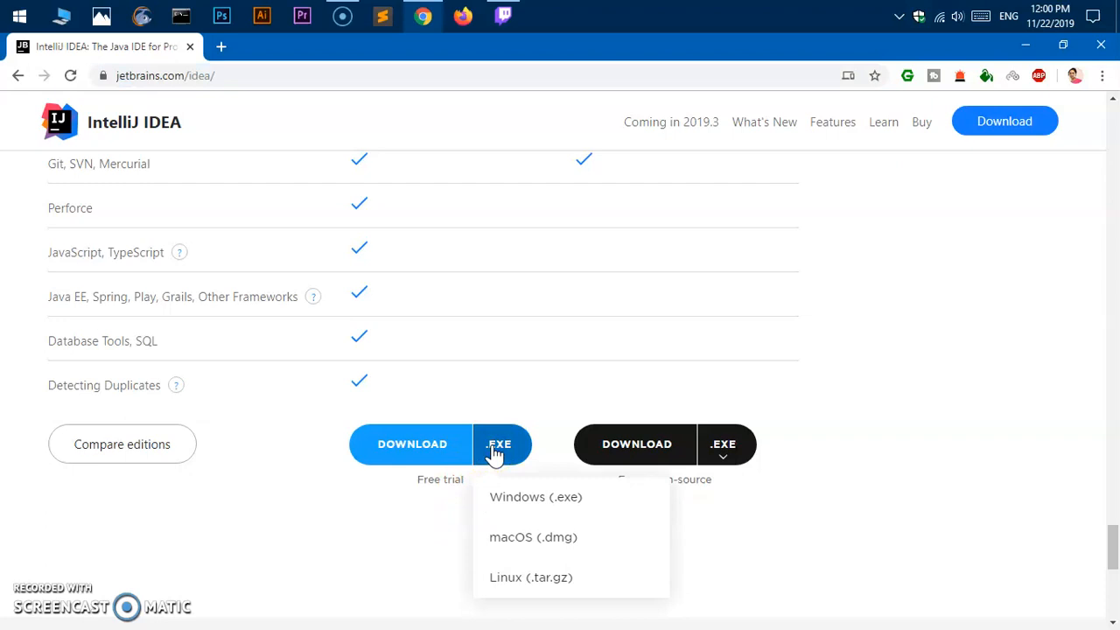
mouse_move(532, 537)
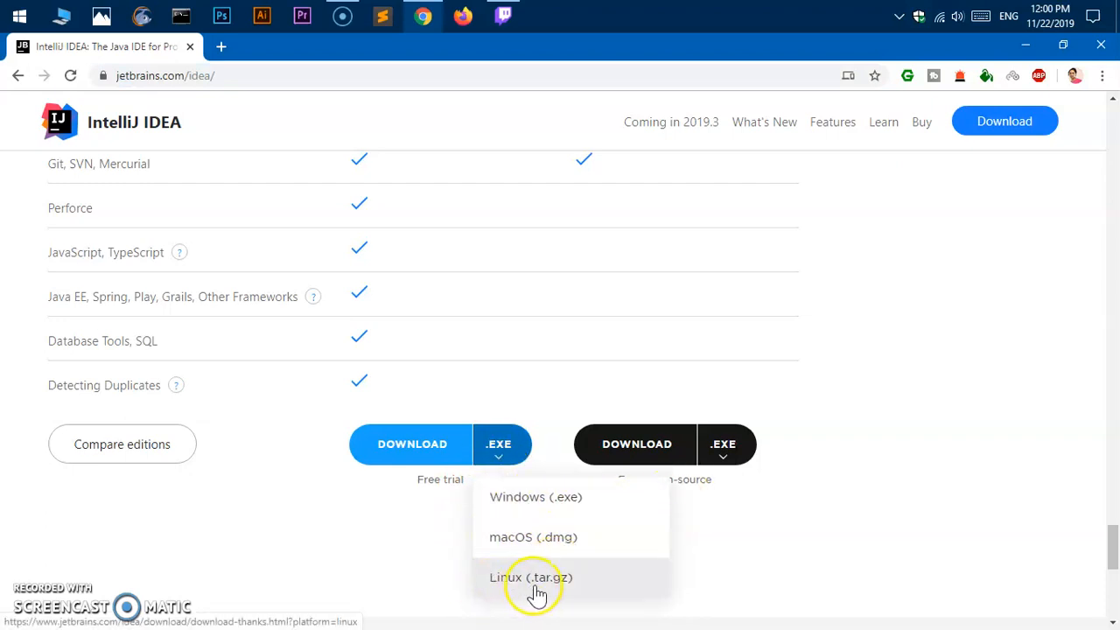
mouse_move(560, 581)
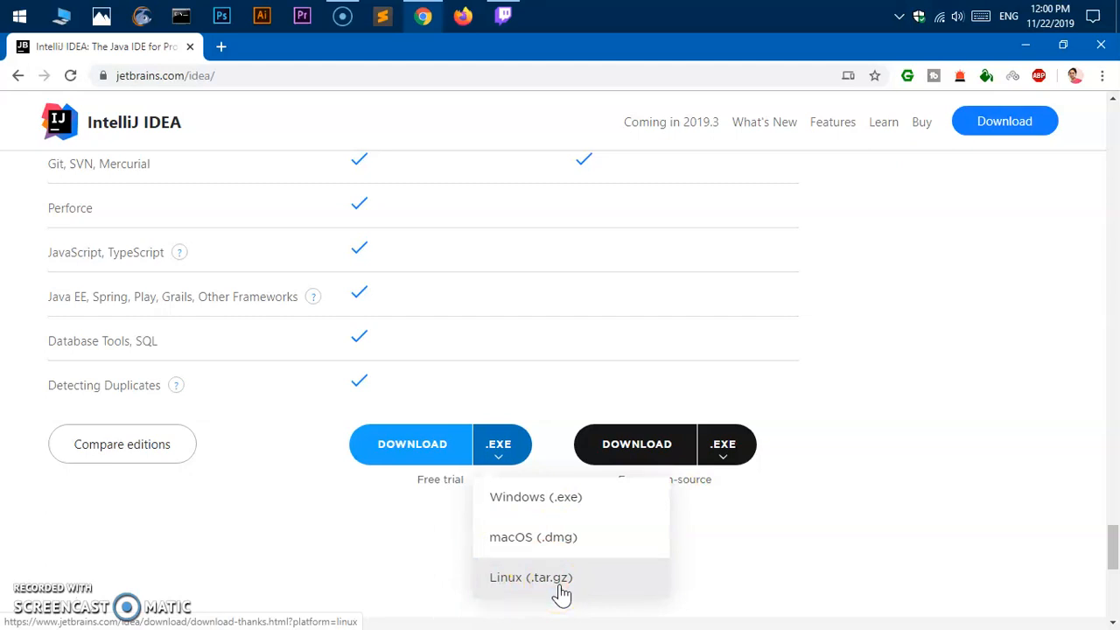
mouse_move(1006, 359)
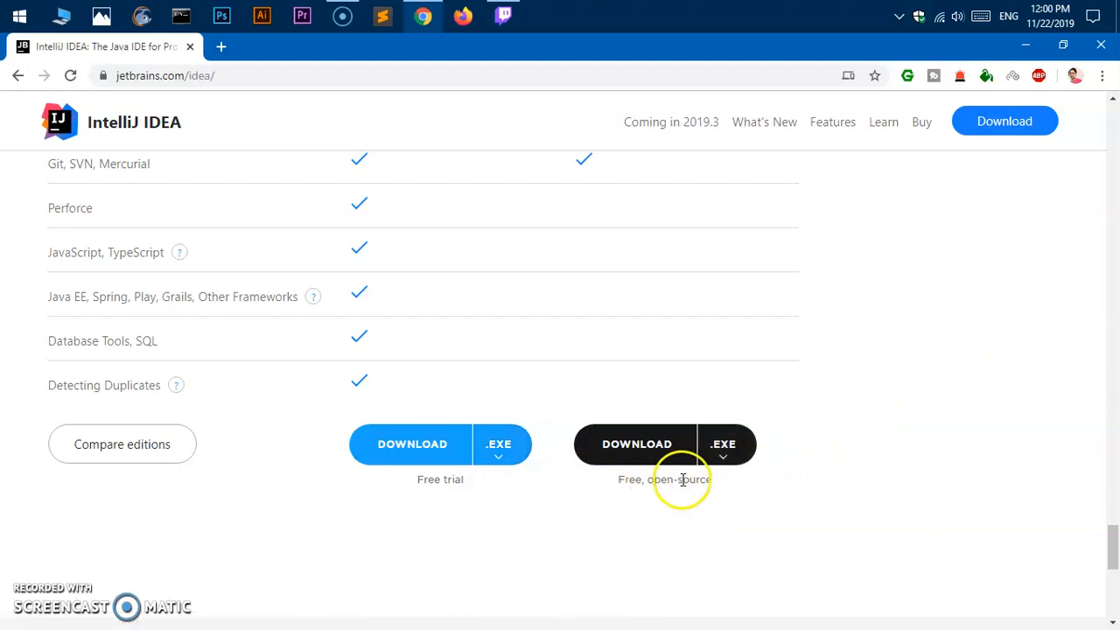
click(723, 455)
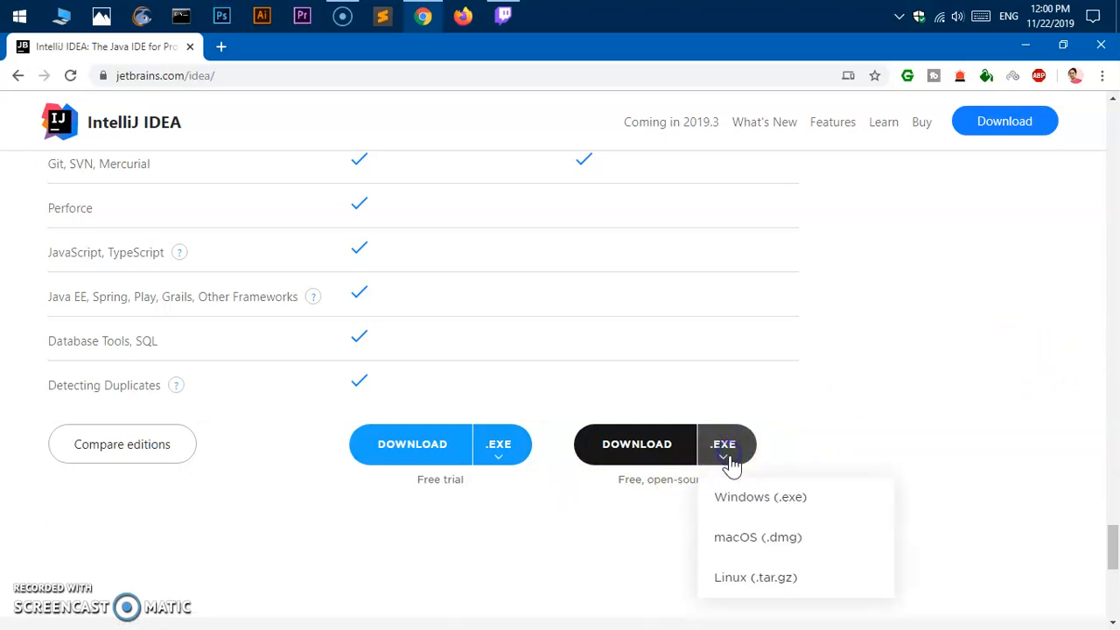
mouse_move(858, 416)
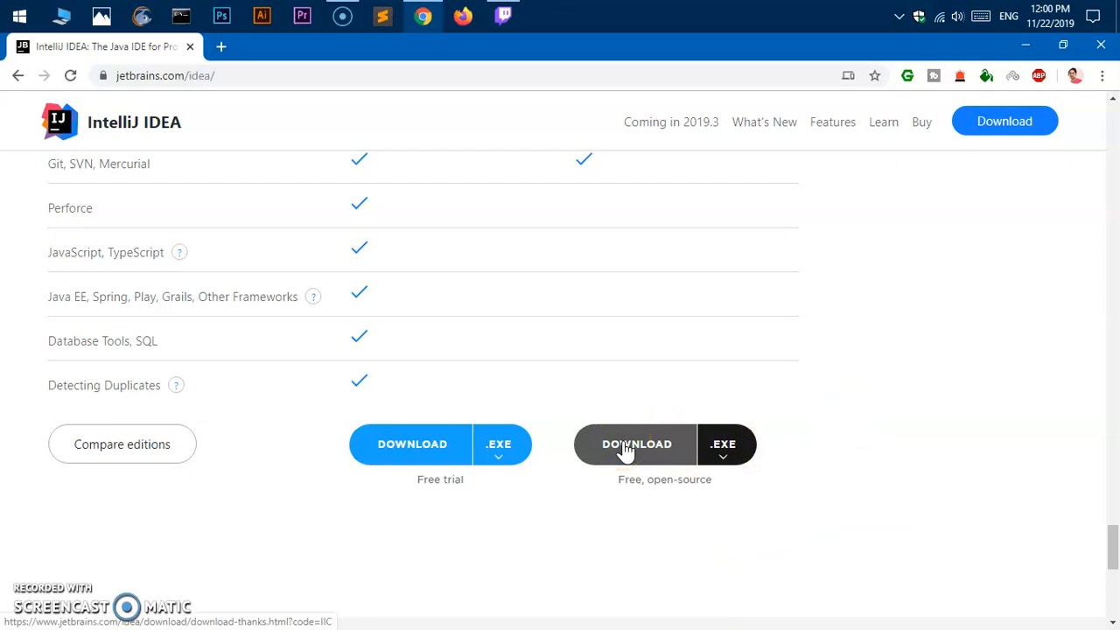
click(723, 443)
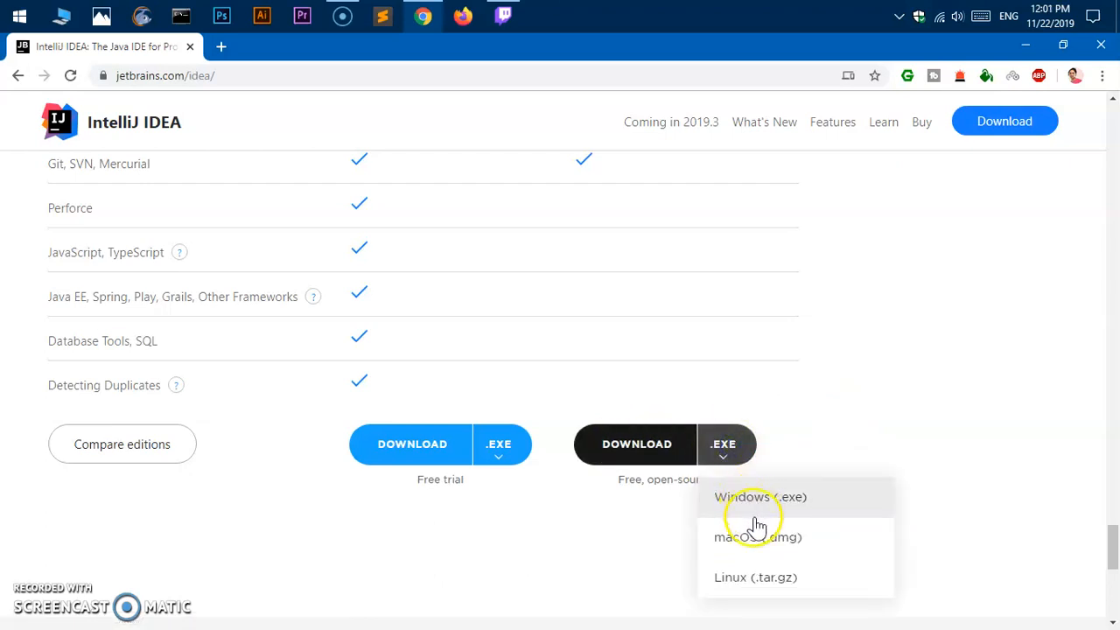
mouse_move(774, 503)
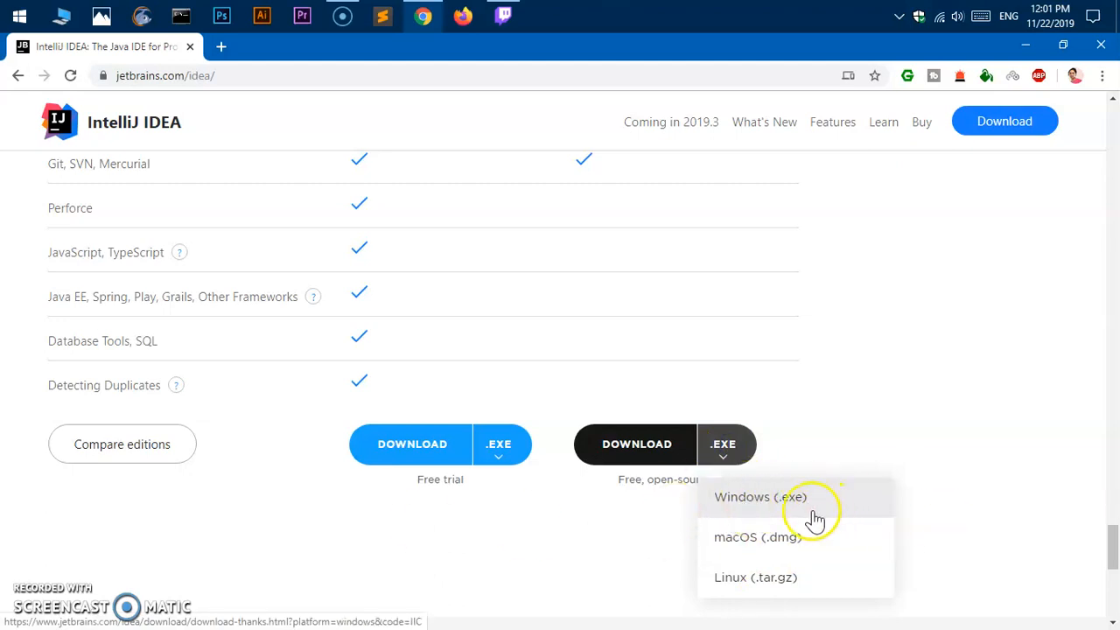
mouse_move(756, 512)
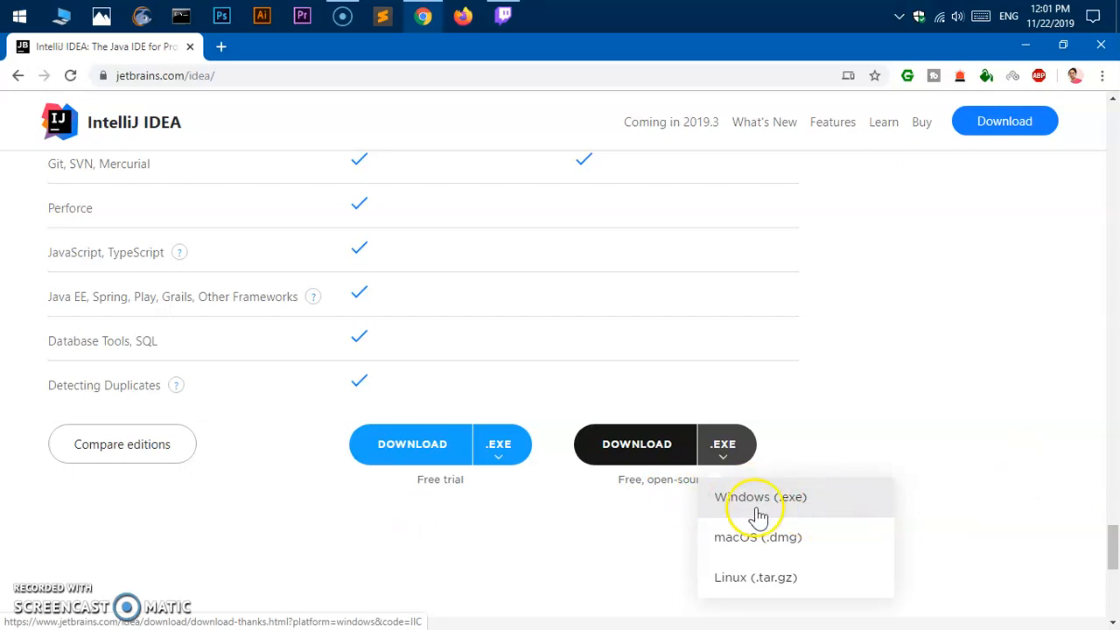
click(757, 497)
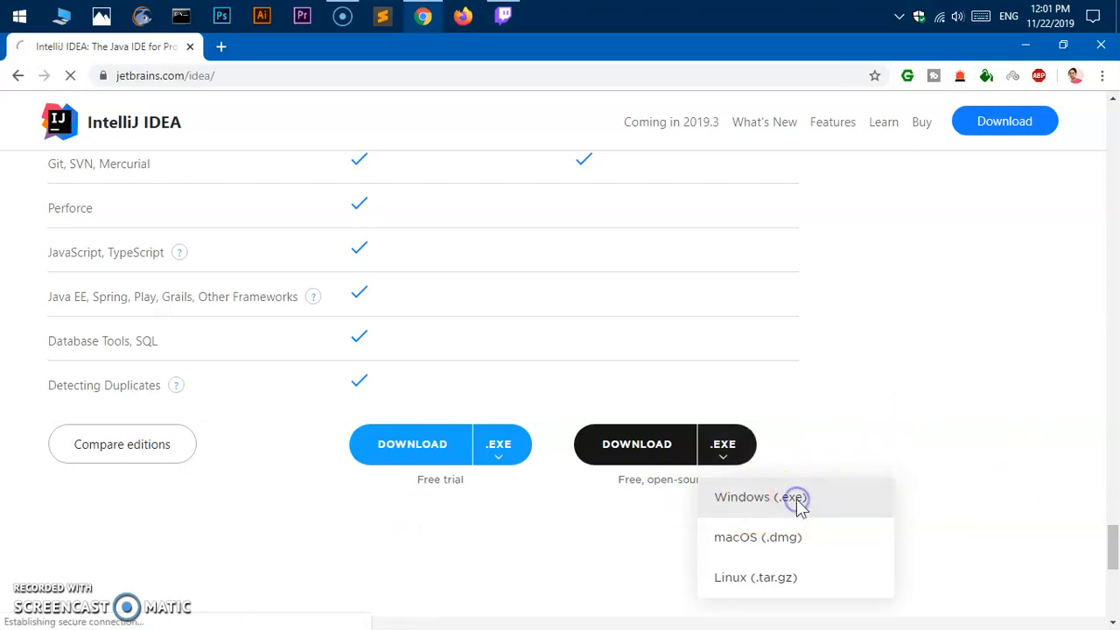
Step: Save the Community installer to the Desktop, then cancel the in-progress download
click(758, 497)
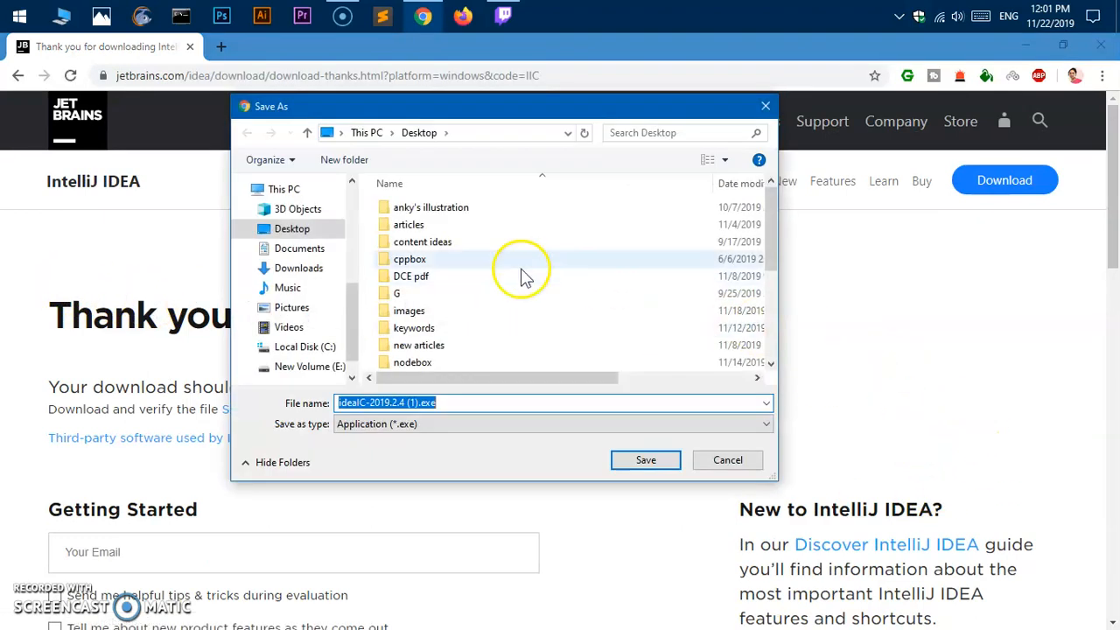
mouse_move(372, 132)
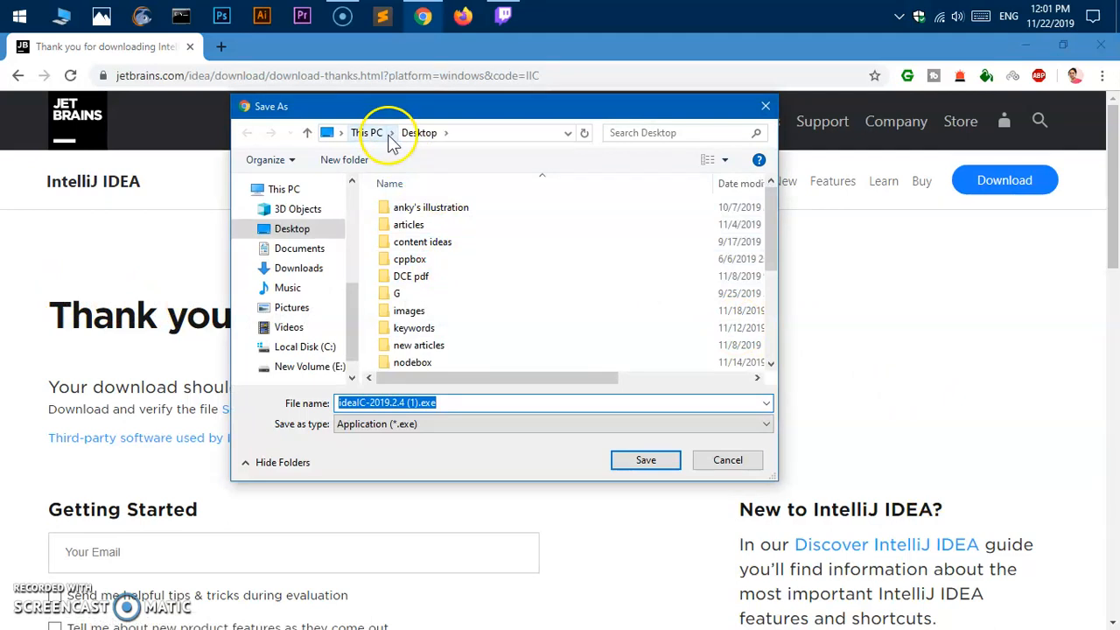
click(392, 132)
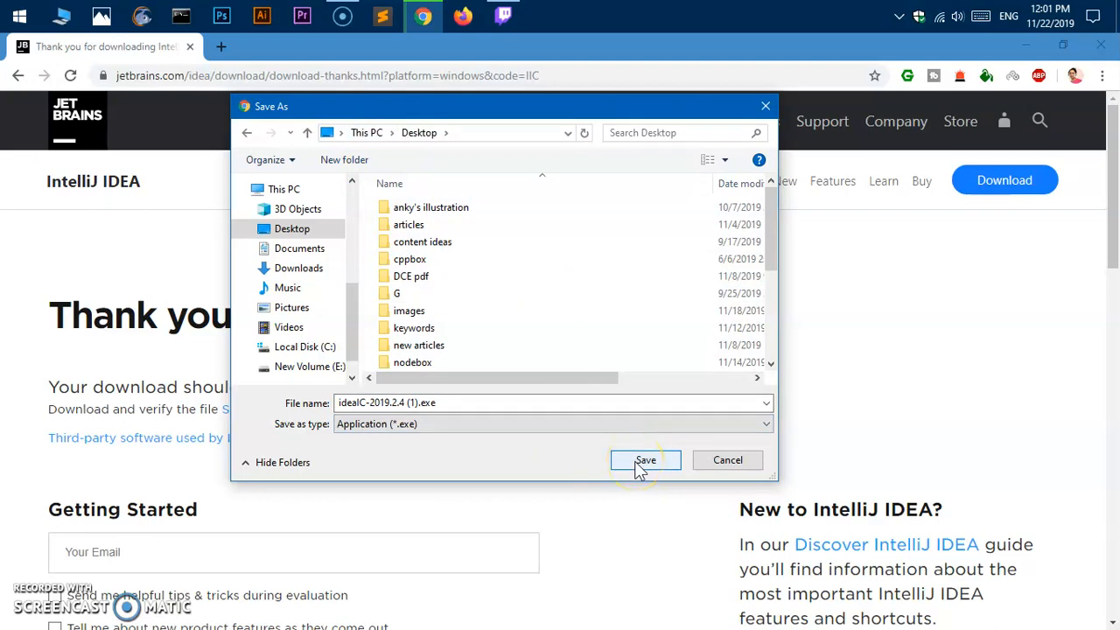
click(646, 460)
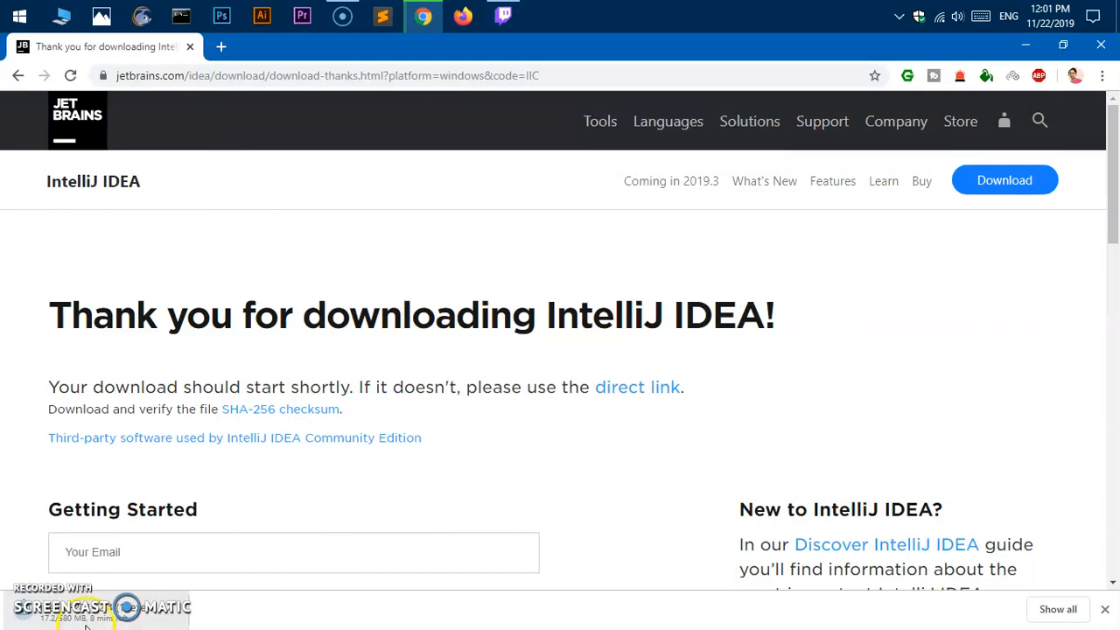
mouse_move(170, 621)
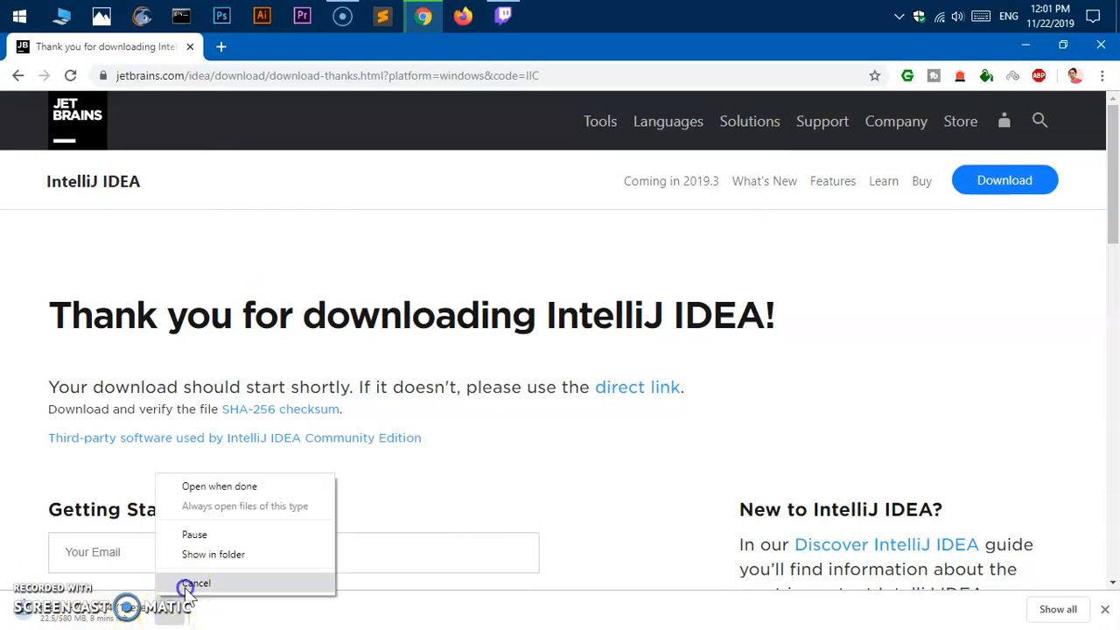
click(196, 582)
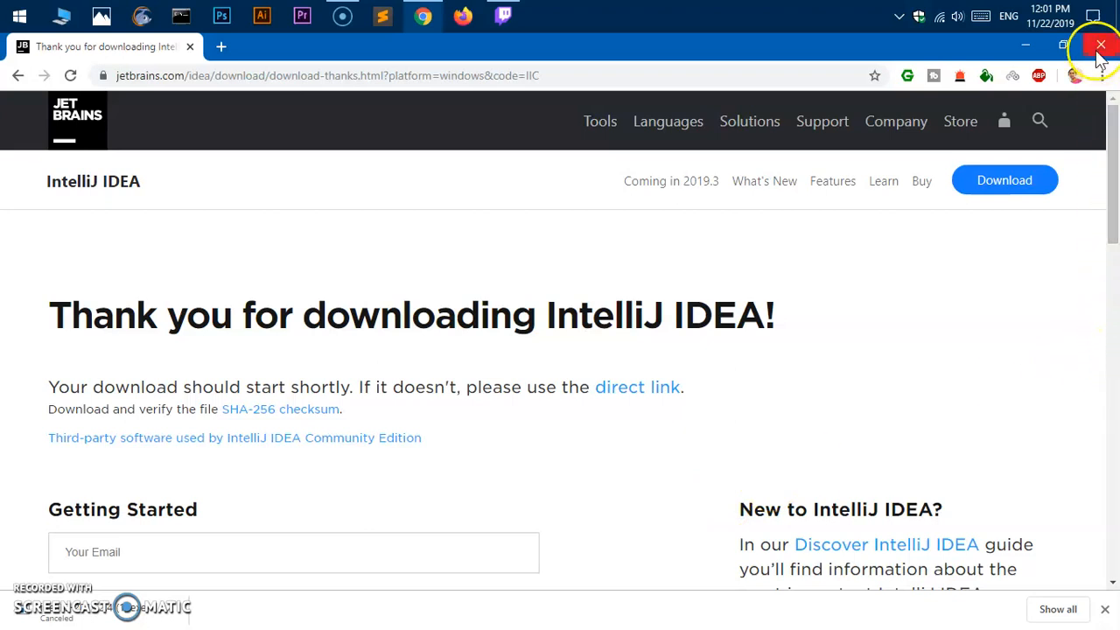
mouse_move(1024, 45)
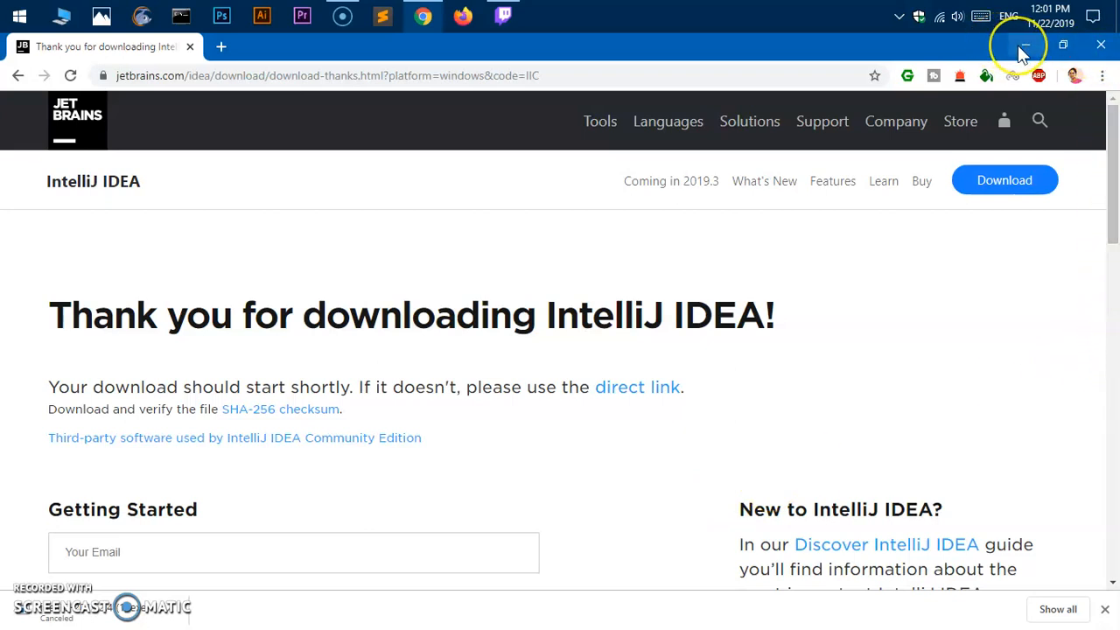
mouse_move(1024, 45)
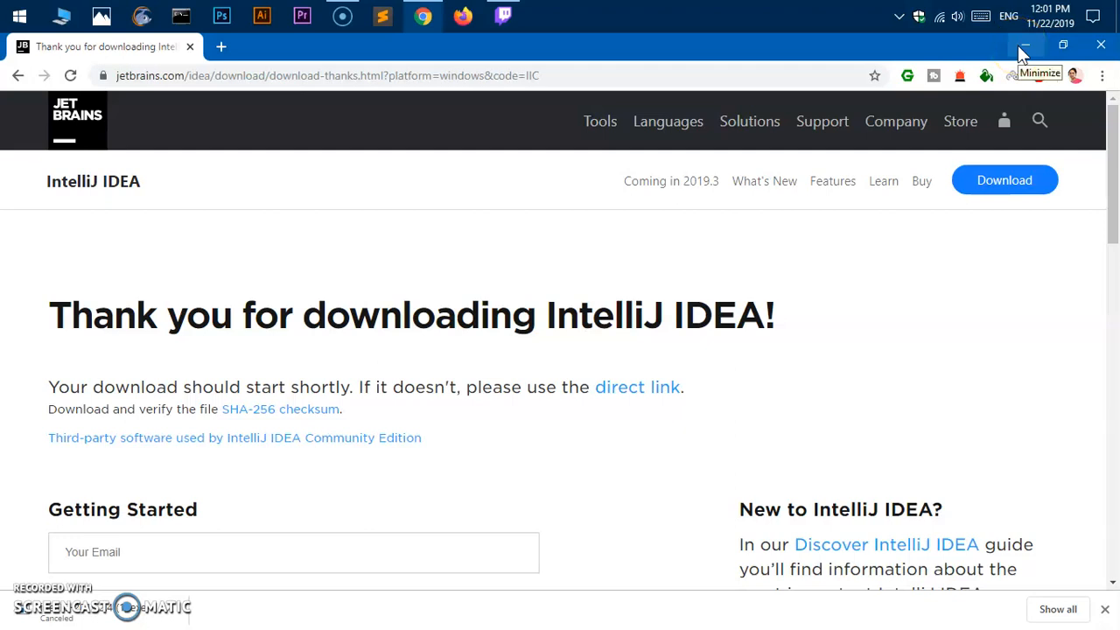
Step: Minimize Chrome and select the ideaIC-2019.2.4.exe installer icon on the desktop
click(1026, 44)
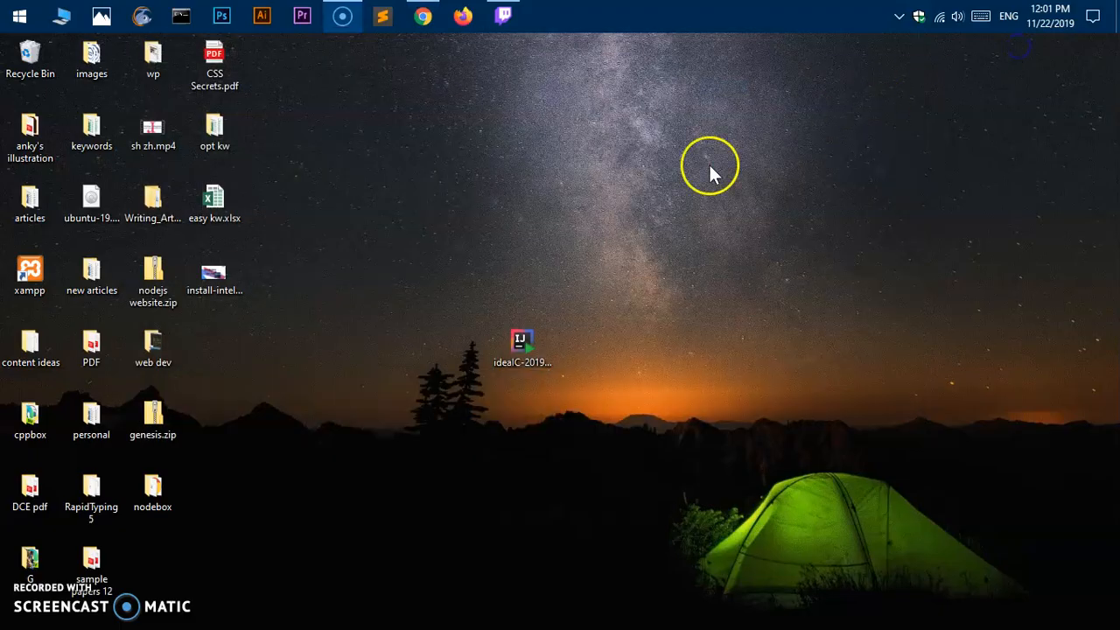
drag(709, 166, 637, 405)
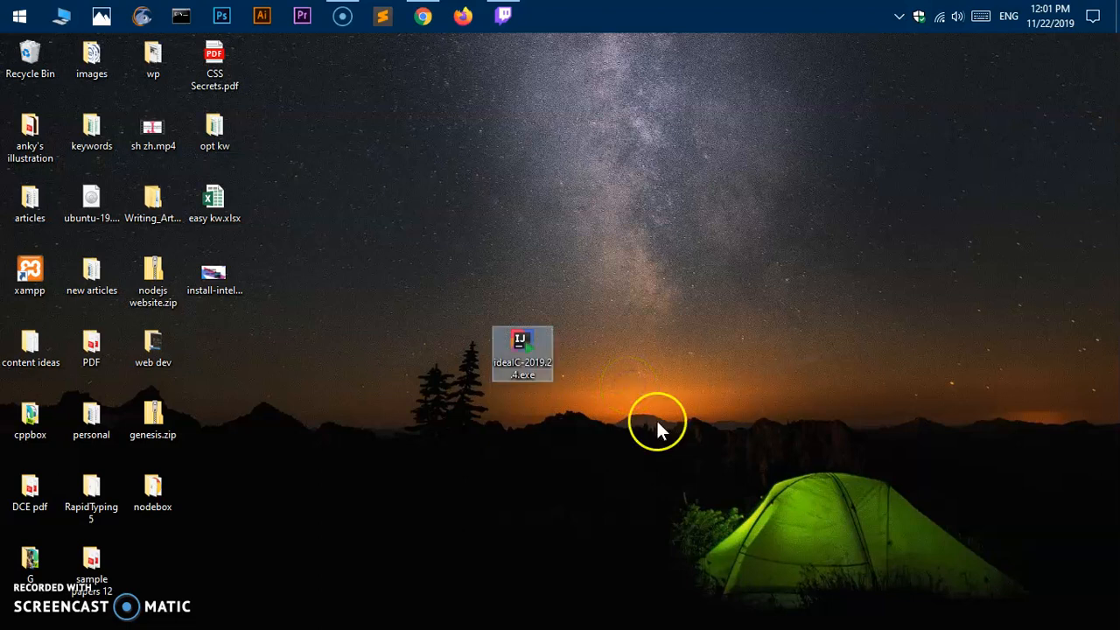
mouse_move(656, 429)
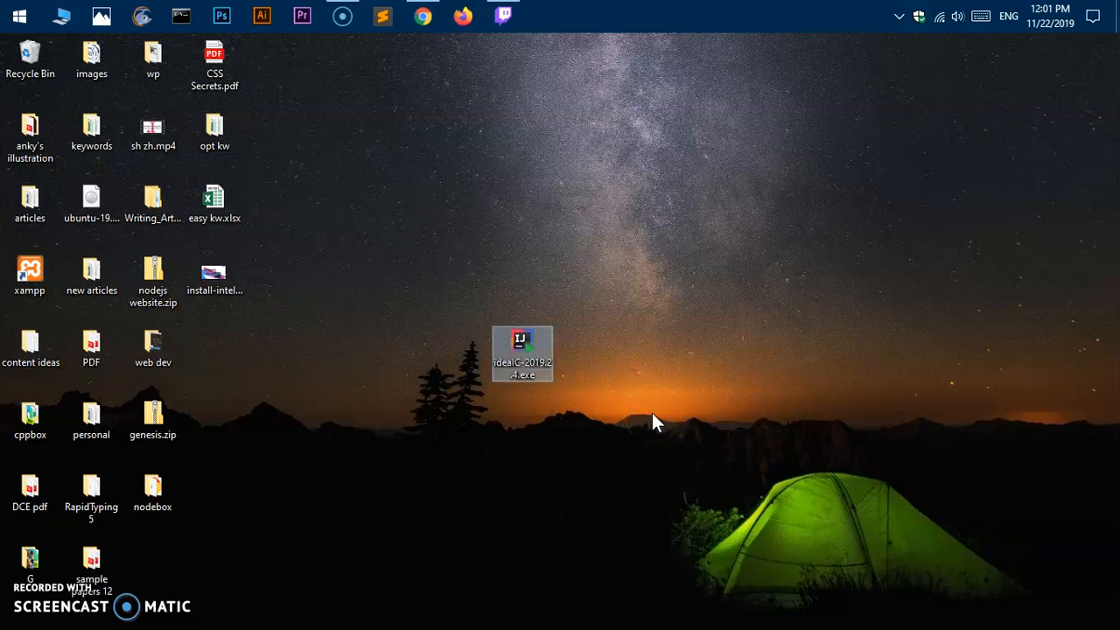
mouse_move(567, 477)
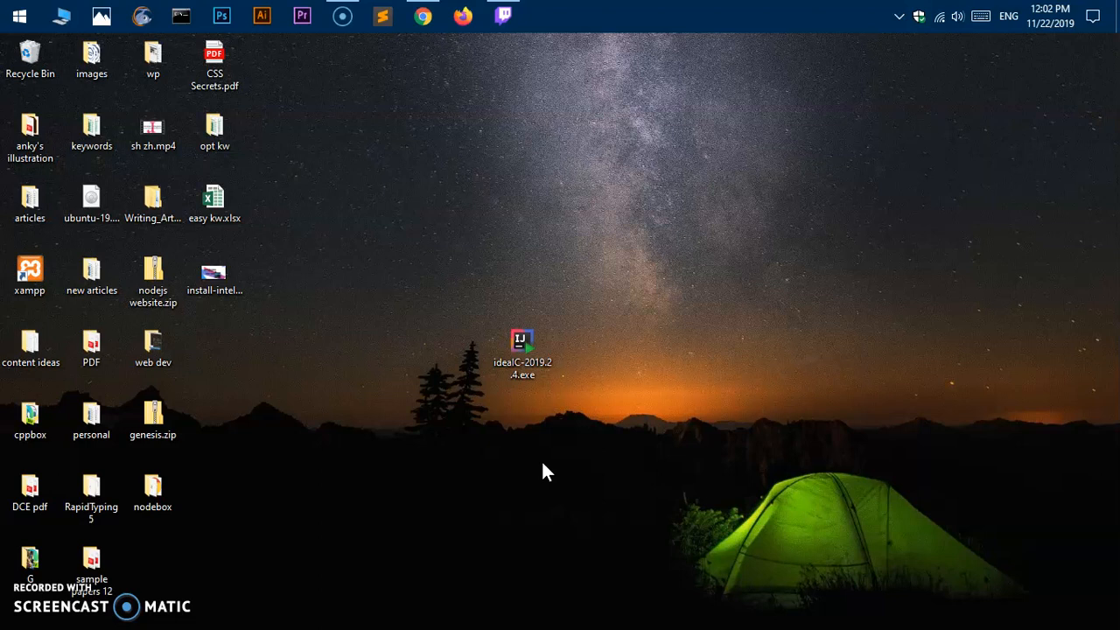
click(492, 475)
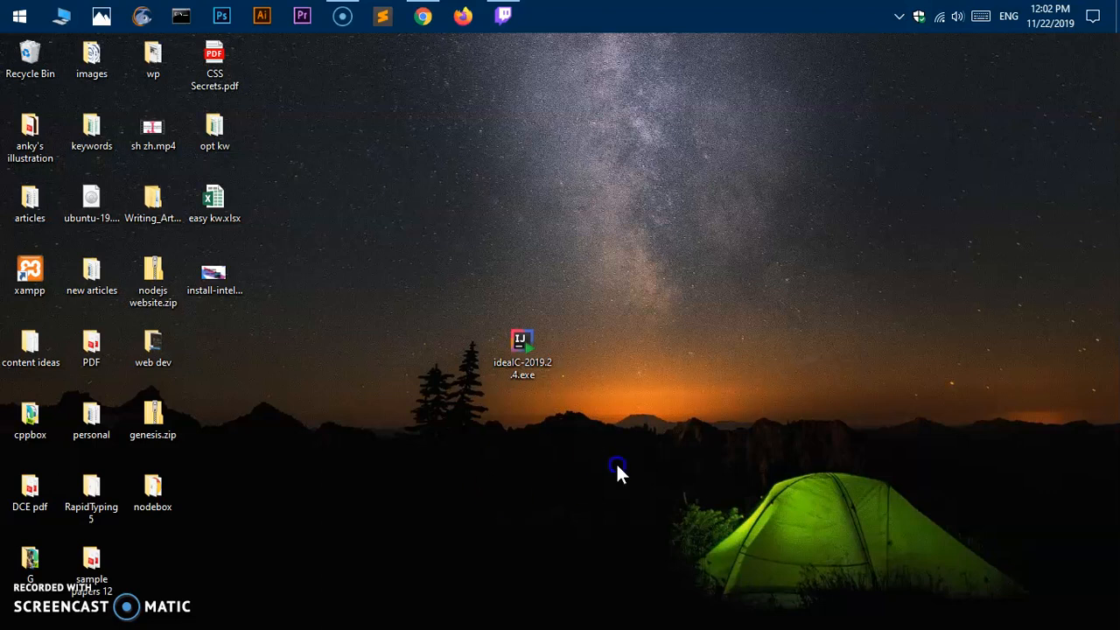
right_click(523, 350)
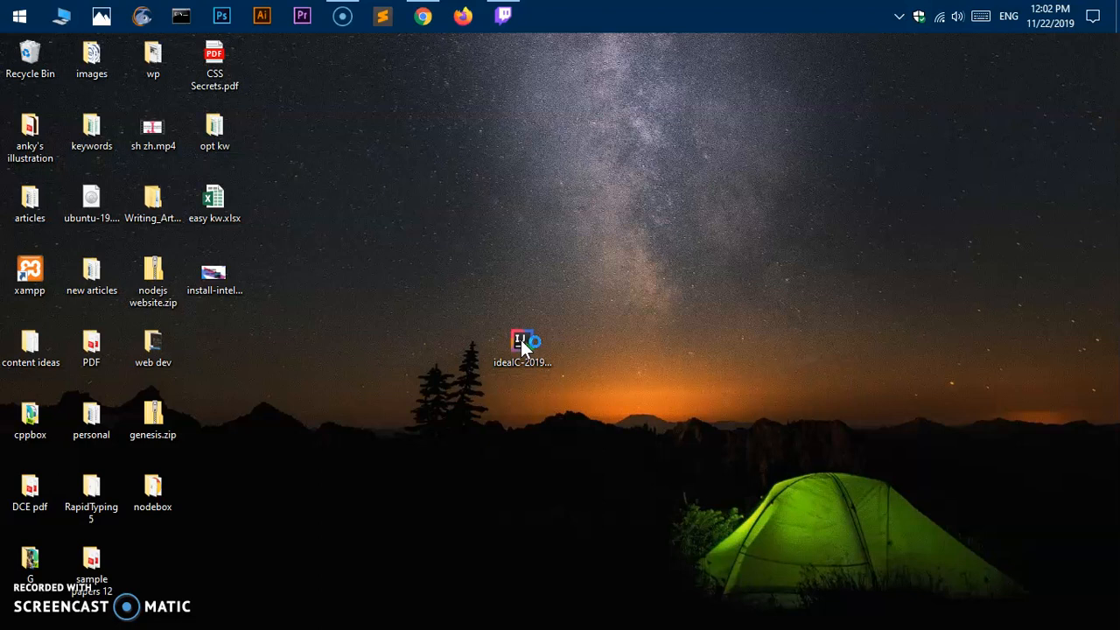
Step: Launch the installer and choose 'Install anyway' on the unverified-app warning
double_click(523, 341)
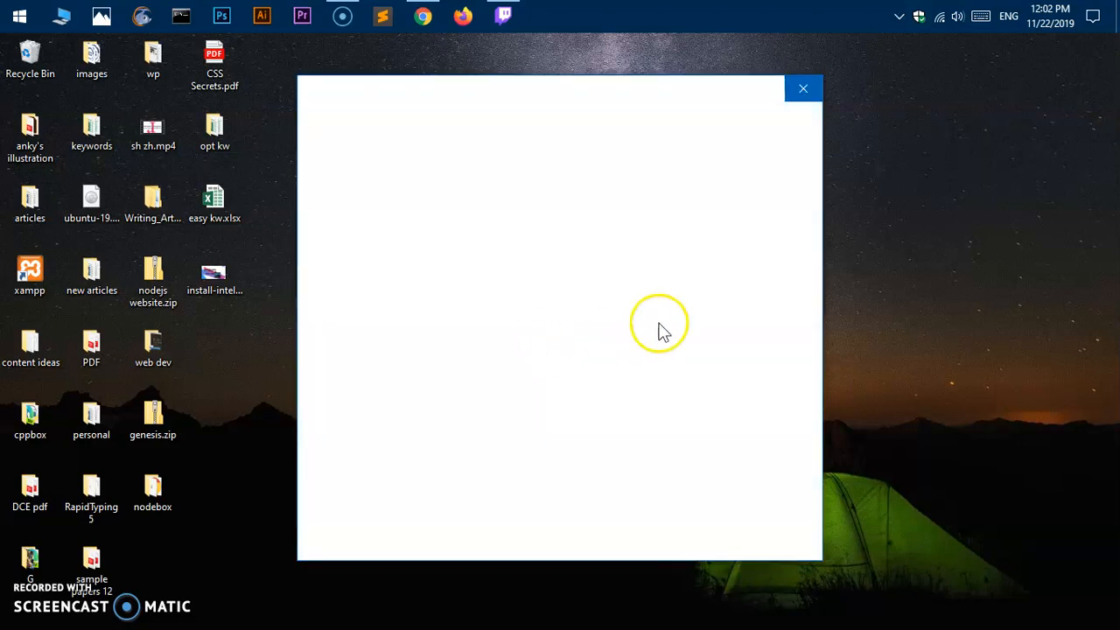
mouse_move(449, 326)
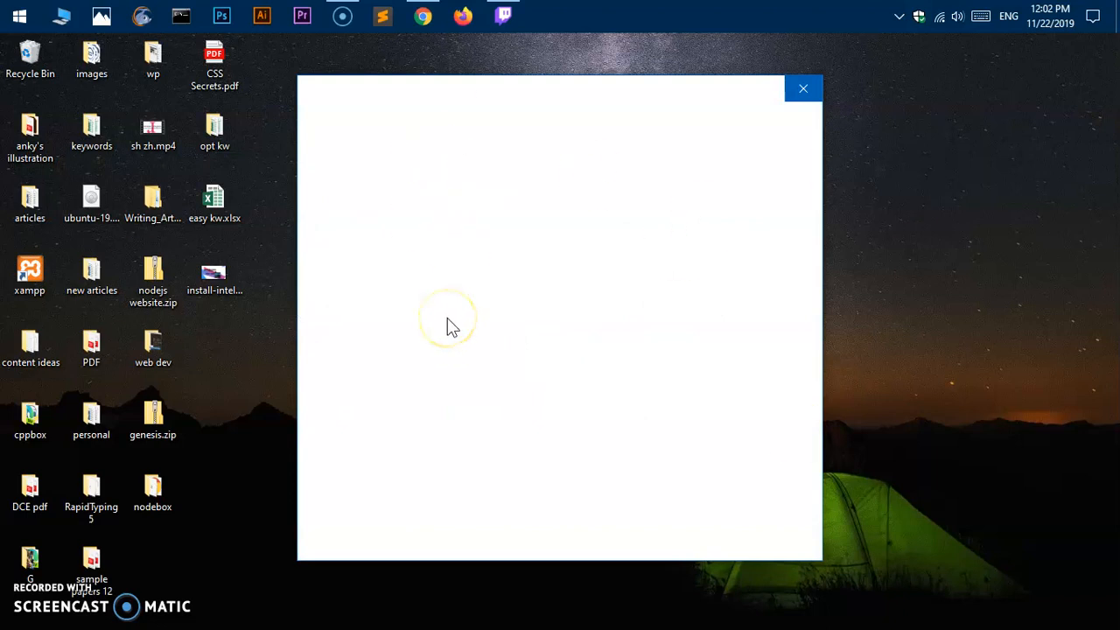
mouse_move(512, 317)
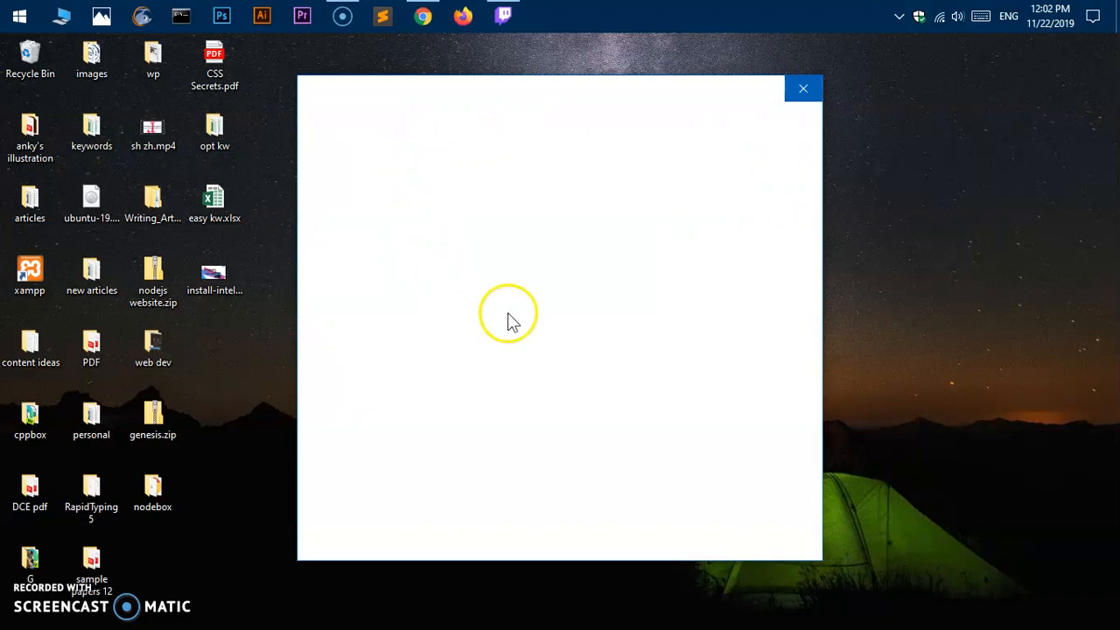
mouse_move(652, 346)
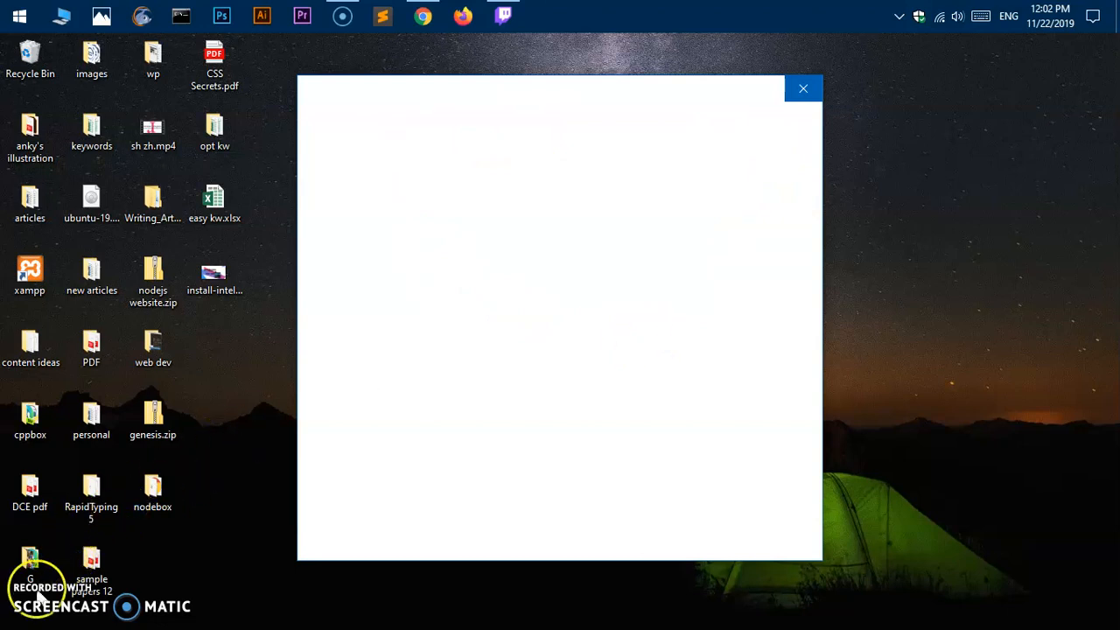
mouse_move(568, 411)
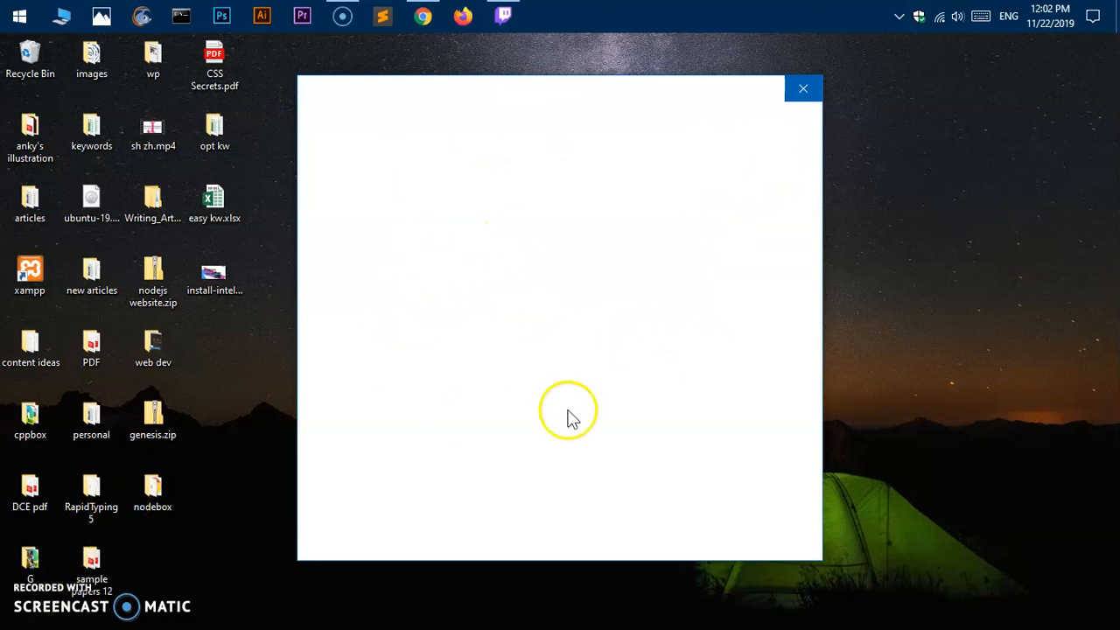
mouse_move(578, 372)
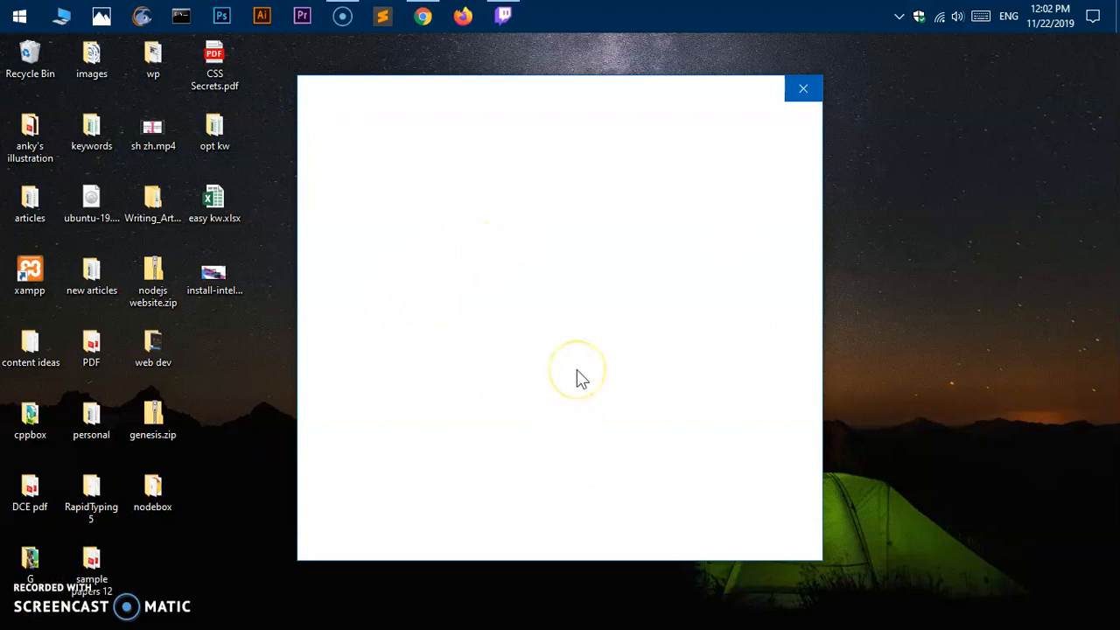
mouse_move(678, 359)
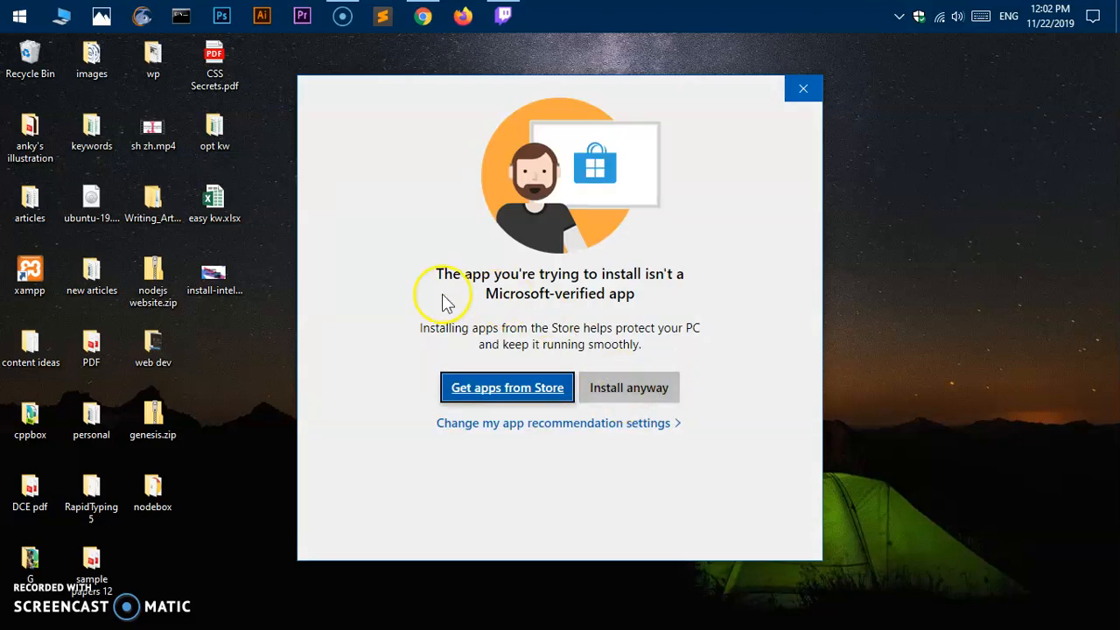
mouse_move(705, 293)
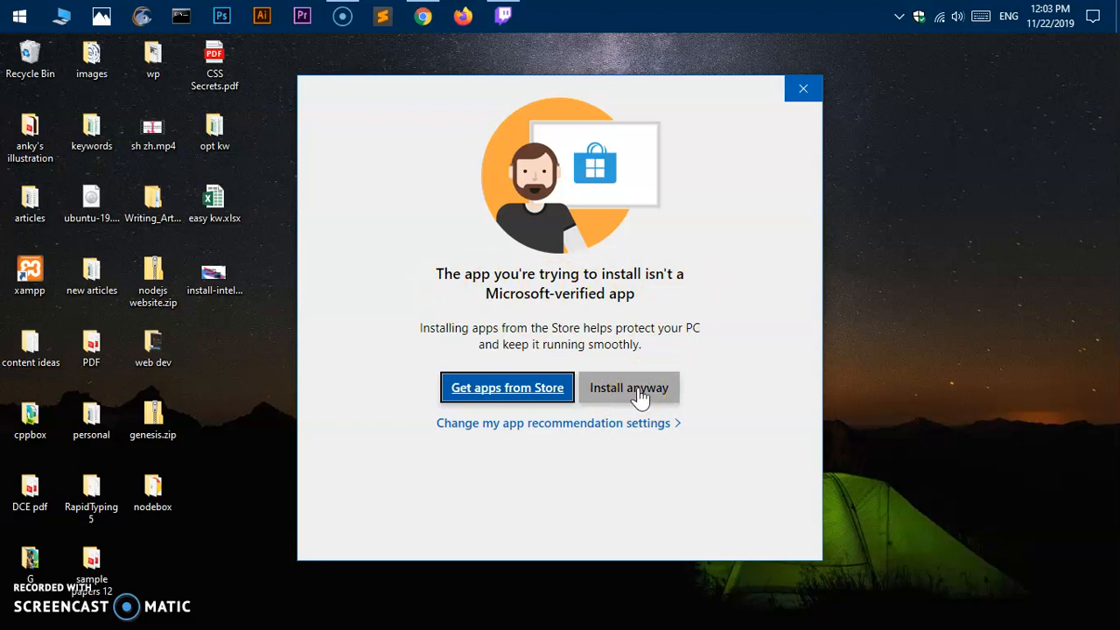
click(629, 387)
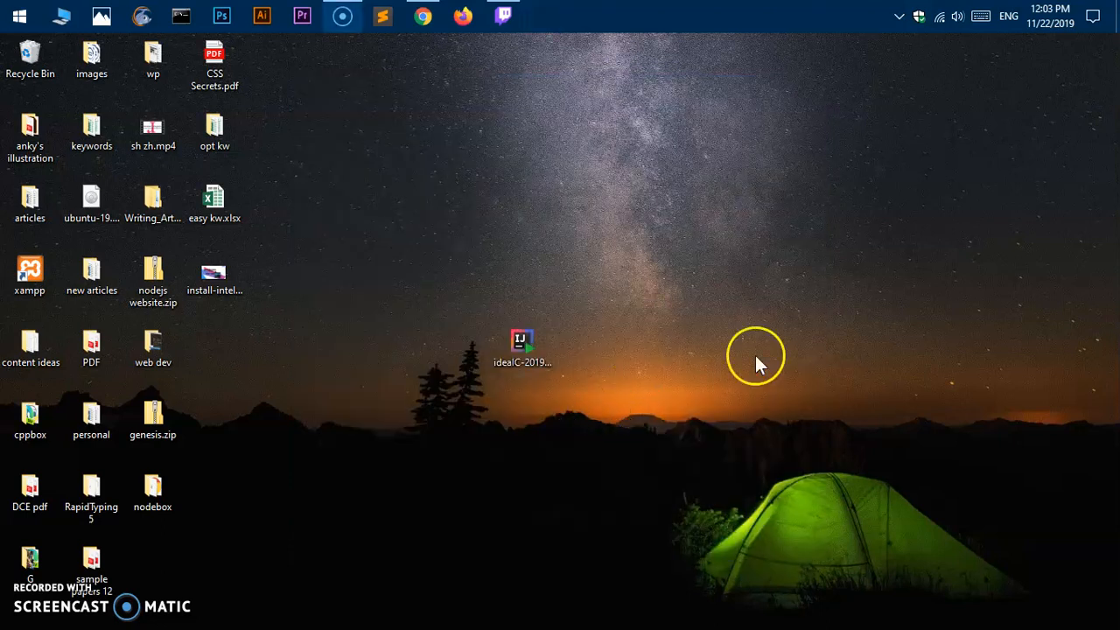
mouse_move(757, 369)
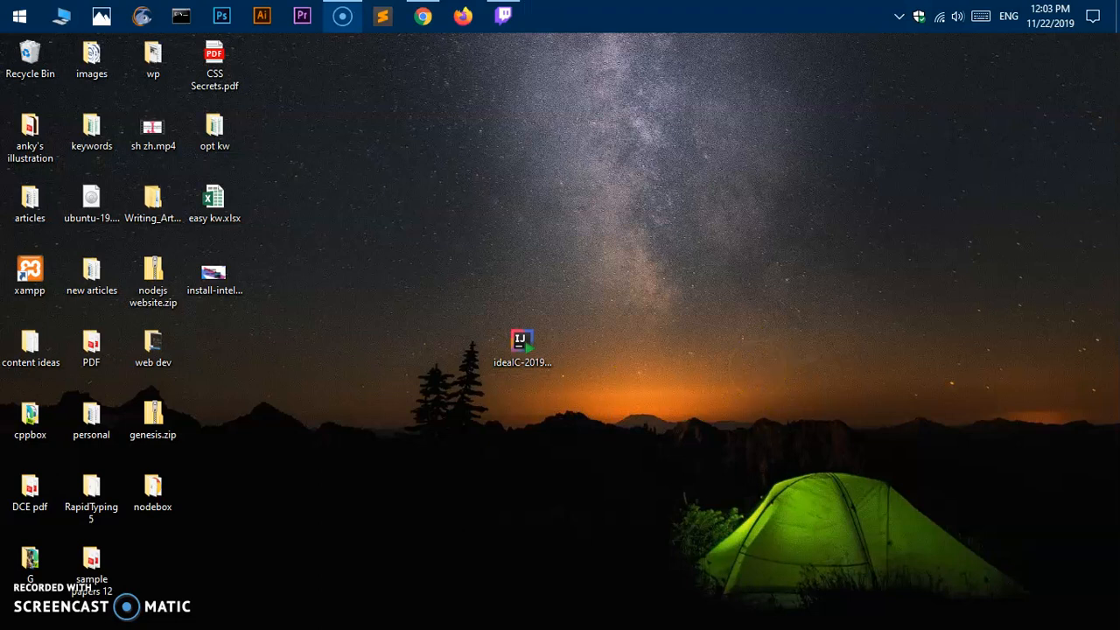
Step: Open the setup wizard and reach the Destination Folder page, keeping the default JetBrains path
double_click(522, 341)
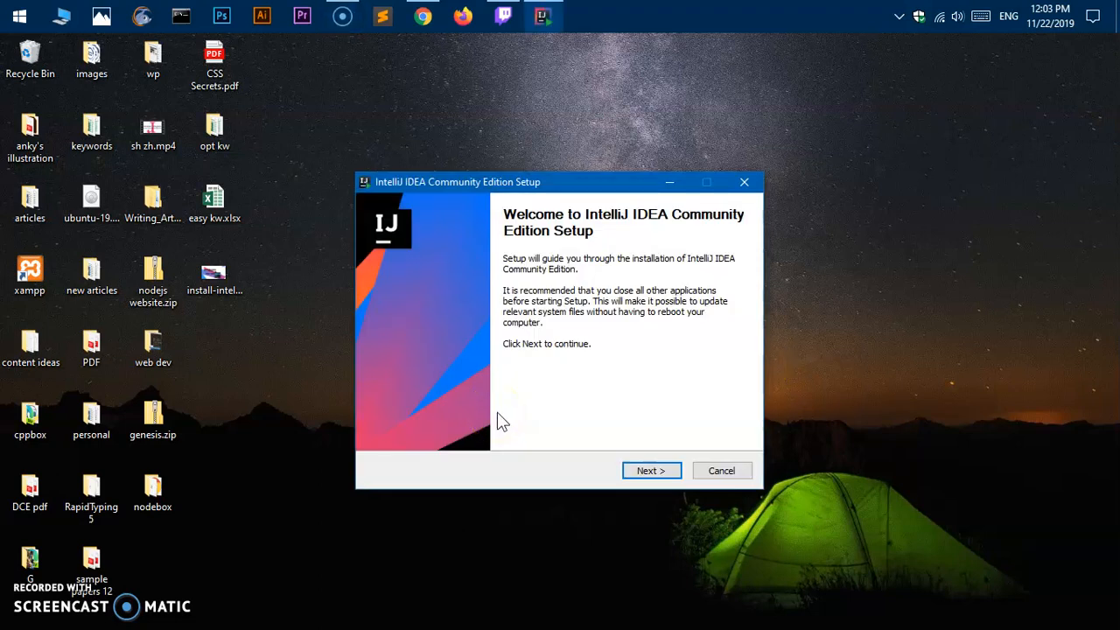
mouse_move(678, 275)
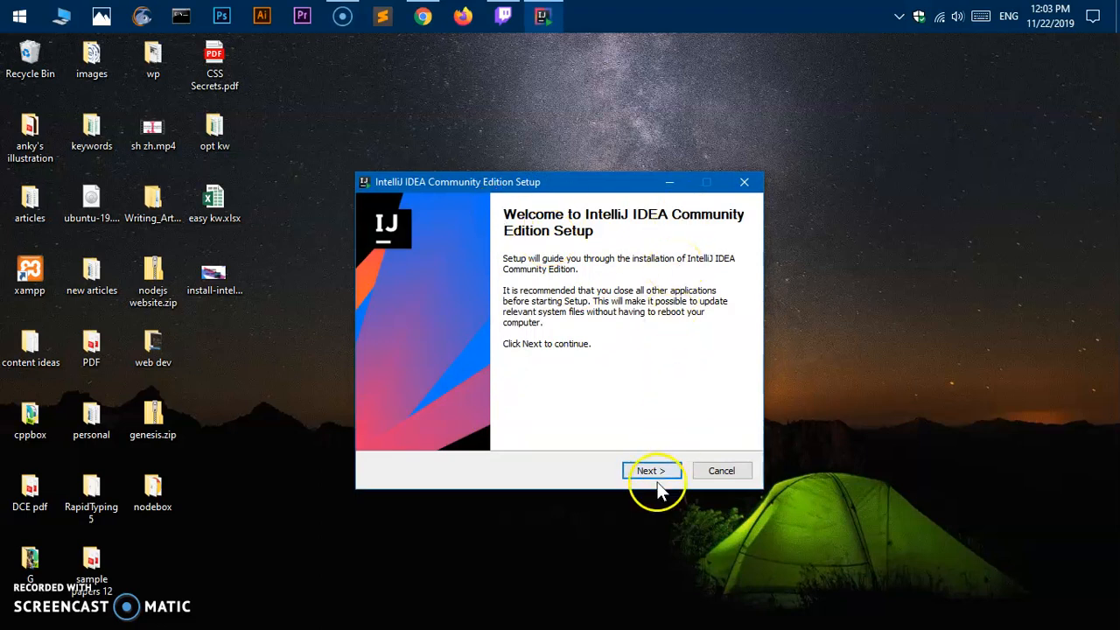
click(651, 470)
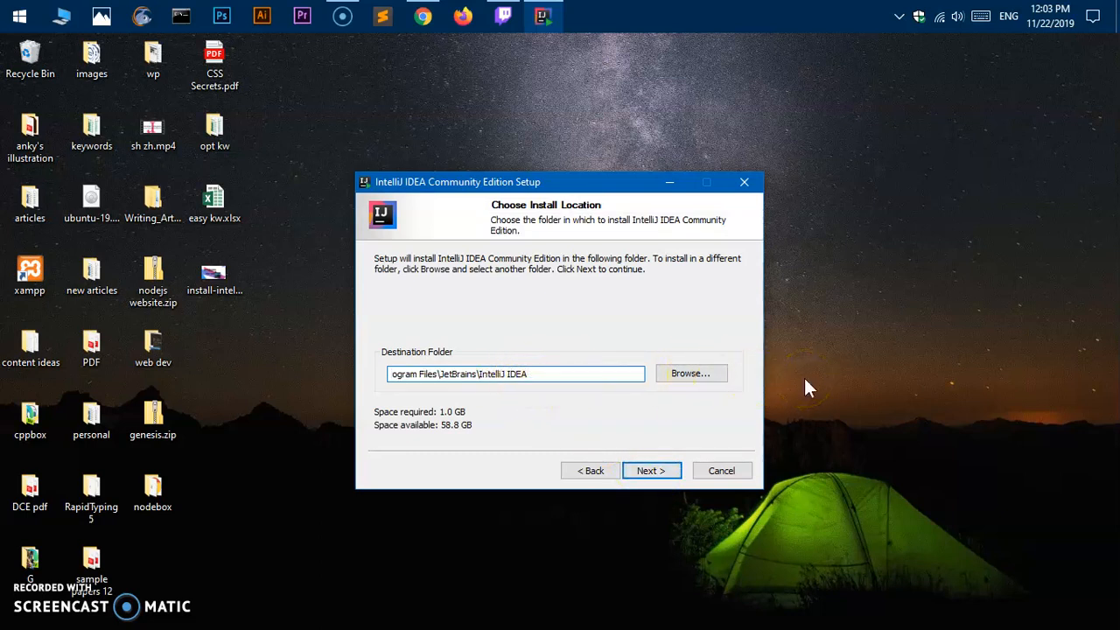
mouse_move(503, 402)
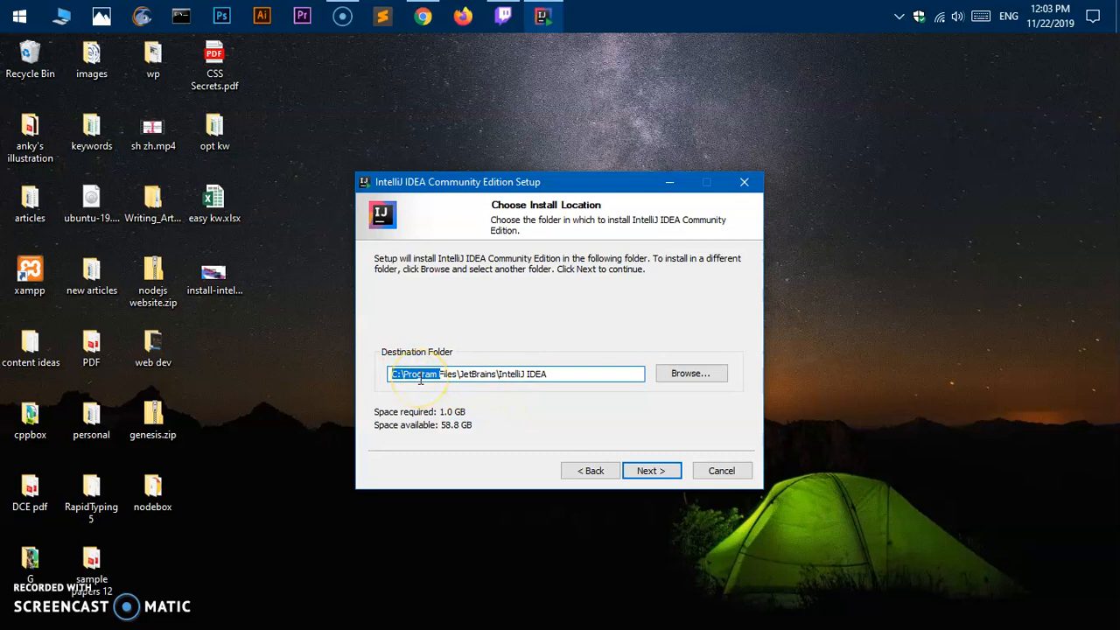
mouse_move(440, 378)
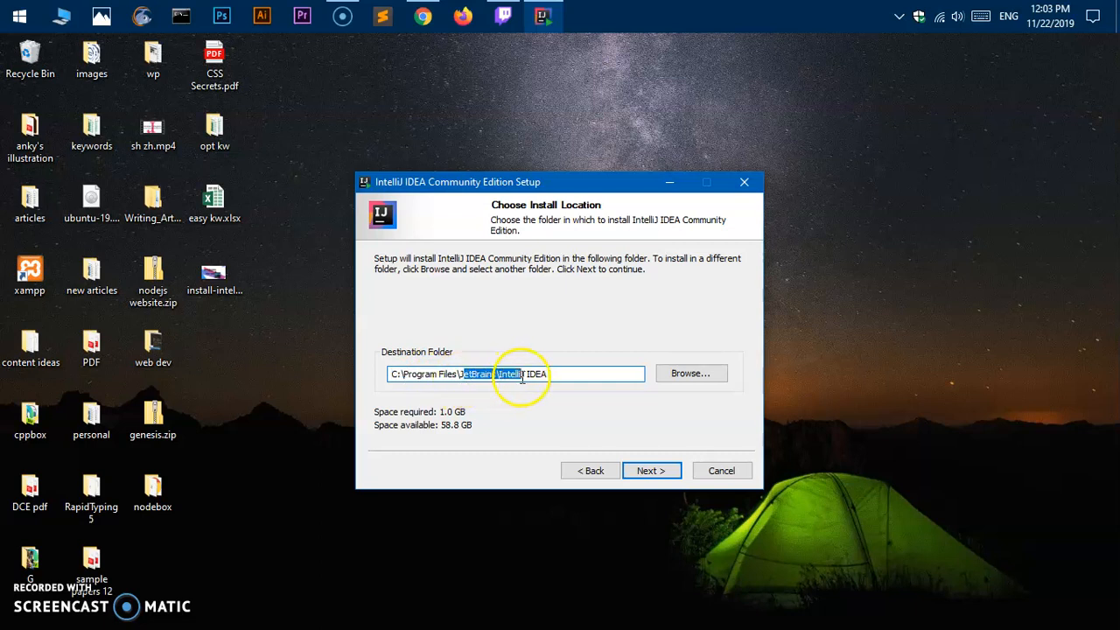
mouse_move(608, 411)
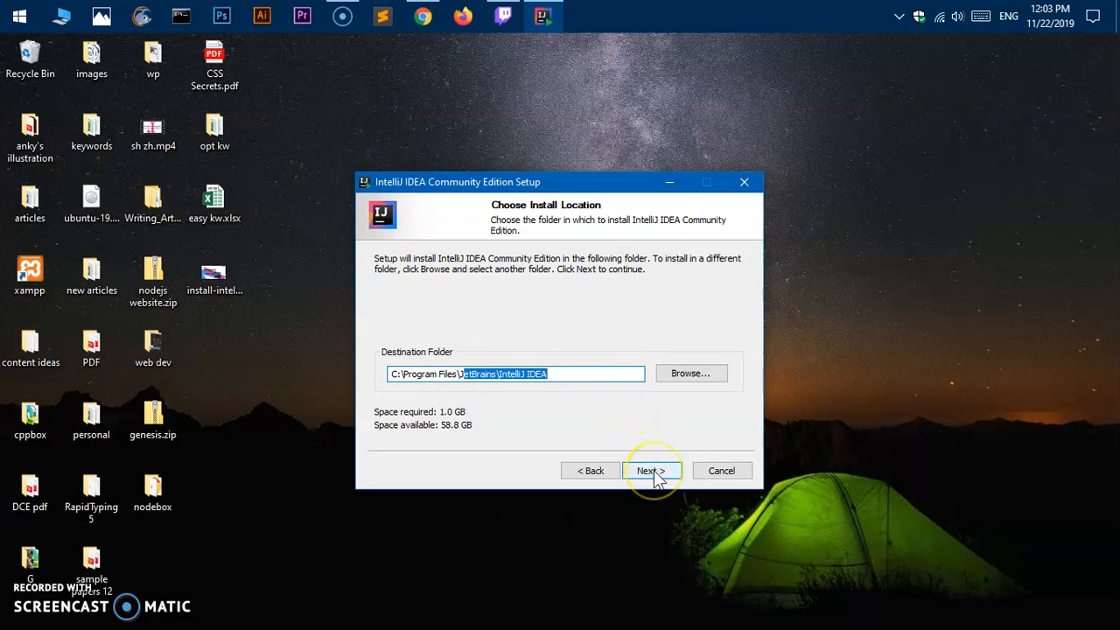
Step: Keep the default folder; enable PATH, open-folder-as-project, and .java/.groovy/.kt associations
click(651, 471)
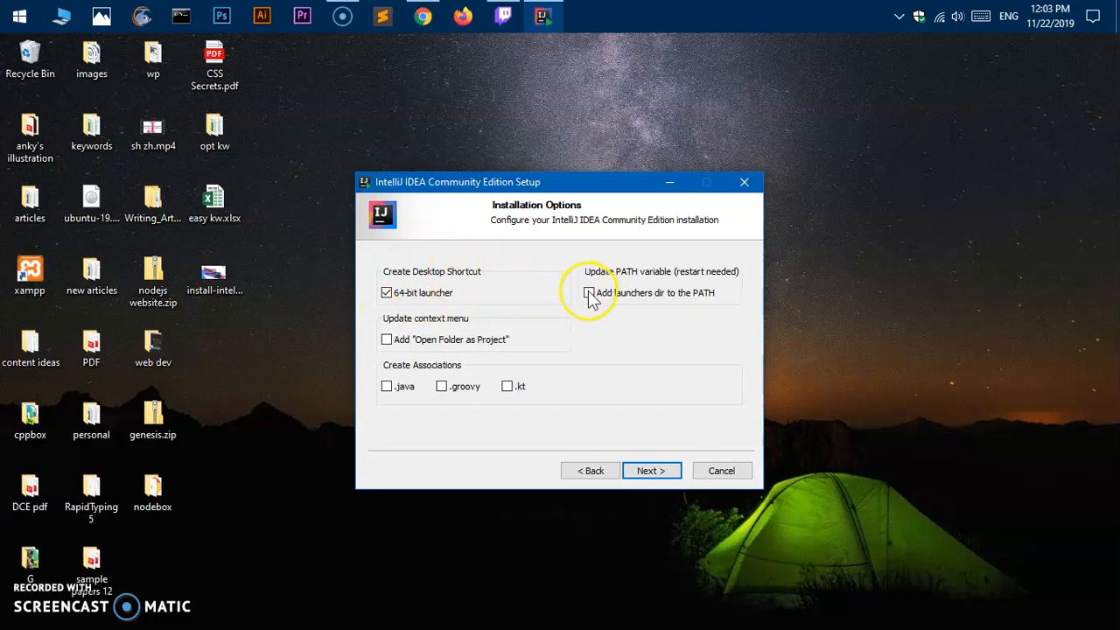
click(589, 292)
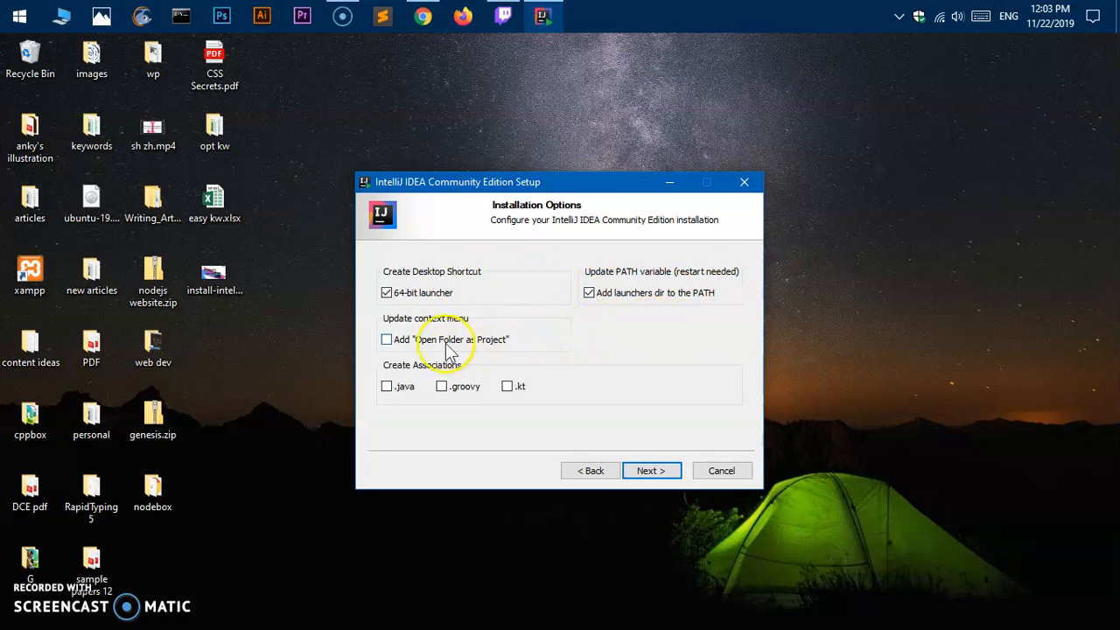
click(387, 340)
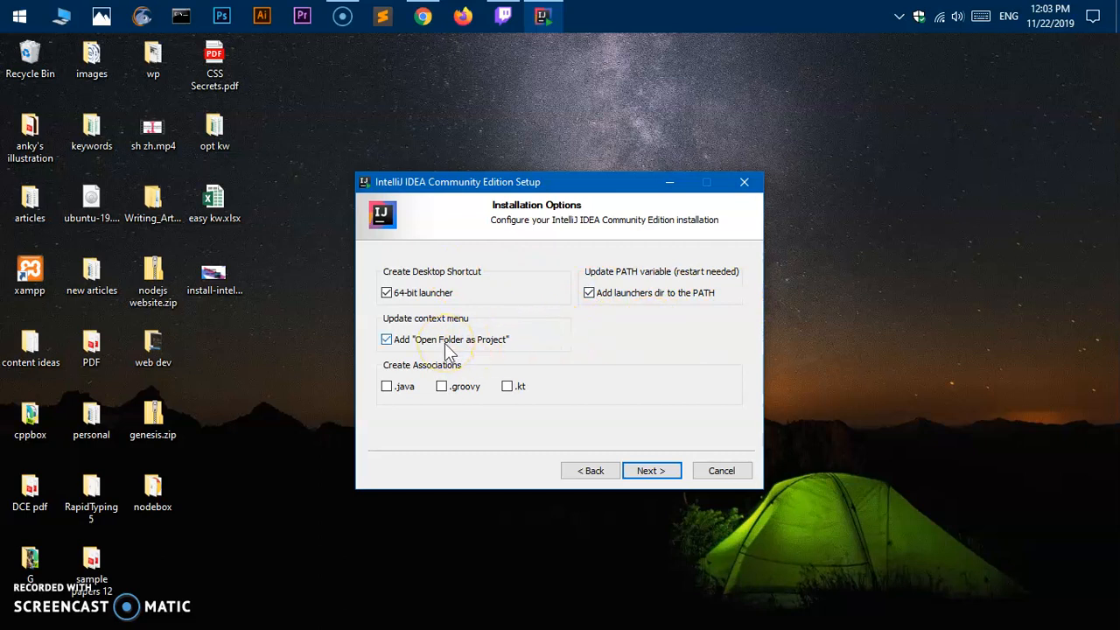
mouse_move(396, 393)
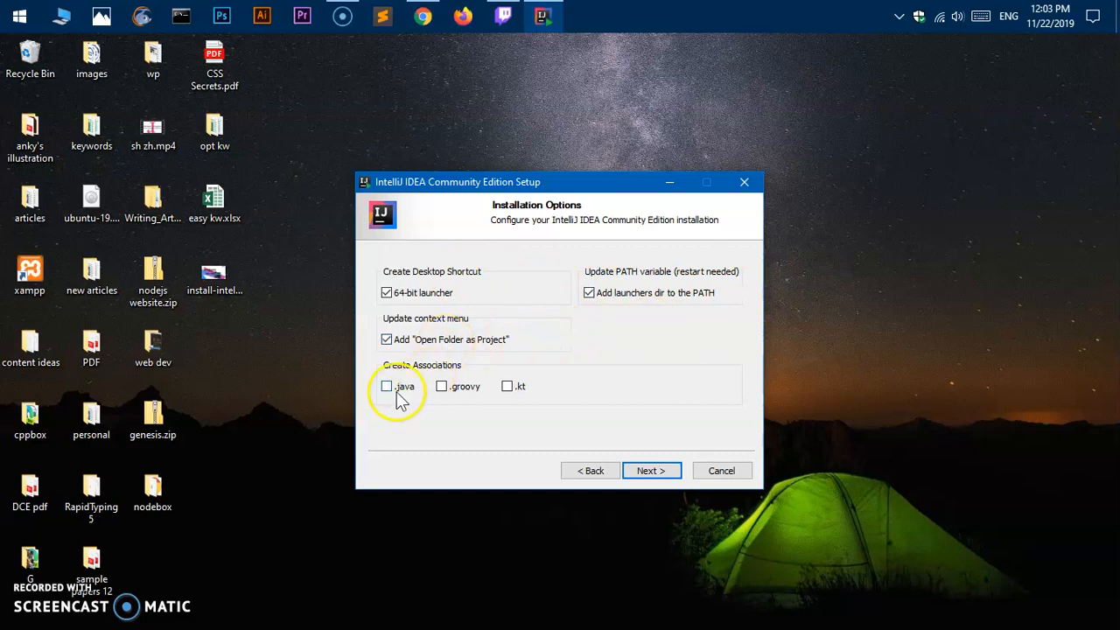
click(387, 386)
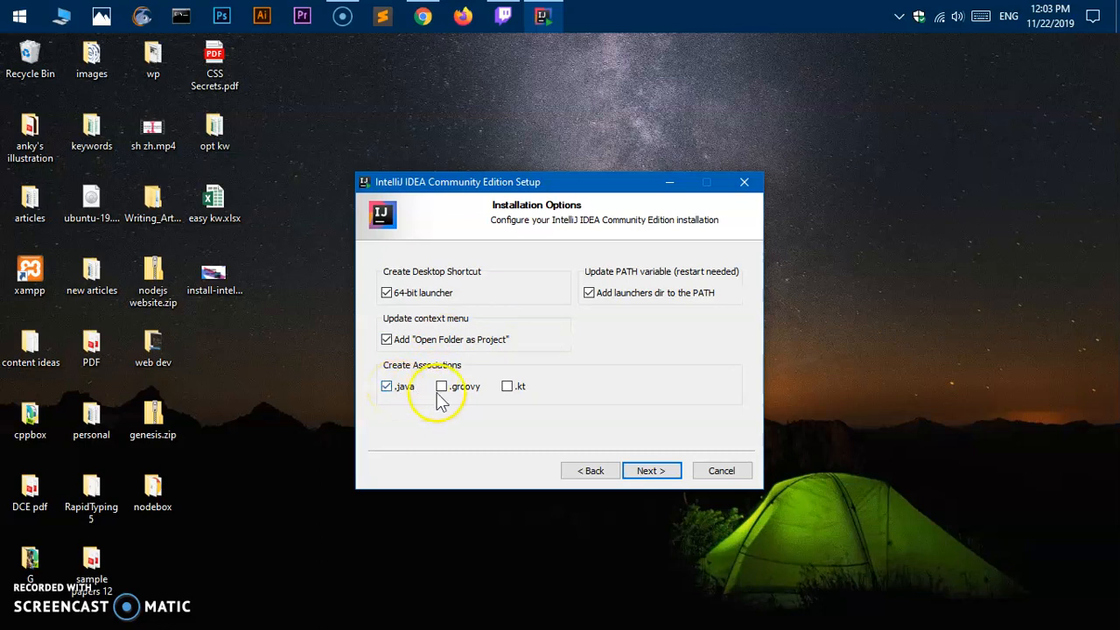
click(508, 386)
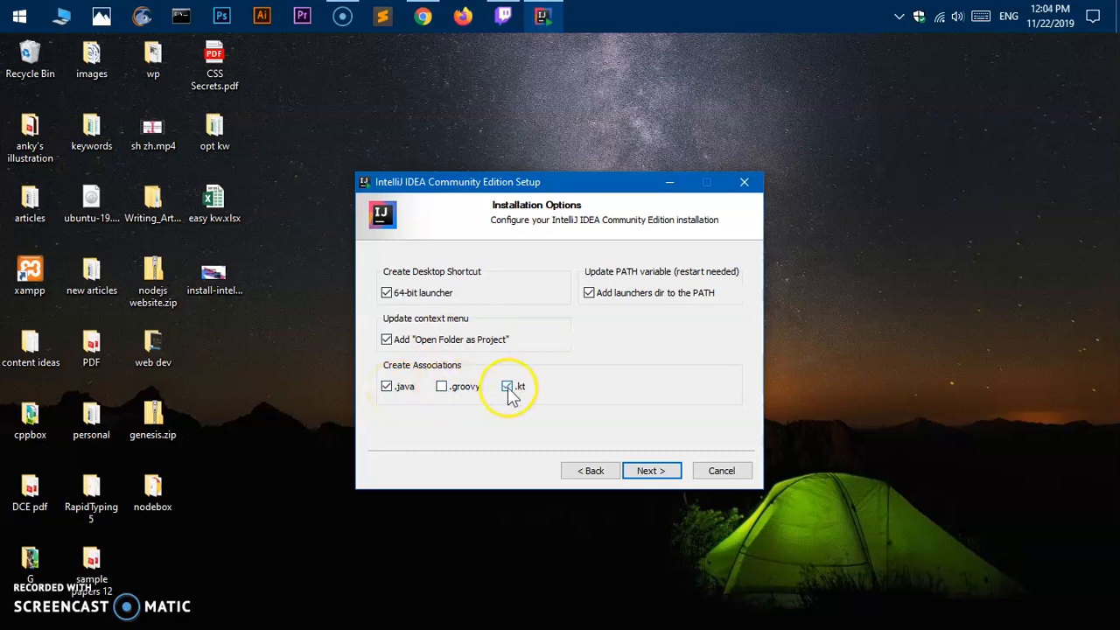
click(441, 386)
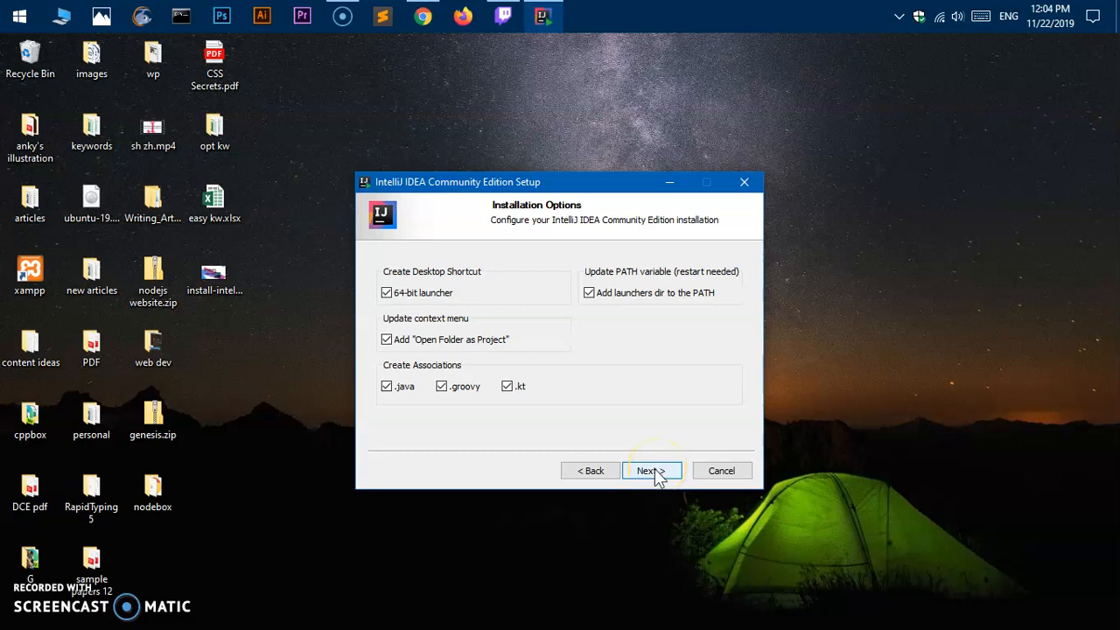
click(651, 471)
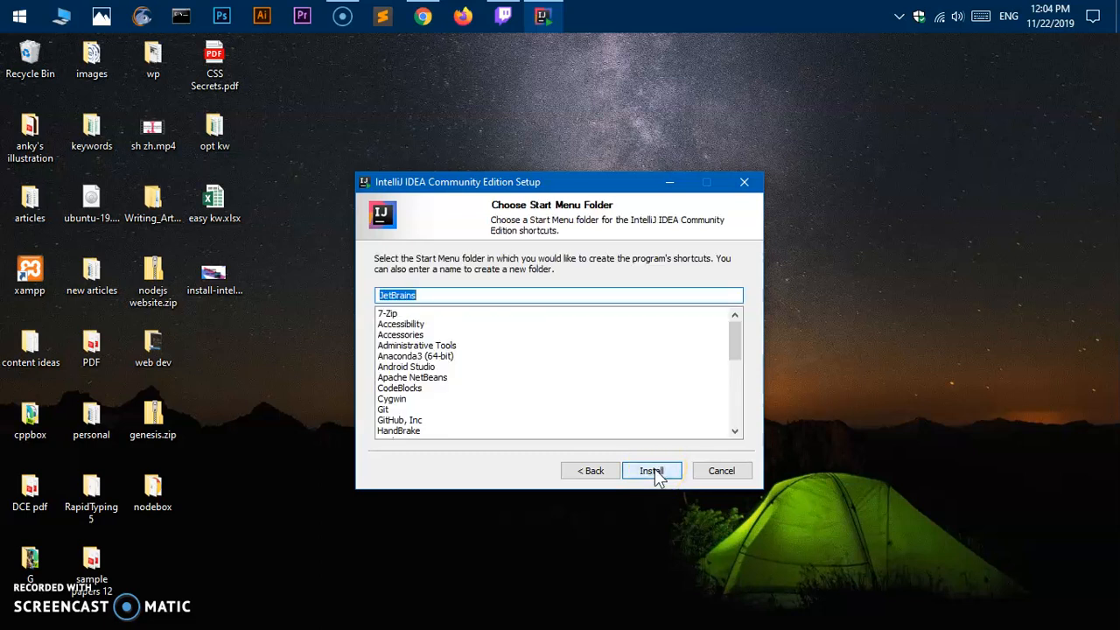
Step: Keep the JetBrains Start Menu folder and begin the installation
click(651, 471)
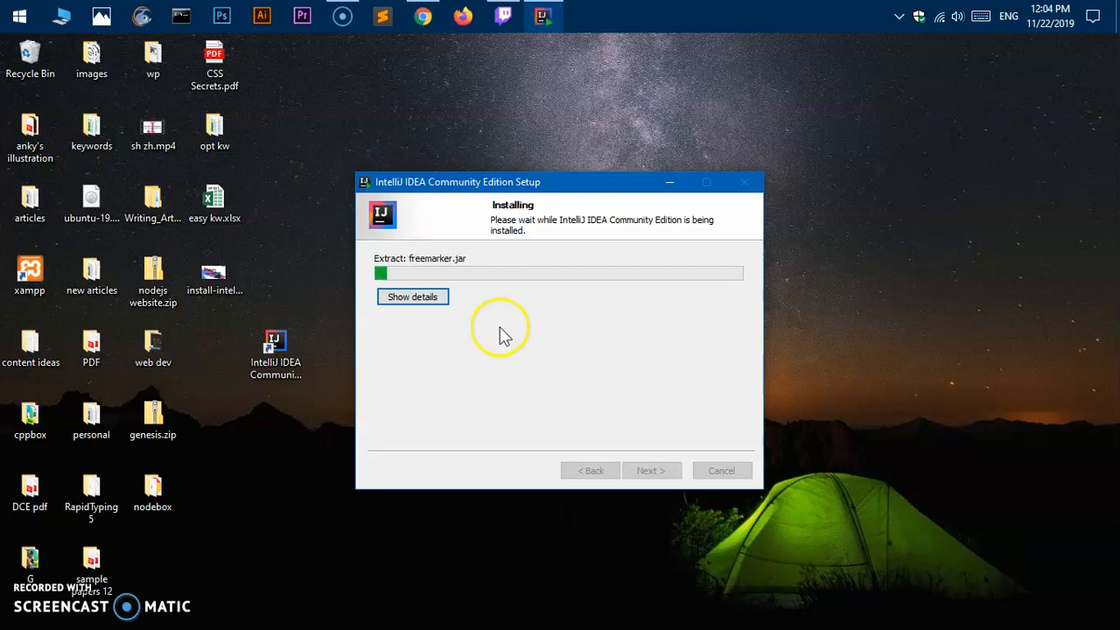
mouse_move(321, 446)
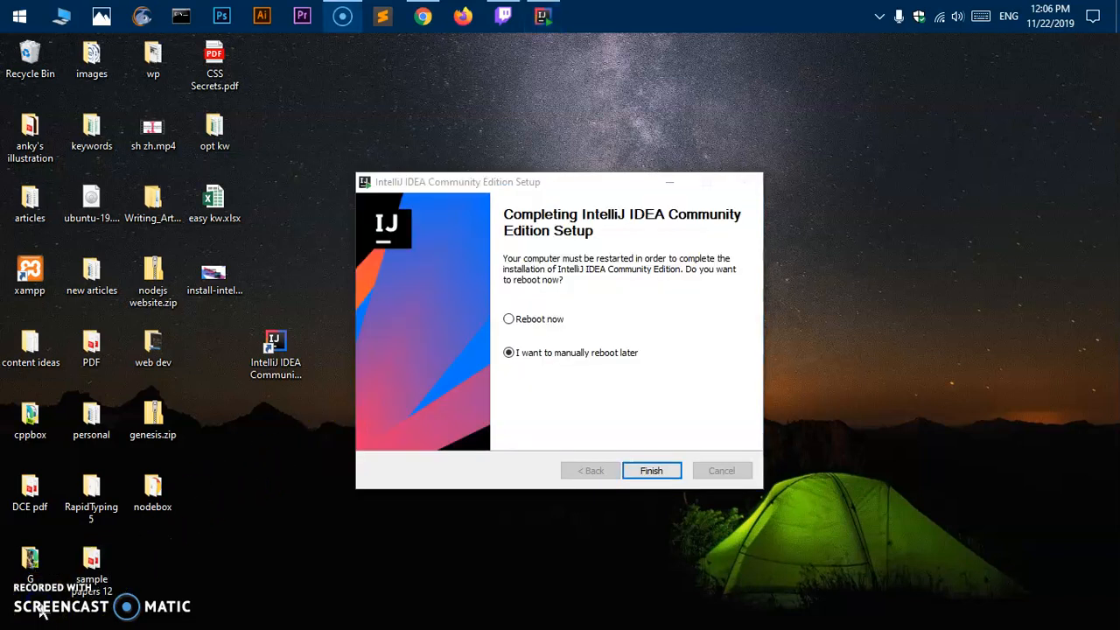
mouse_move(61, 555)
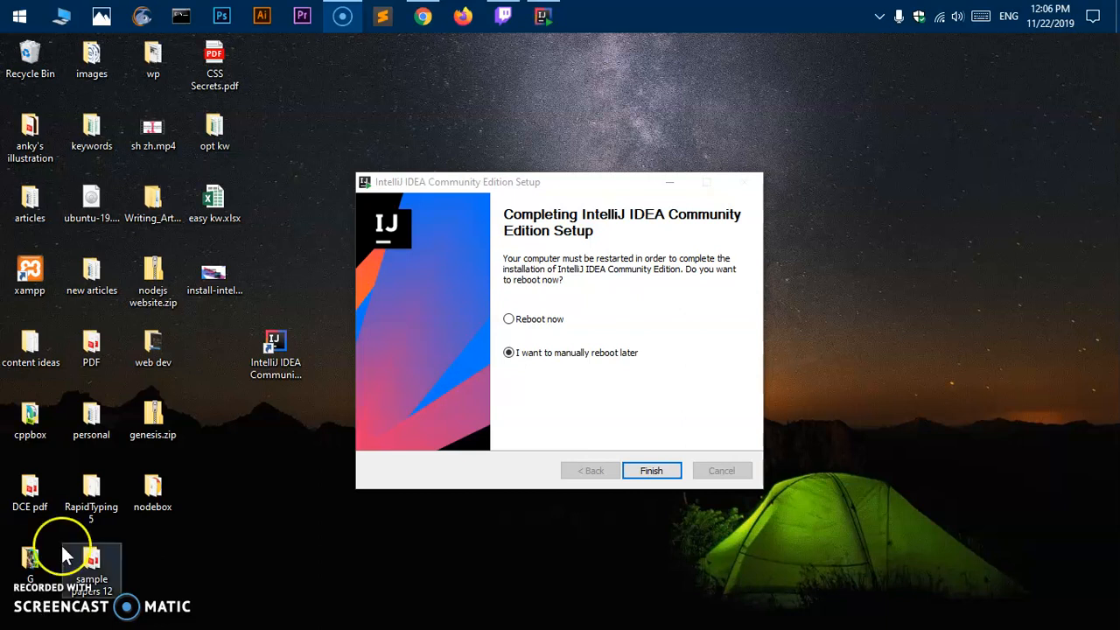
mouse_move(633, 265)
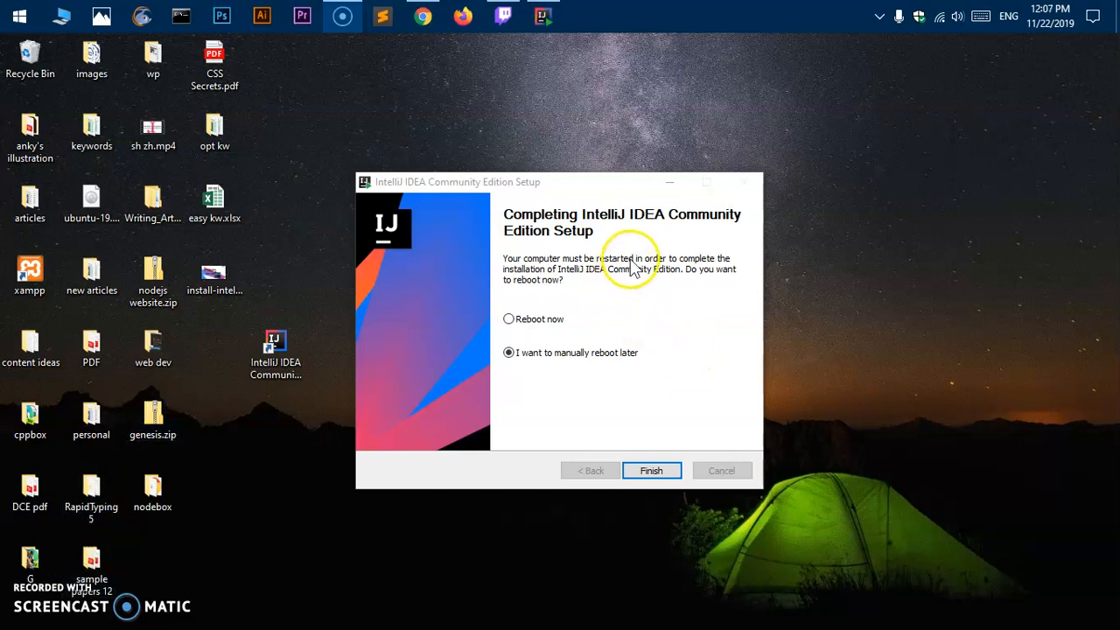
mouse_move(630, 263)
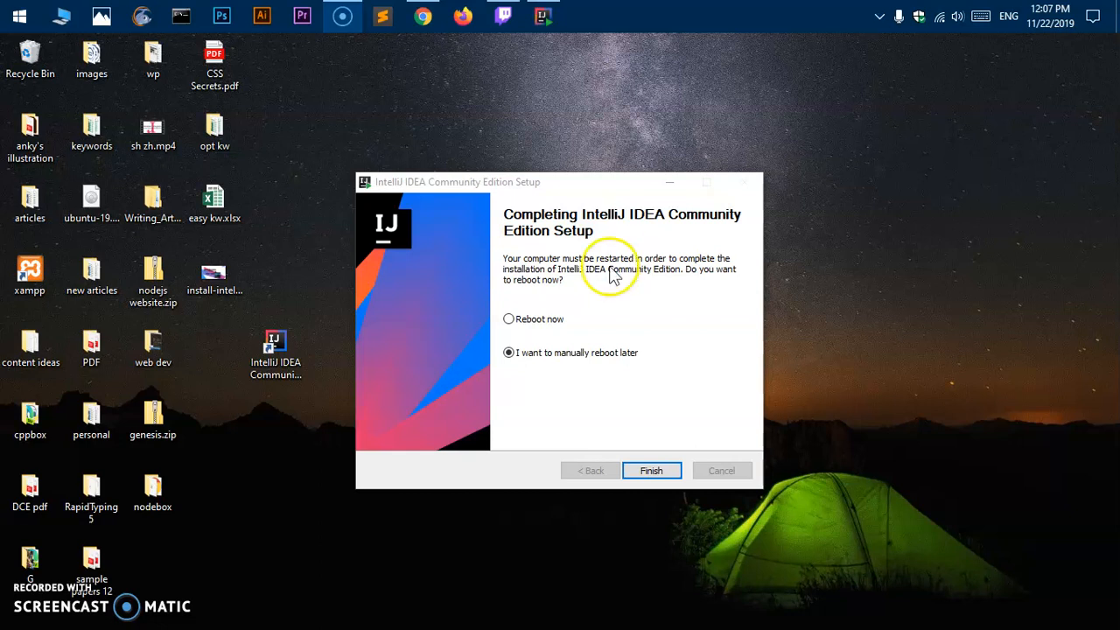
mouse_move(509, 318)
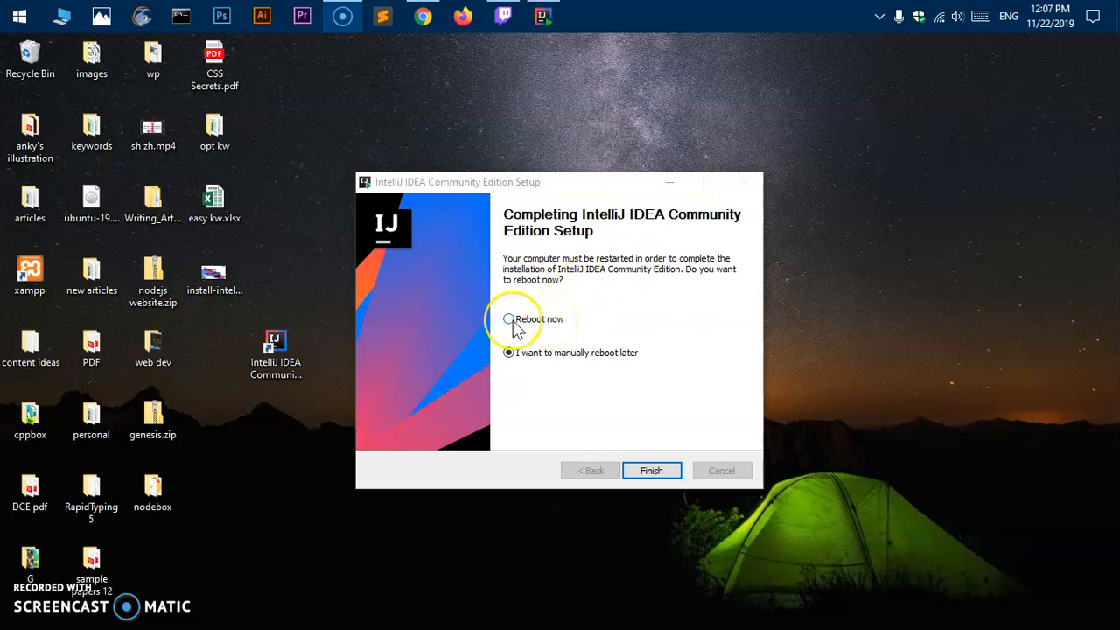
mouse_move(515, 324)
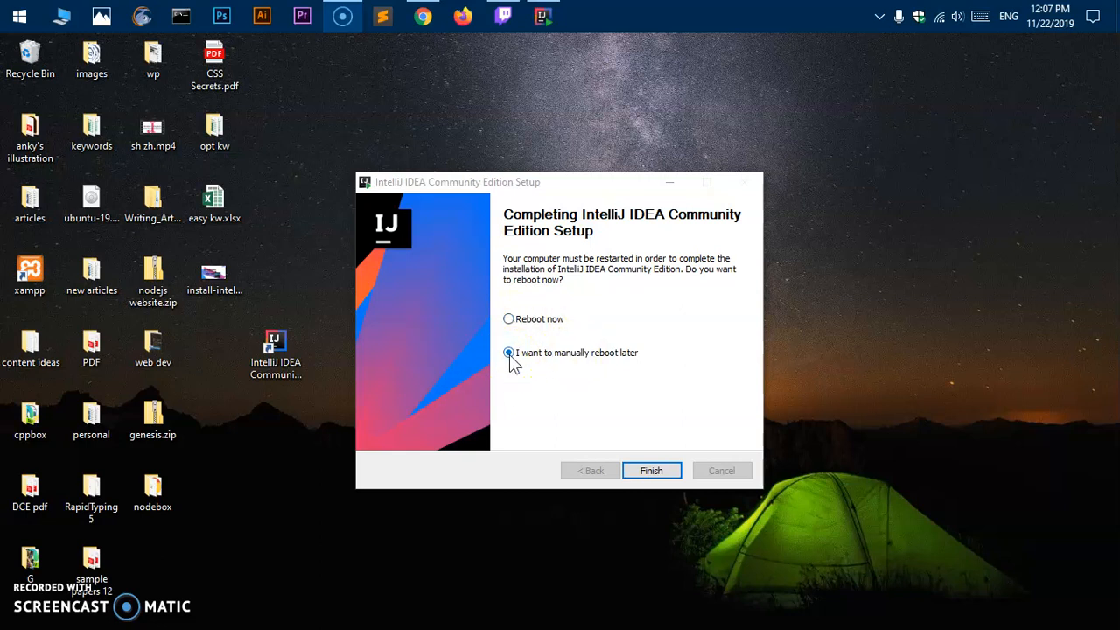
Step: Choose 'I want to manually reboot later' and finish setup
click(651, 469)
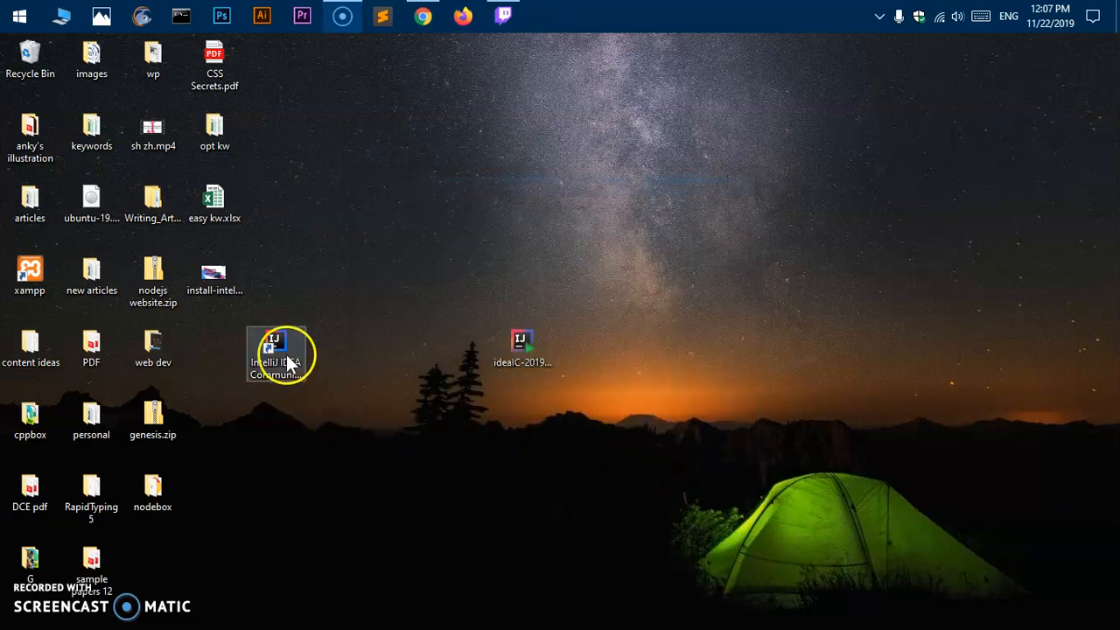
Step: Drag the IntelliJ IDEA shortcut into place beside the other desktop icons
drag(275, 354, 276, 219)
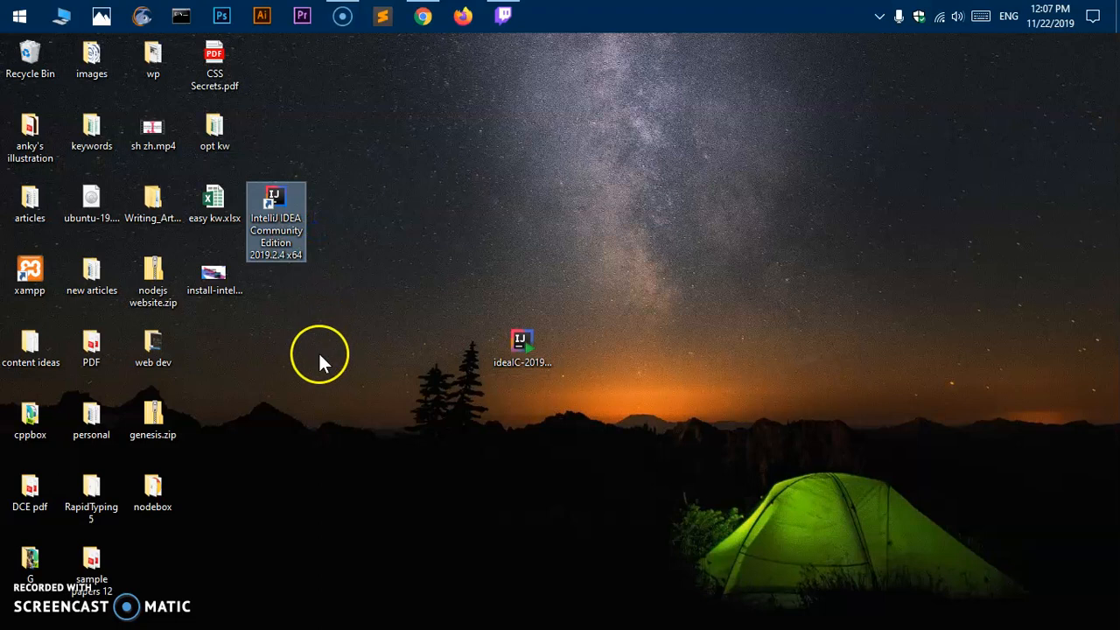
drag(275, 219, 276, 385)
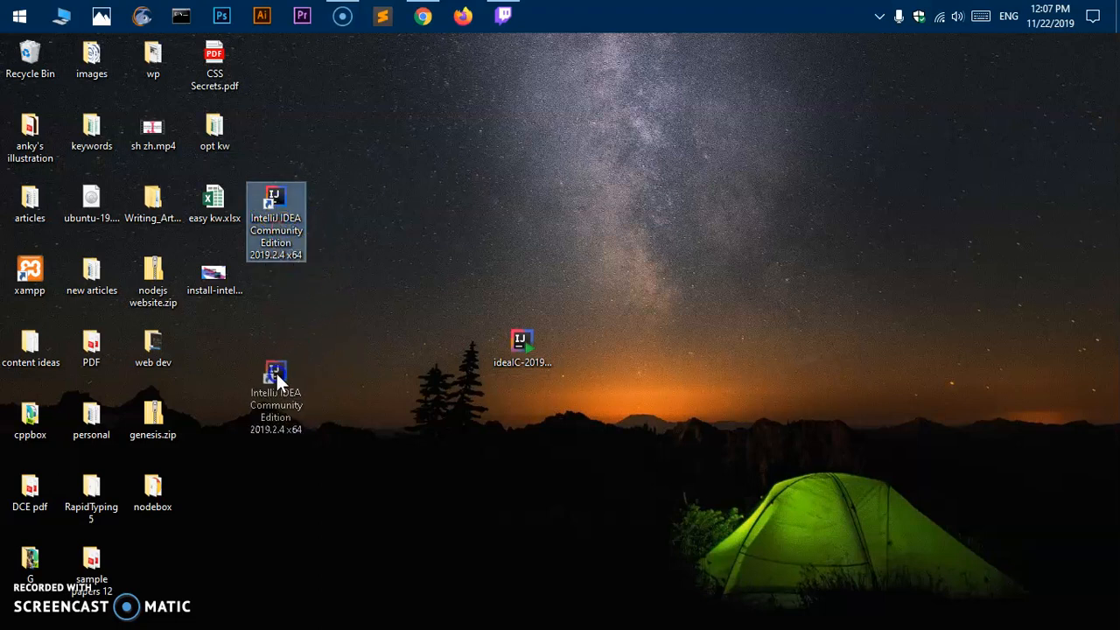
drag(275, 381, 214, 363)
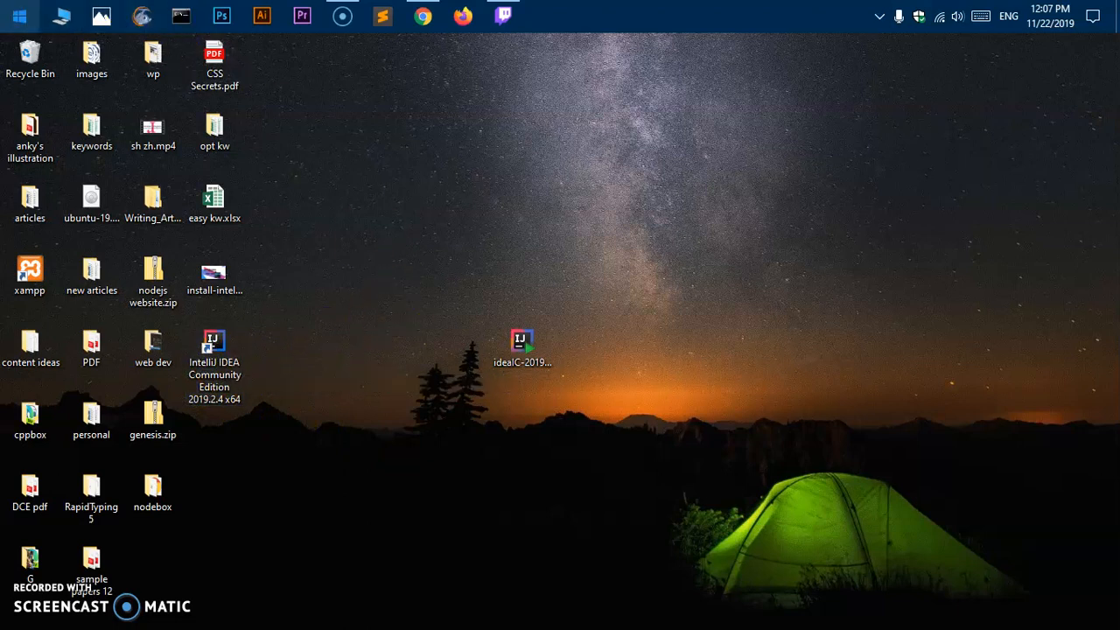
Step: Launch IntelliJ IDEA Community Edition from the Start menu's Recently added list
click(17, 16)
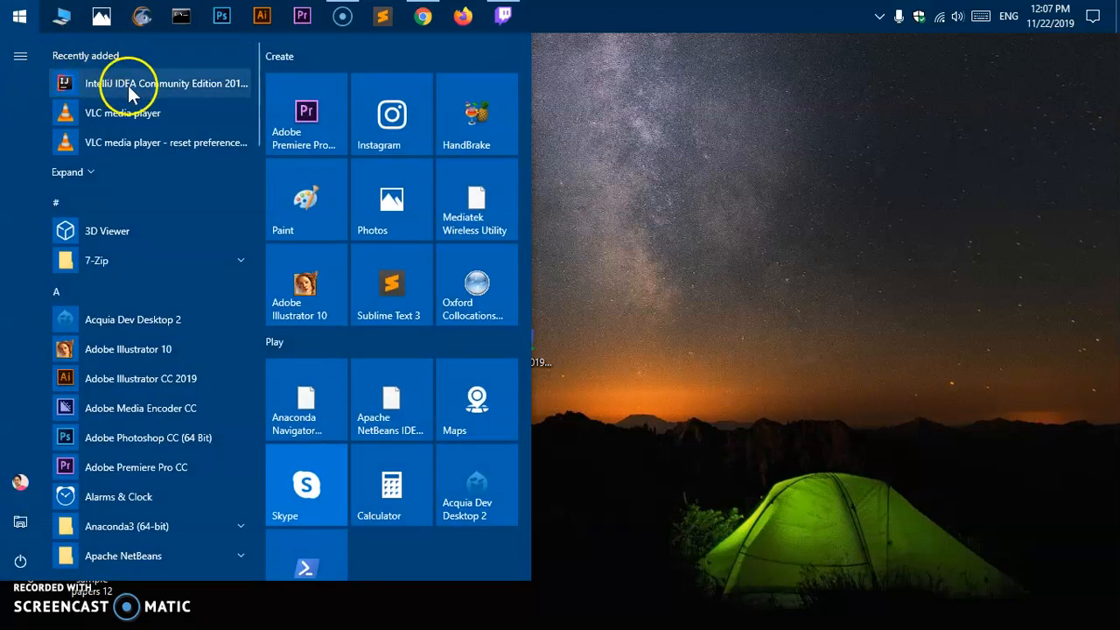
click(20, 16)
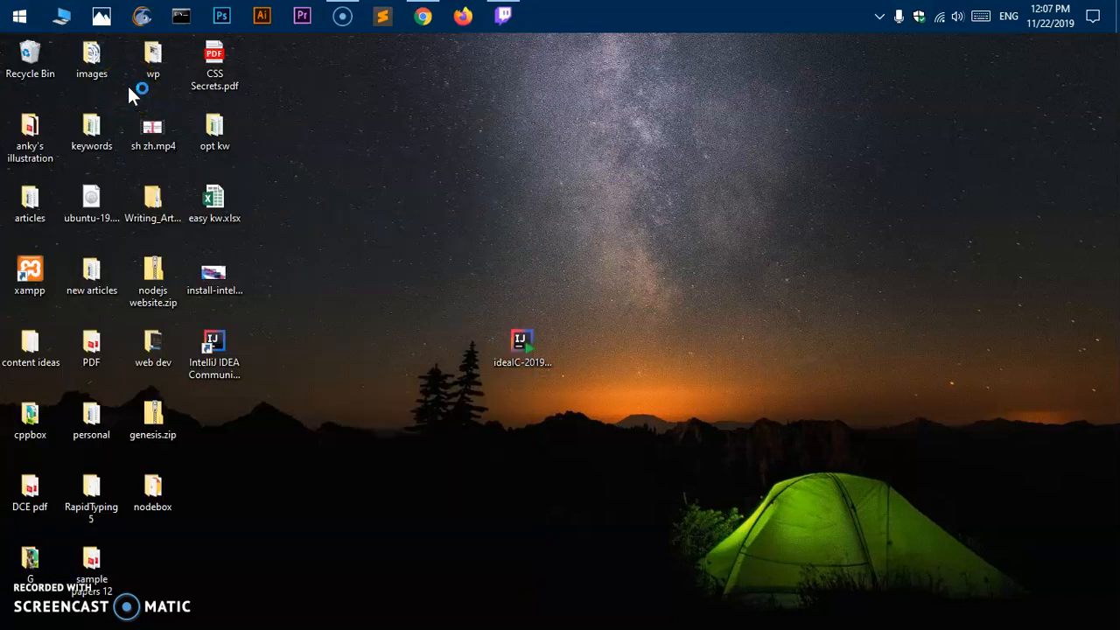
mouse_move(586, 503)
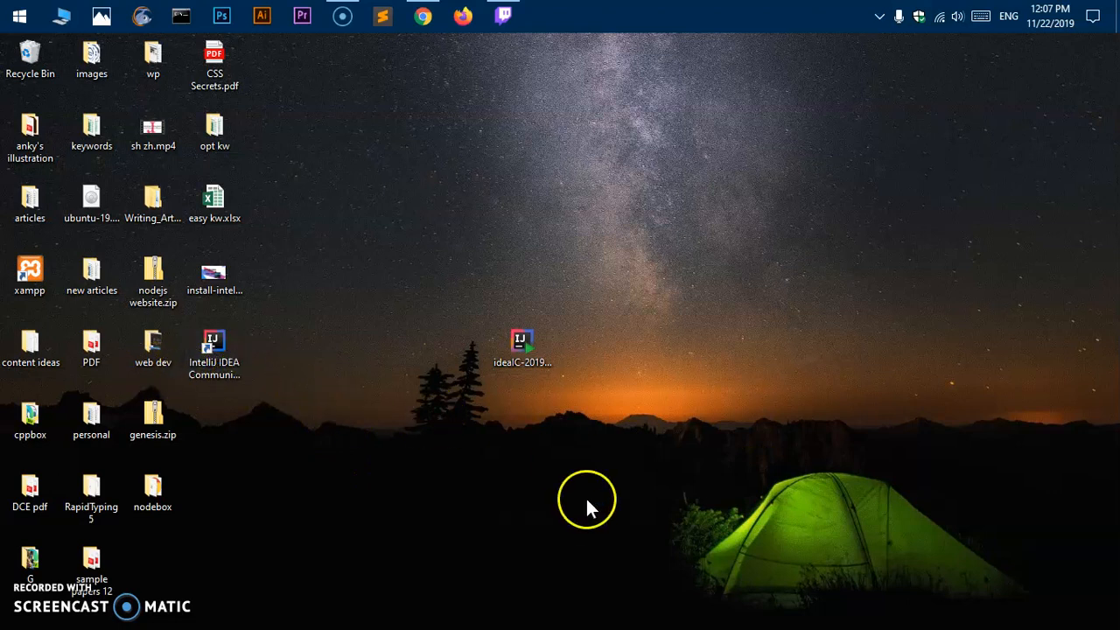
double_click(522, 346)
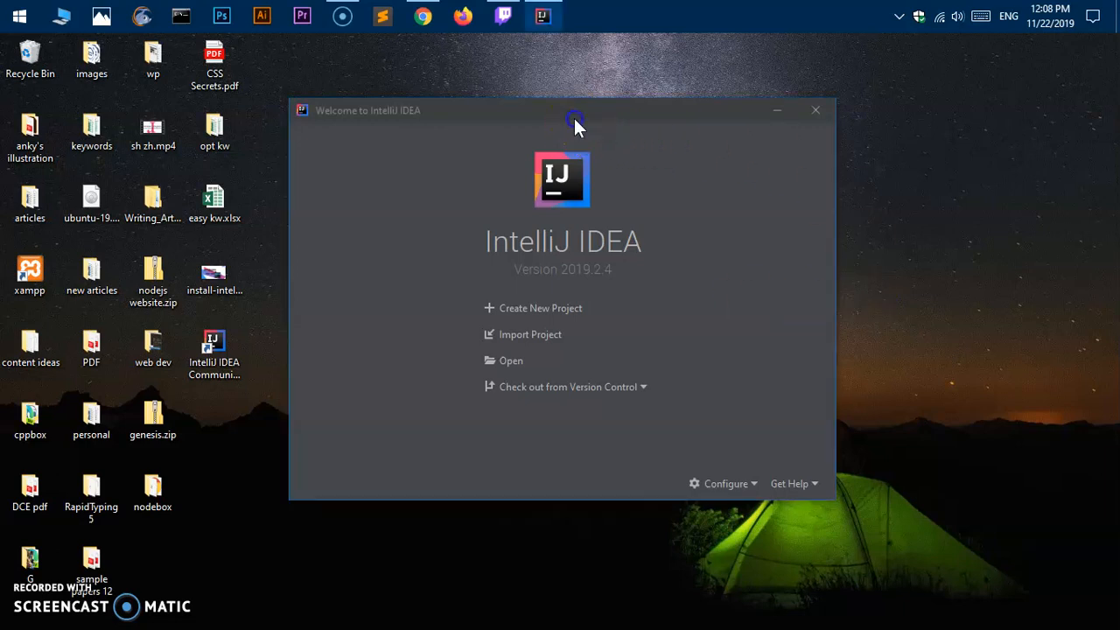
drag(575, 110, 577, 139)
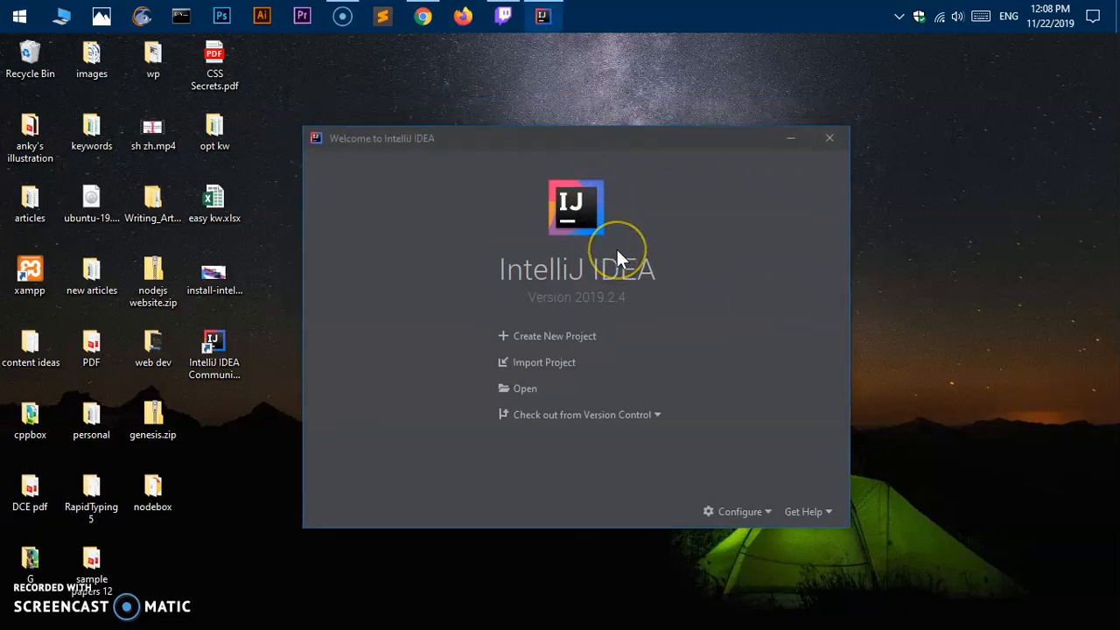
mouse_move(770, 335)
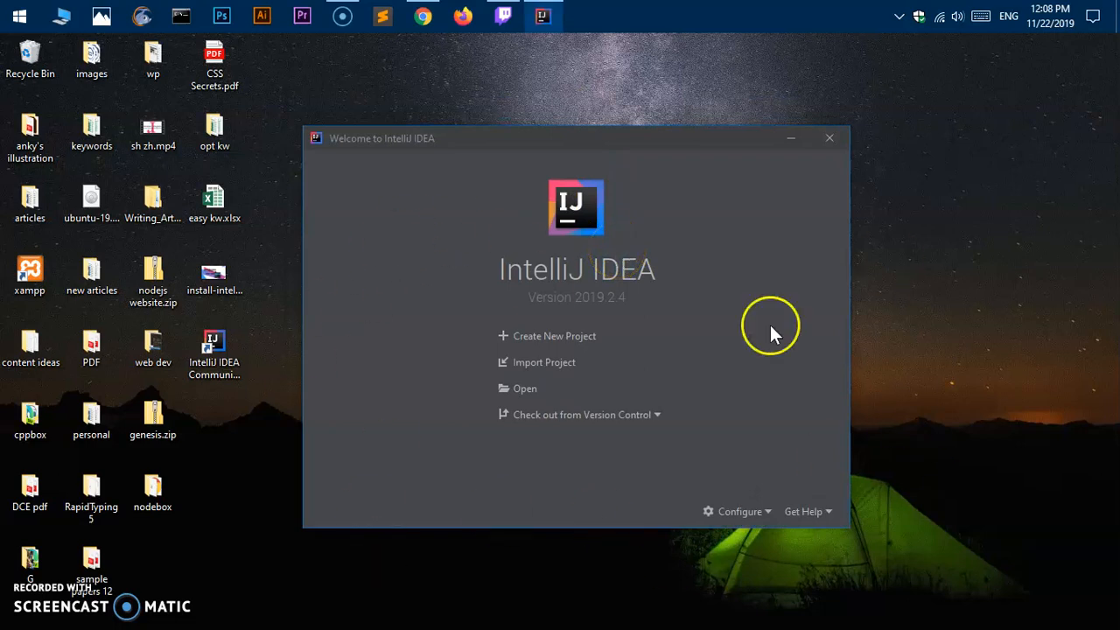
mouse_move(577, 336)
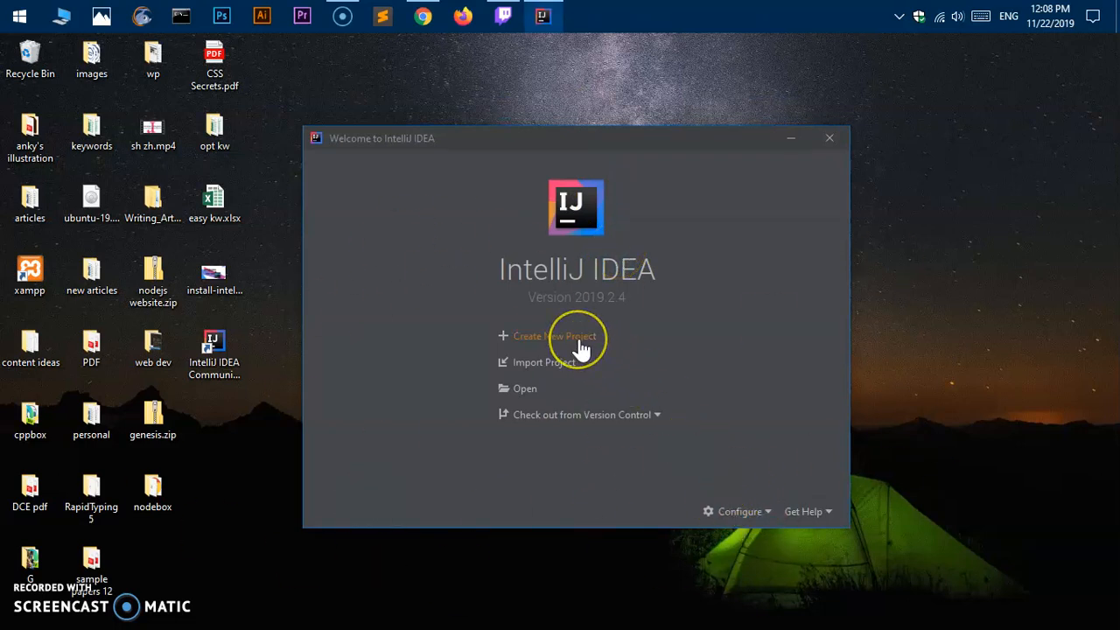
mouse_move(547, 362)
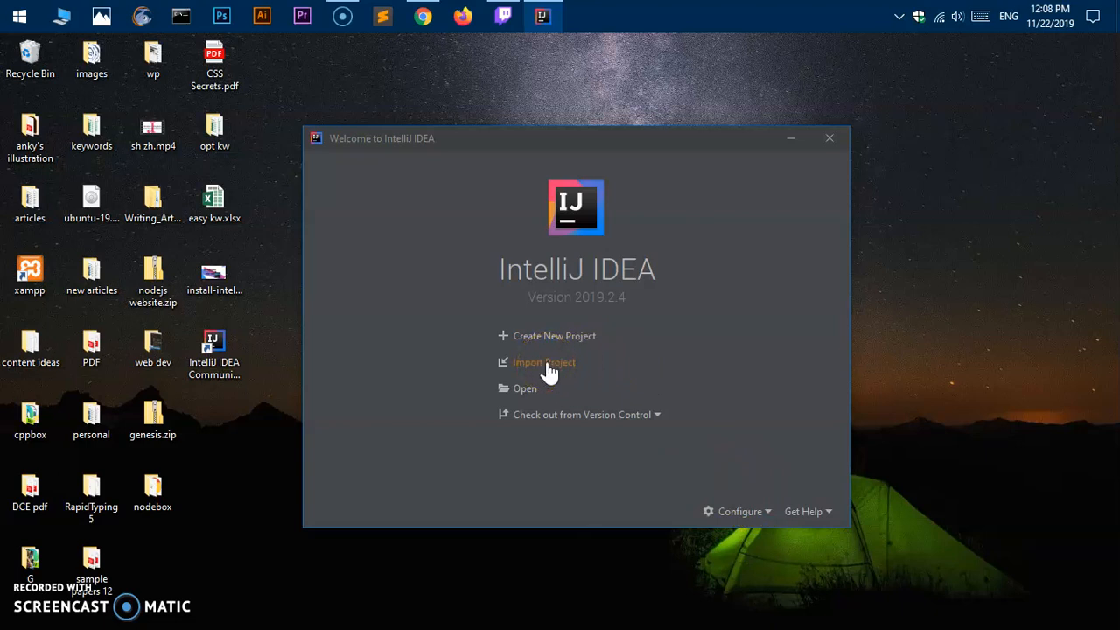
mouse_move(525, 388)
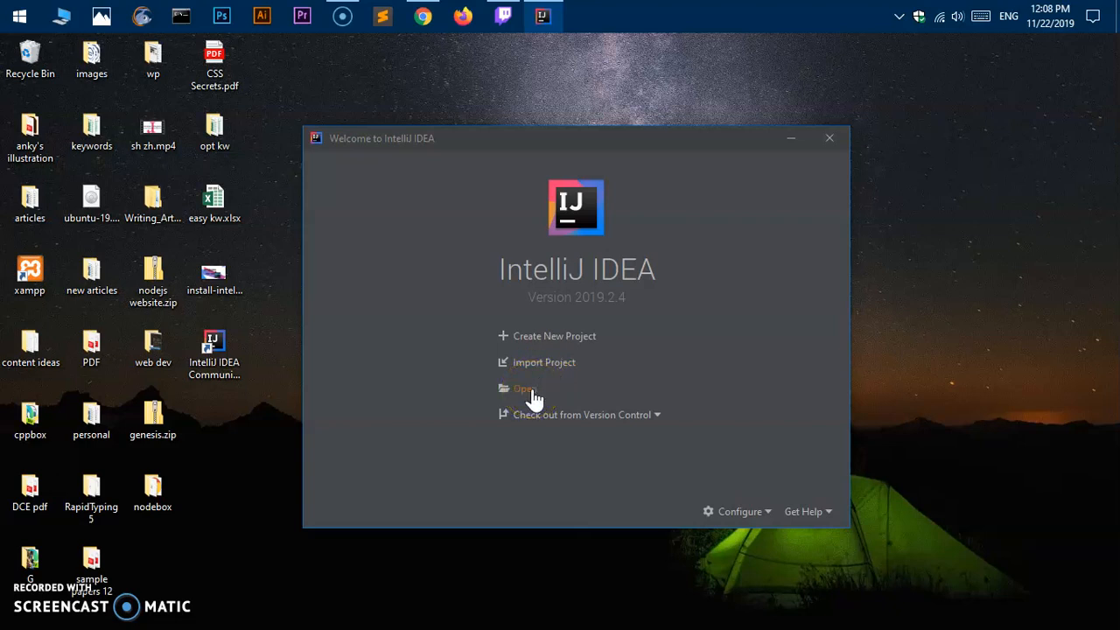
mouse_move(538, 427)
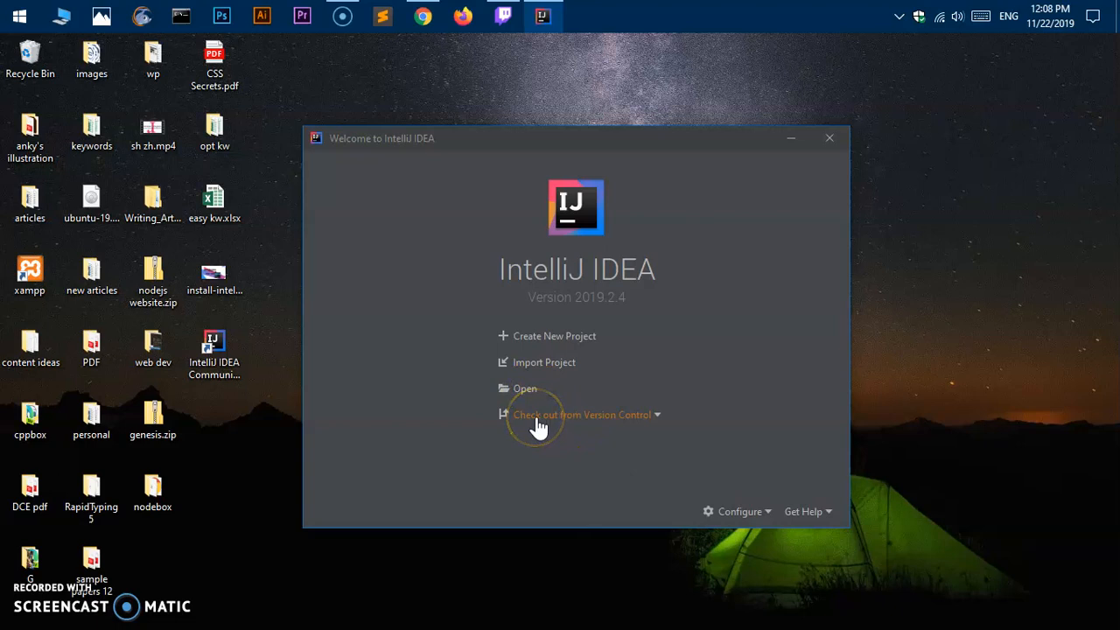
mouse_move(652, 419)
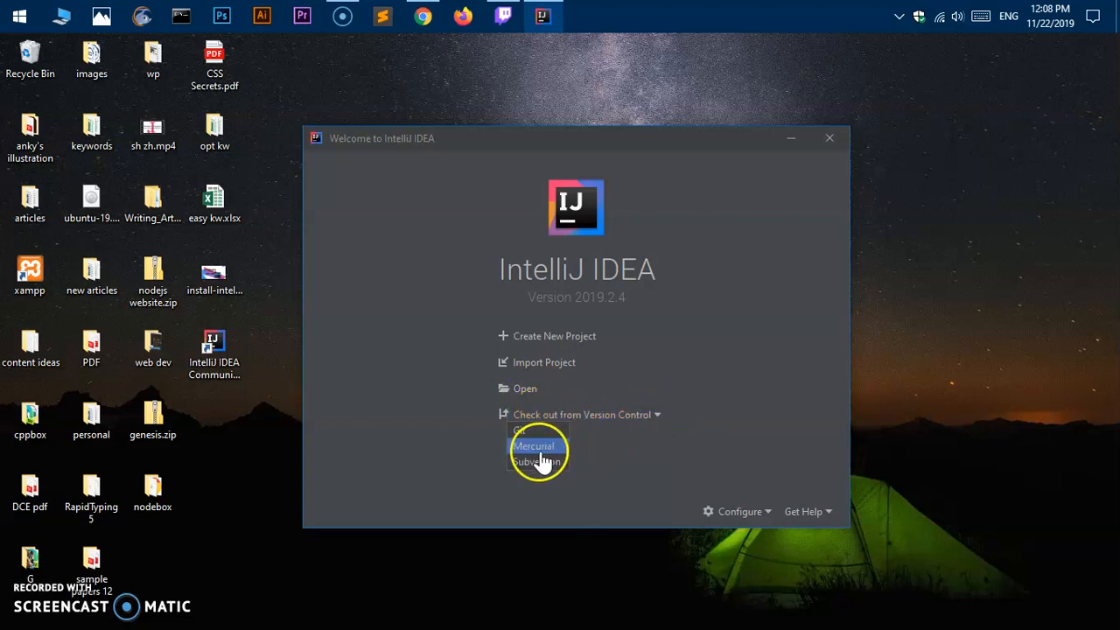
mouse_move(625, 471)
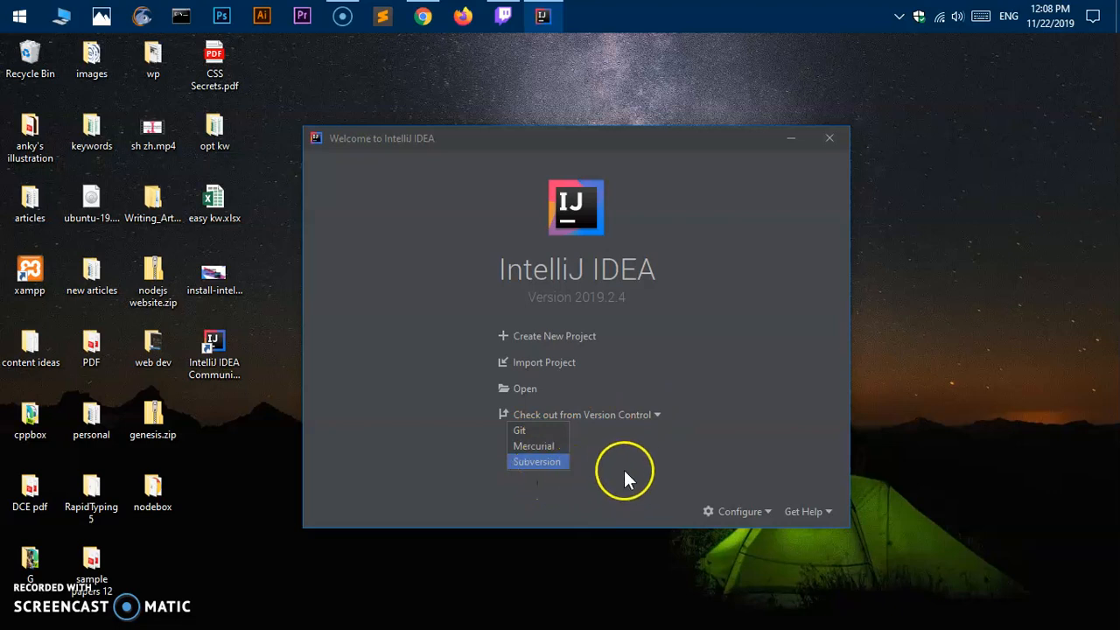
mouse_move(751, 365)
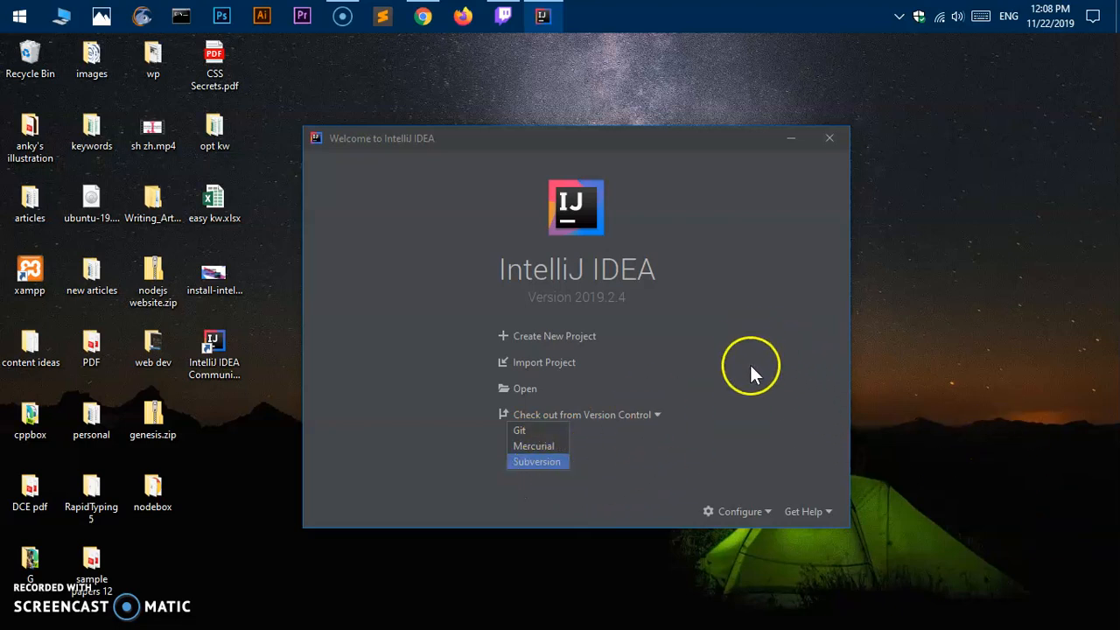
click(739, 511)
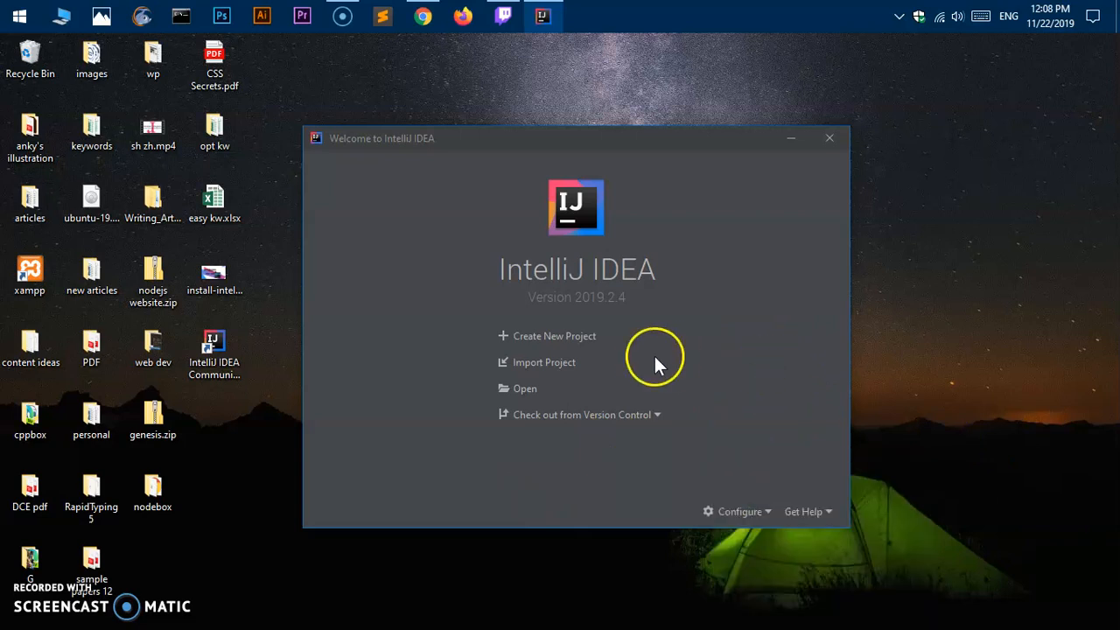
mouse_move(560, 337)
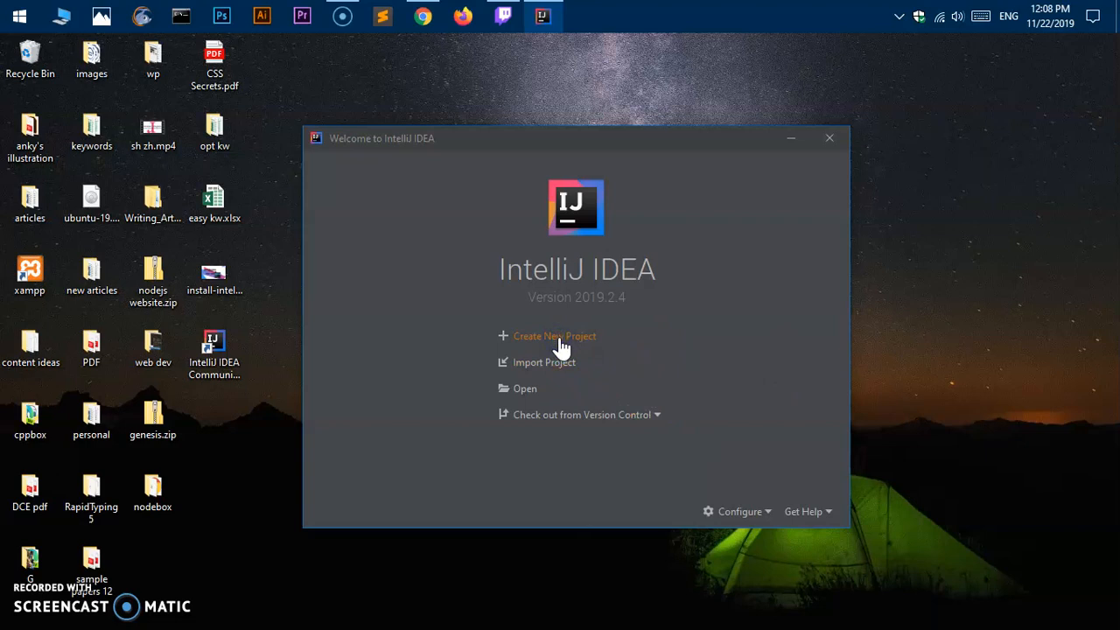
Step: Start a new Java project with Project SDK 14 and advance to the template step
click(554, 335)
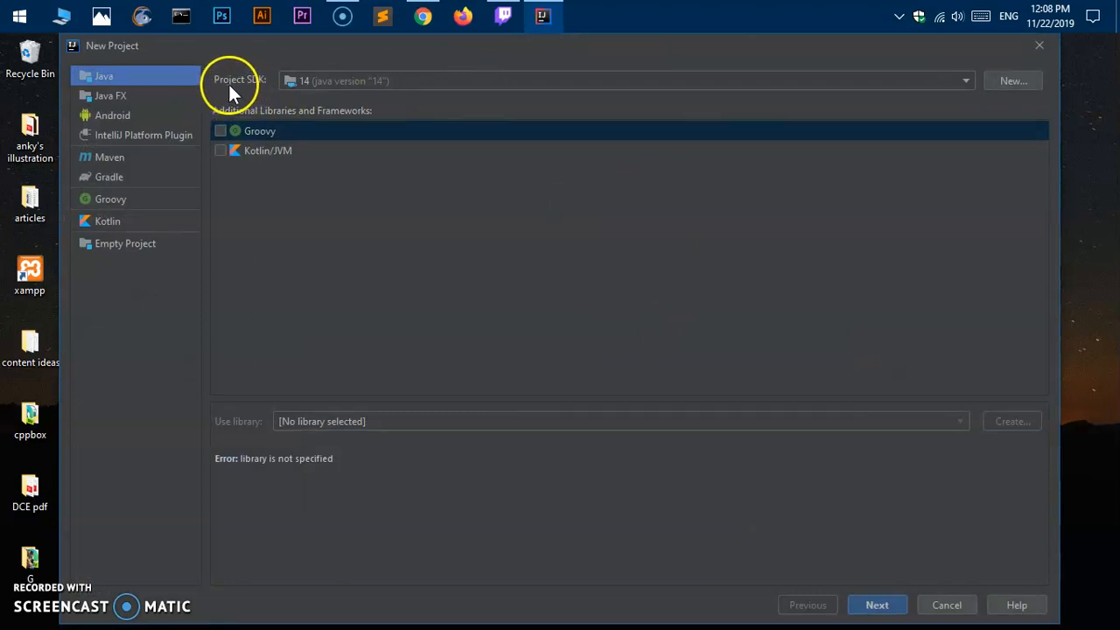
mouse_move(332, 92)
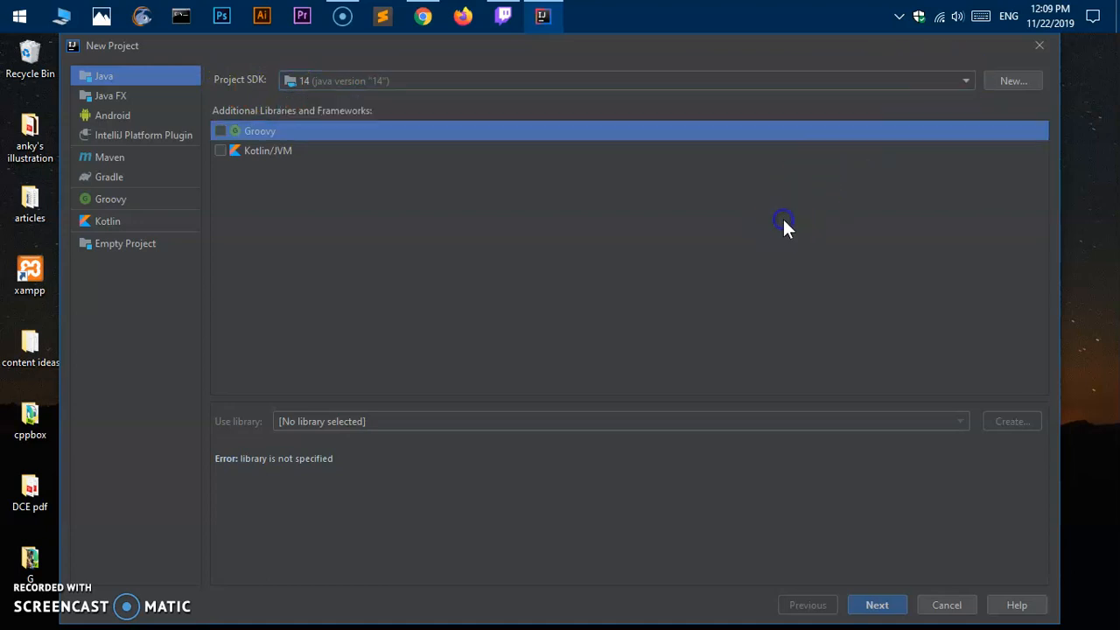
mouse_move(551, 254)
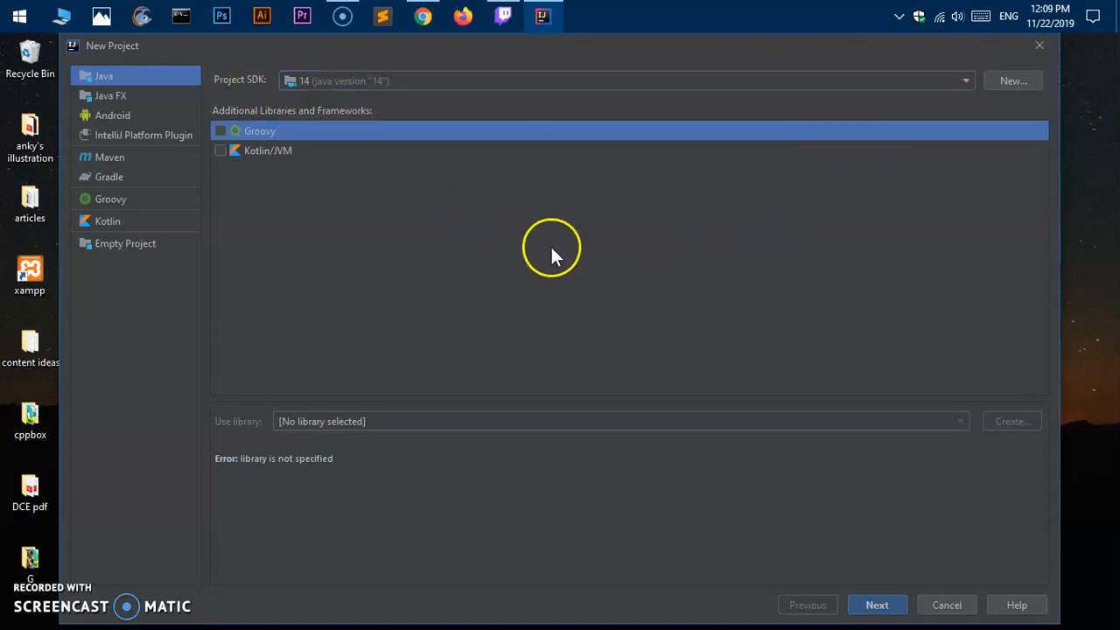
mouse_move(420, 88)
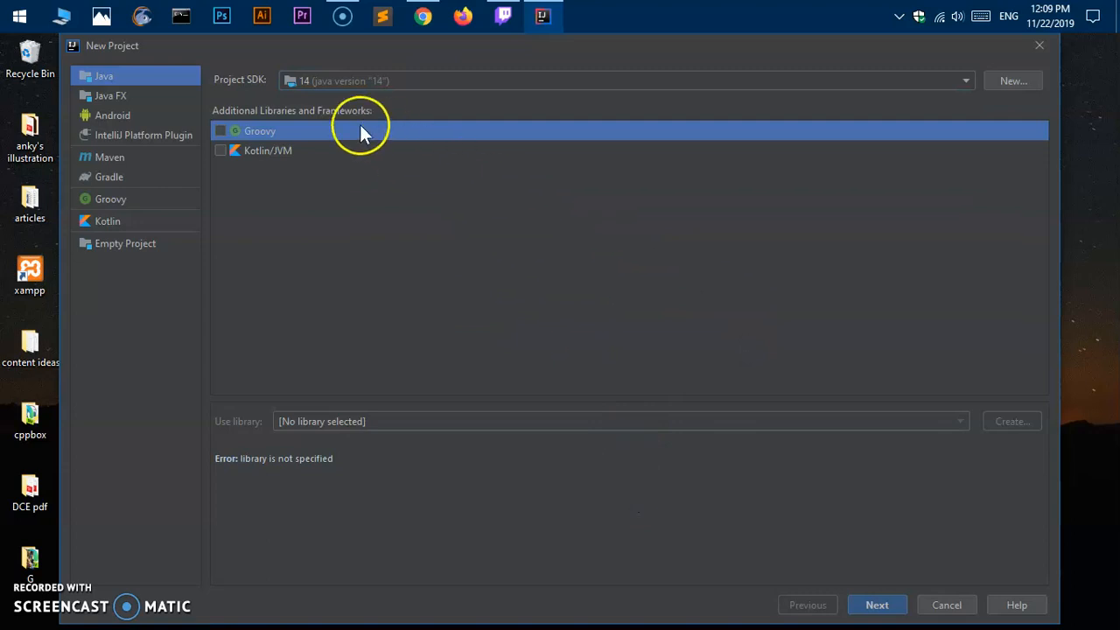
mouse_move(254, 105)
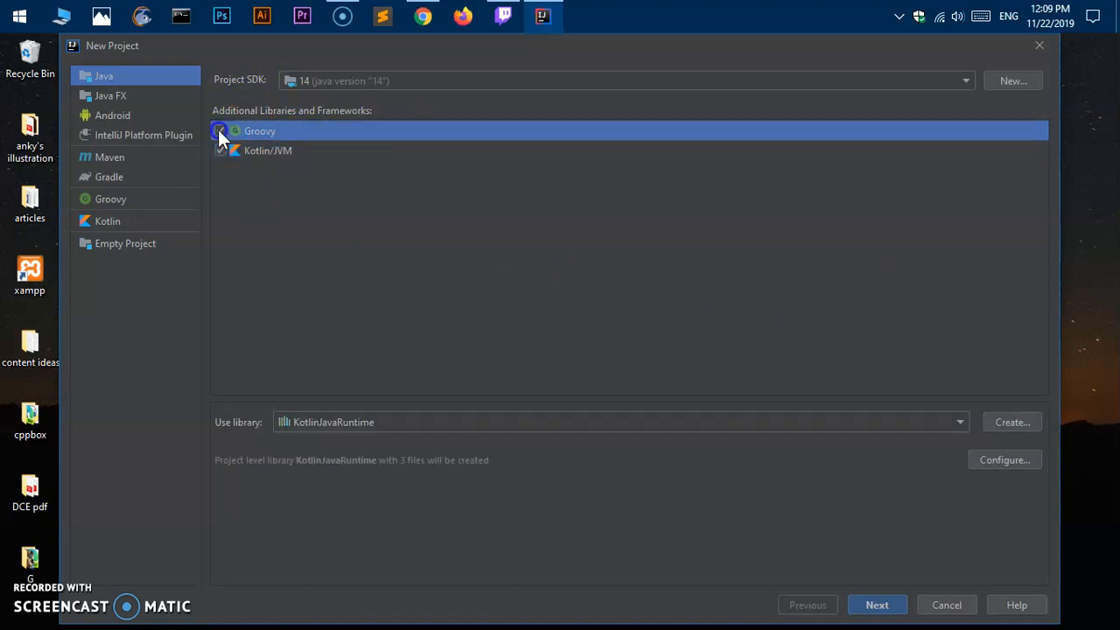
click(267, 149)
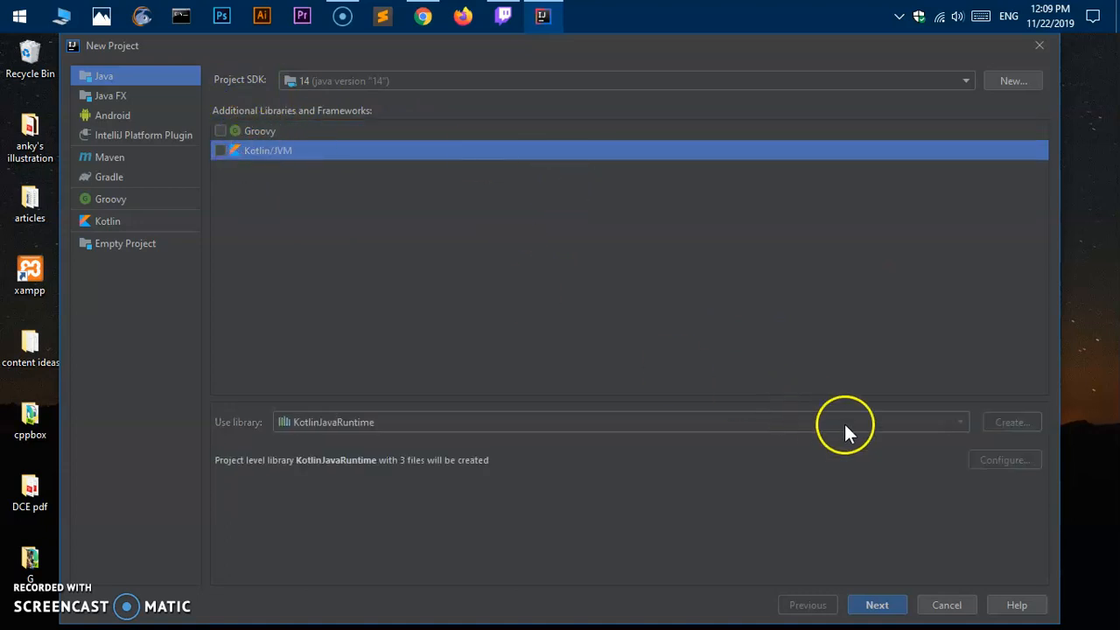
click(877, 605)
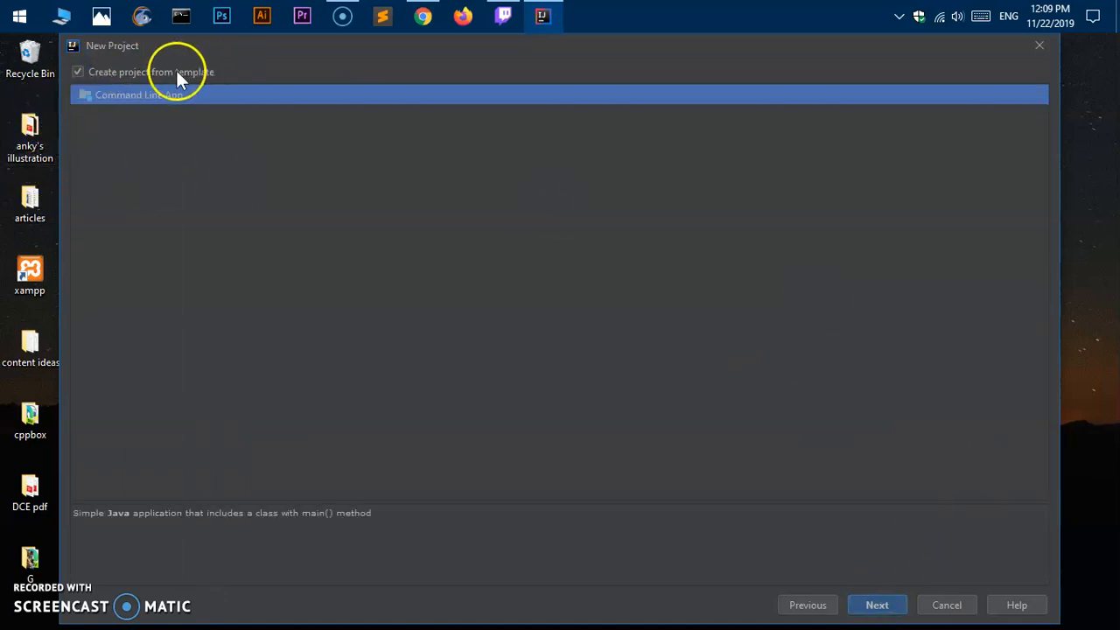
mouse_move(149, 101)
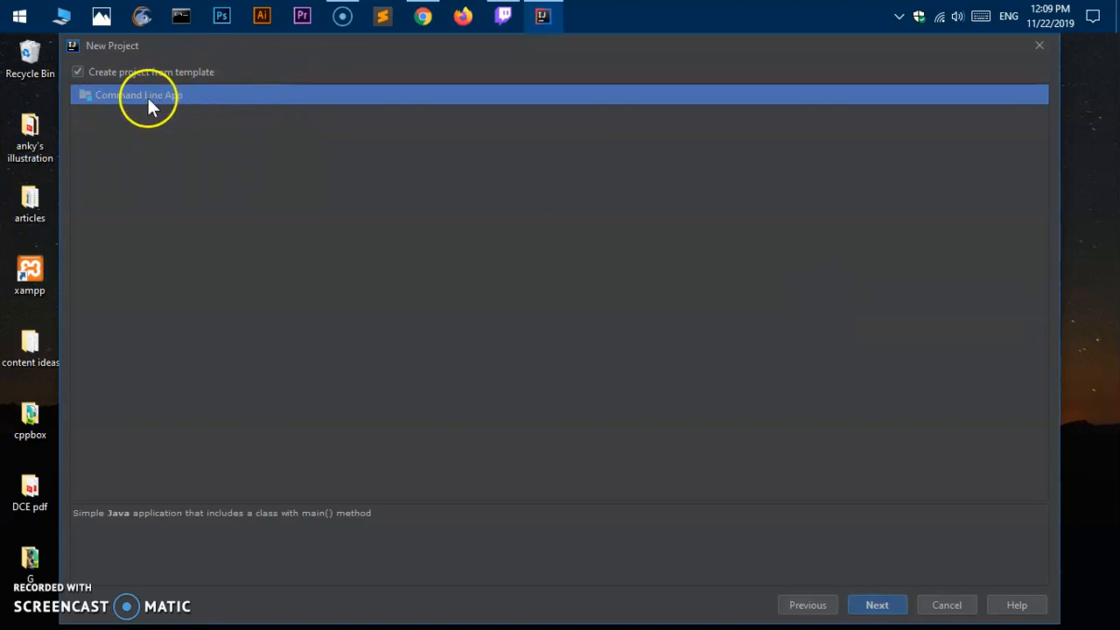
mouse_move(808, 582)
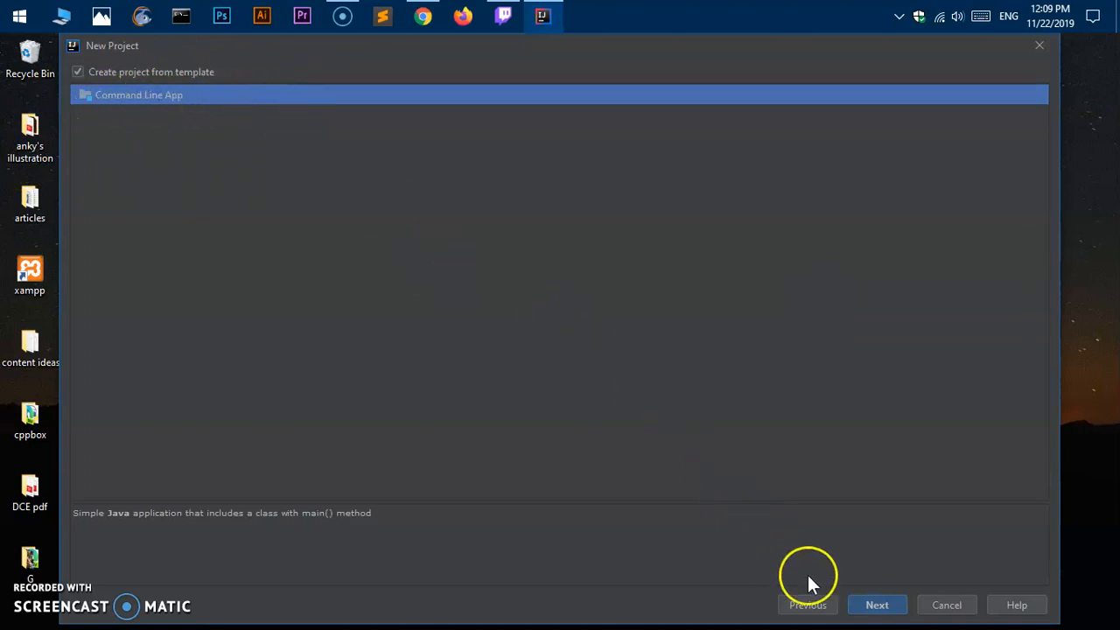
mouse_move(875, 604)
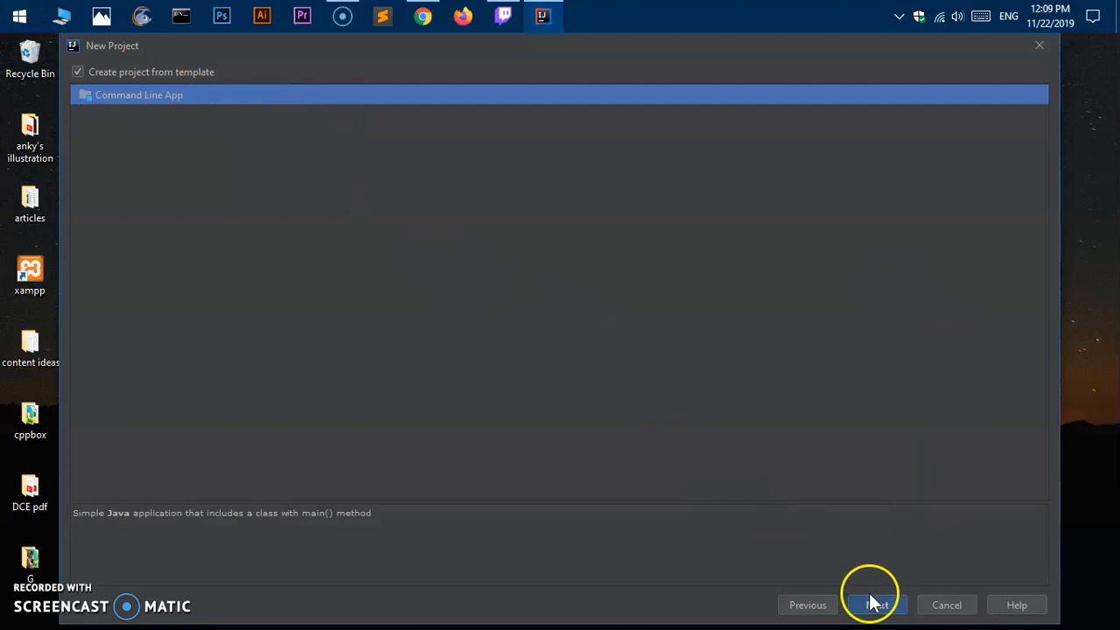
Step: Name the project 'Hello', keeping the base package com.company
click(876, 605)
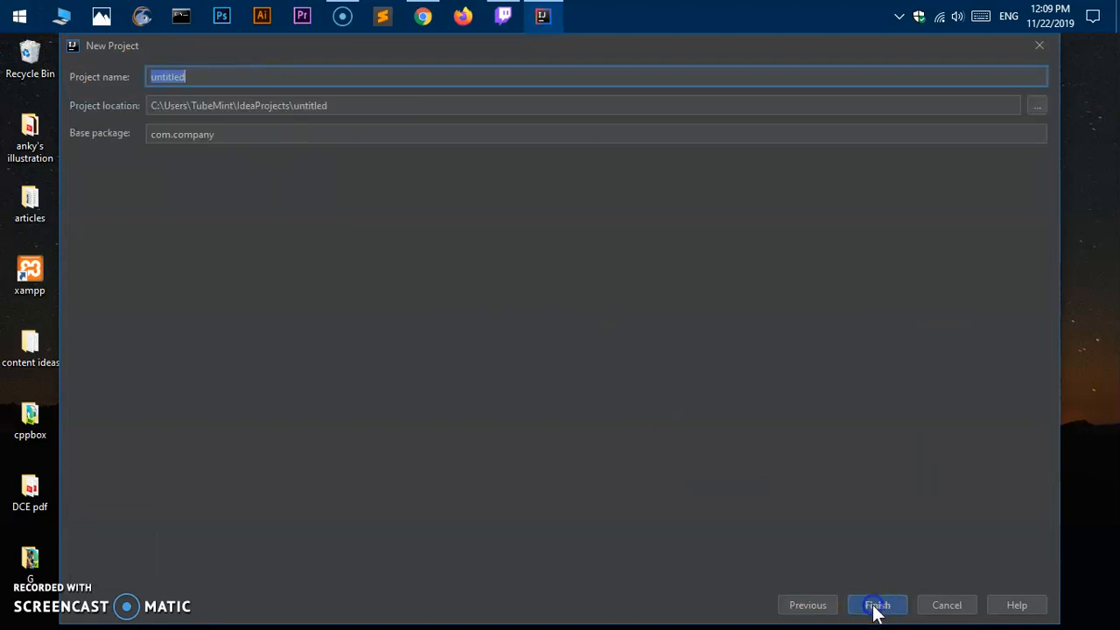
mouse_move(265, 76)
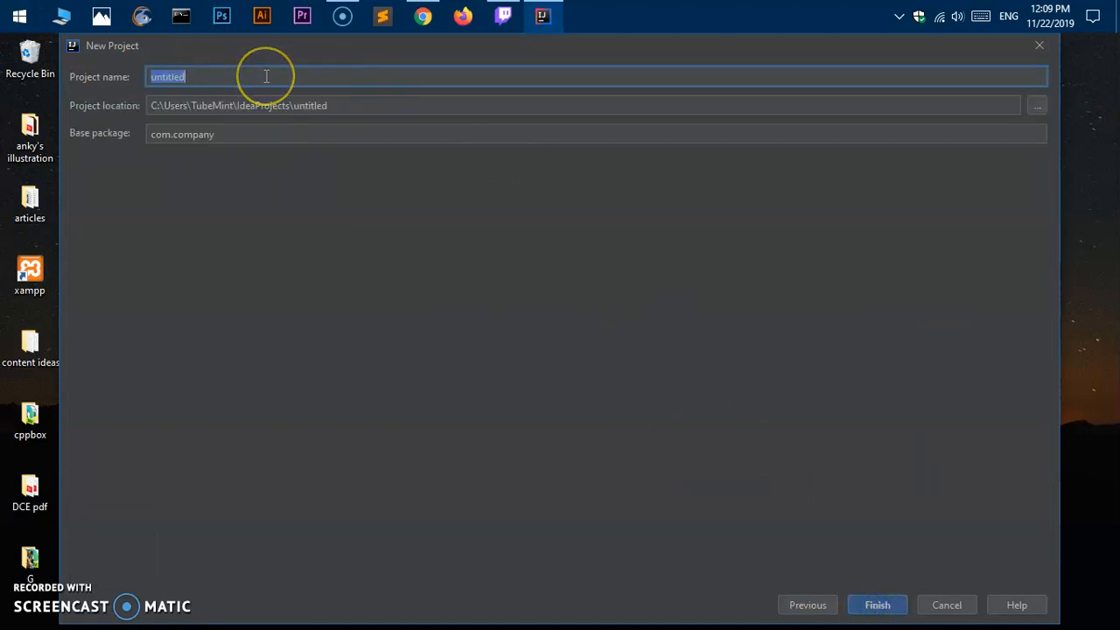
text(Te)
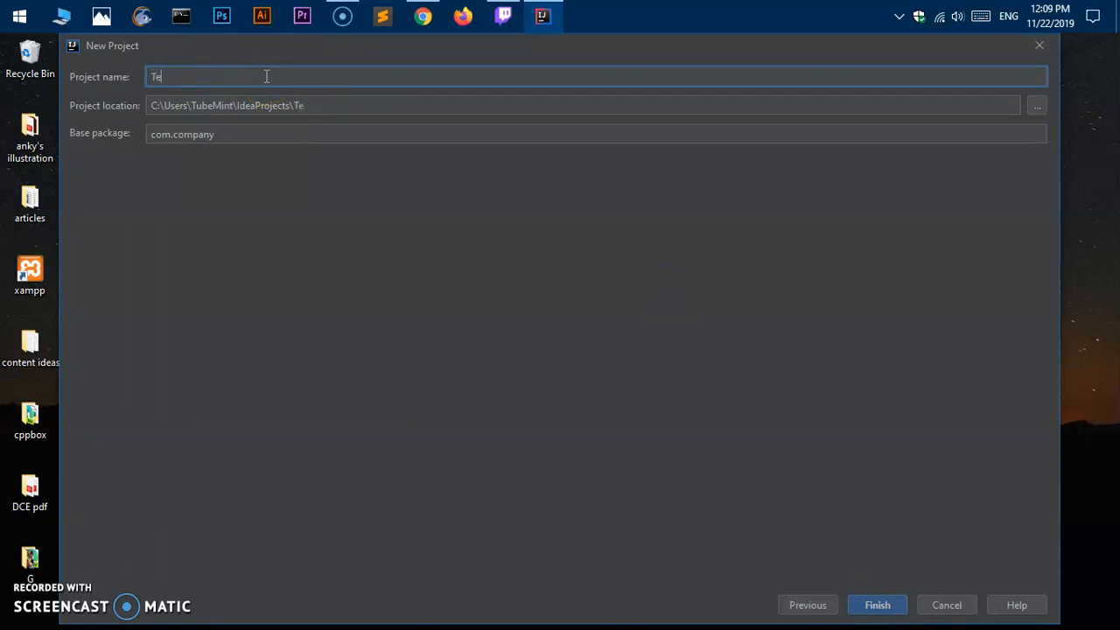
text(Hell)
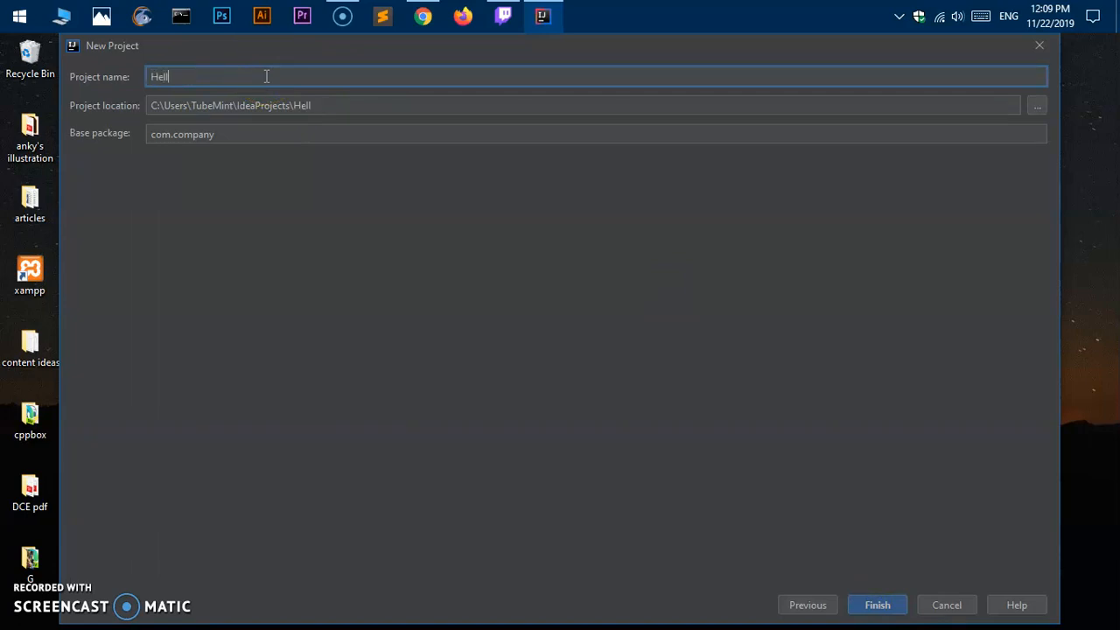
text(o)
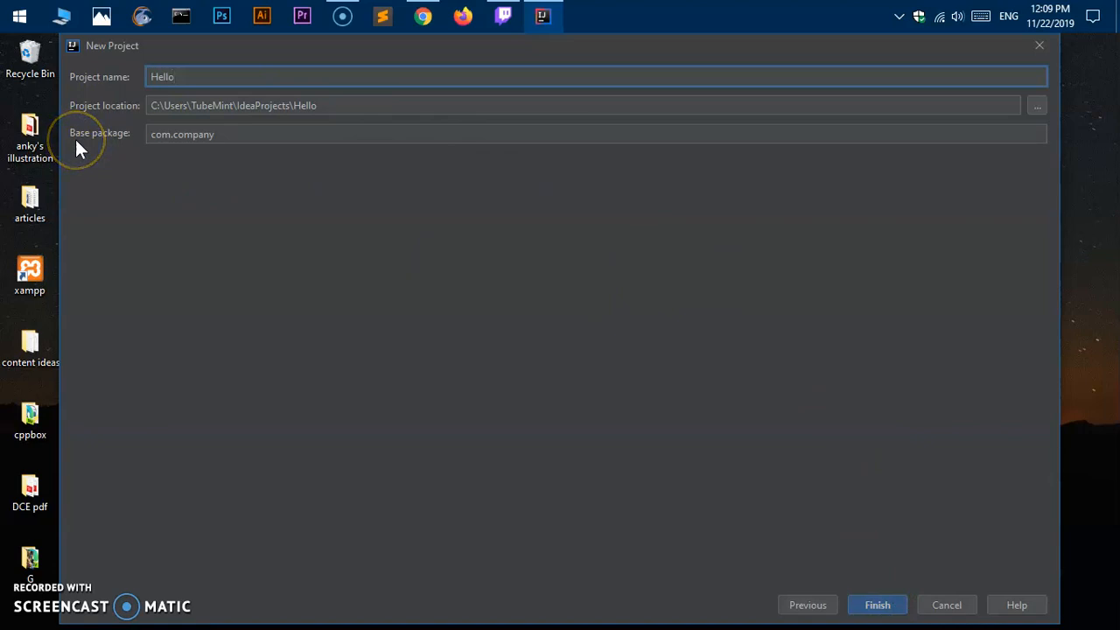
mouse_move(220, 268)
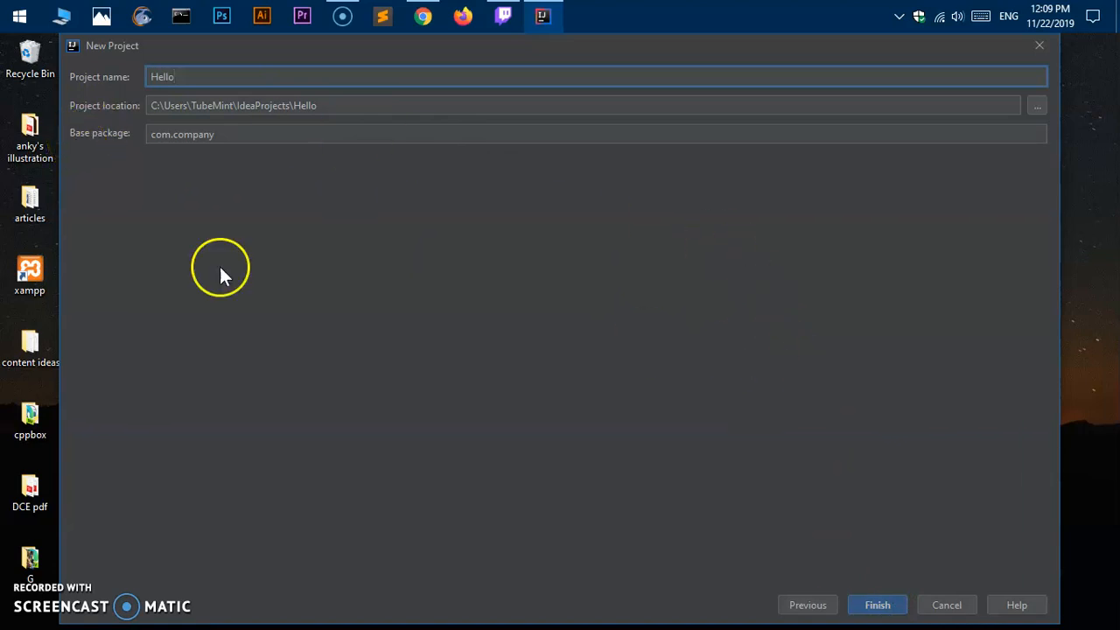
mouse_move(878, 605)
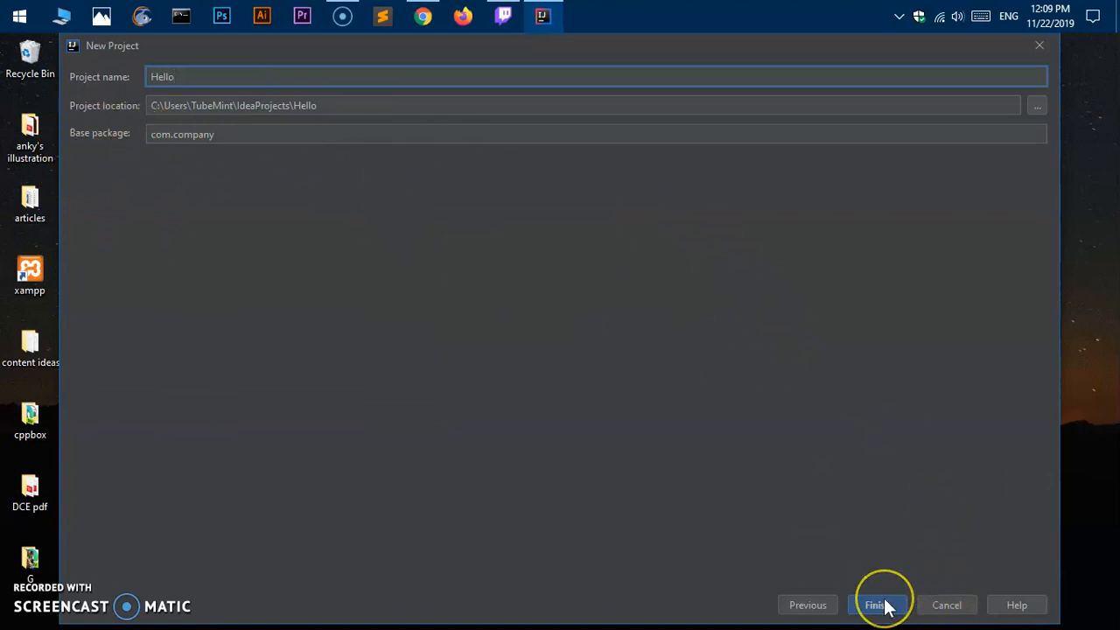
Step: Create and maximize the Hello project, then apply the Windows Defender fix
click(875, 604)
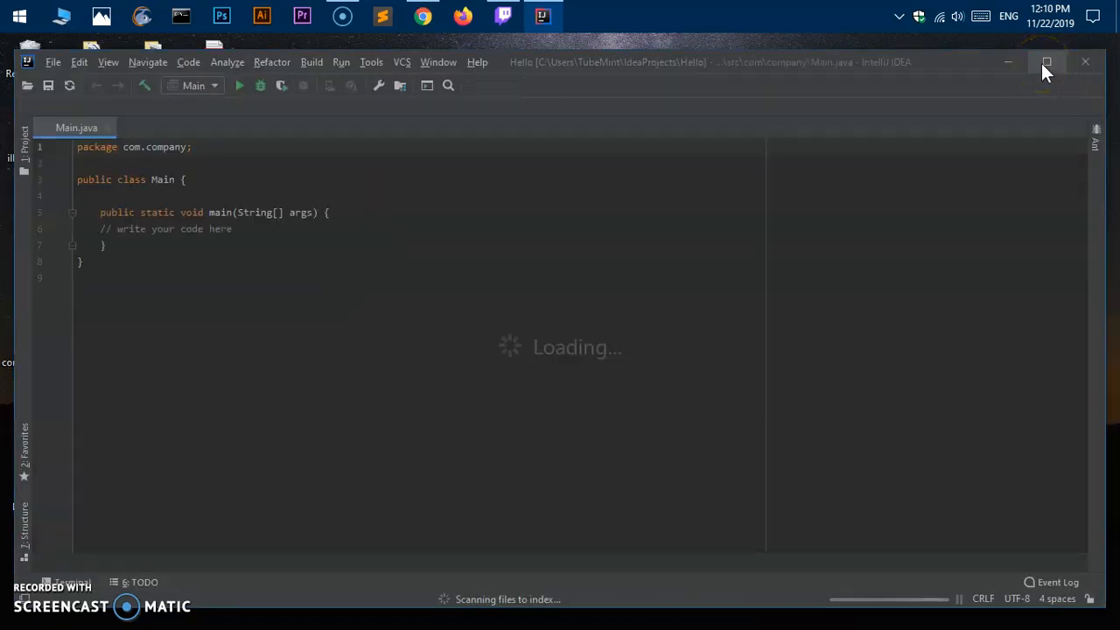
click(1046, 62)
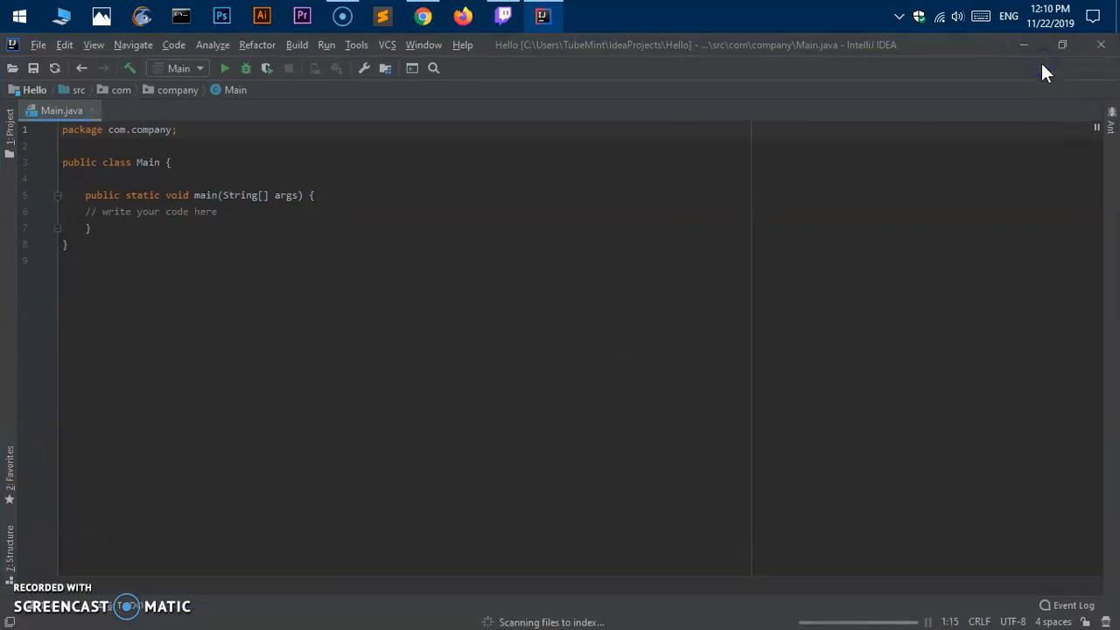
mouse_move(50, 210)
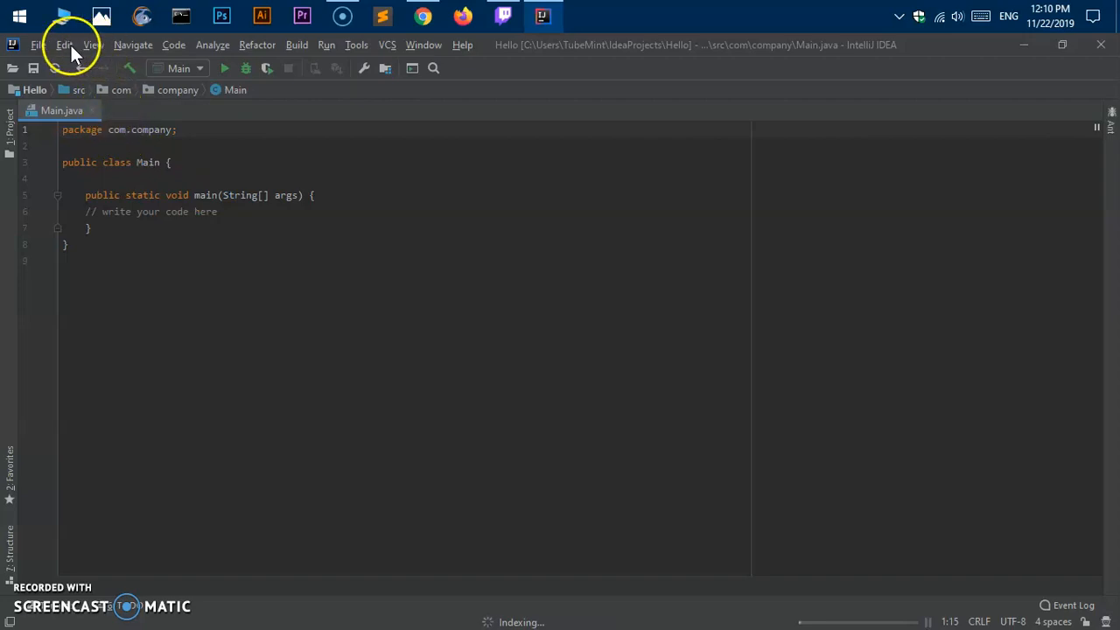
mouse_move(133, 249)
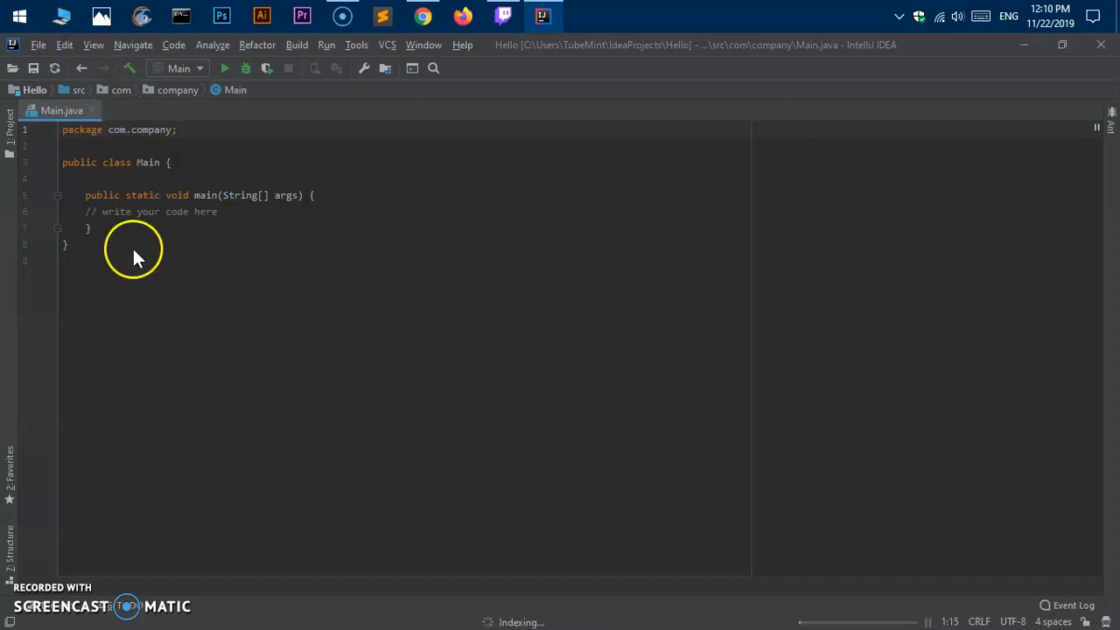
click(64, 45)
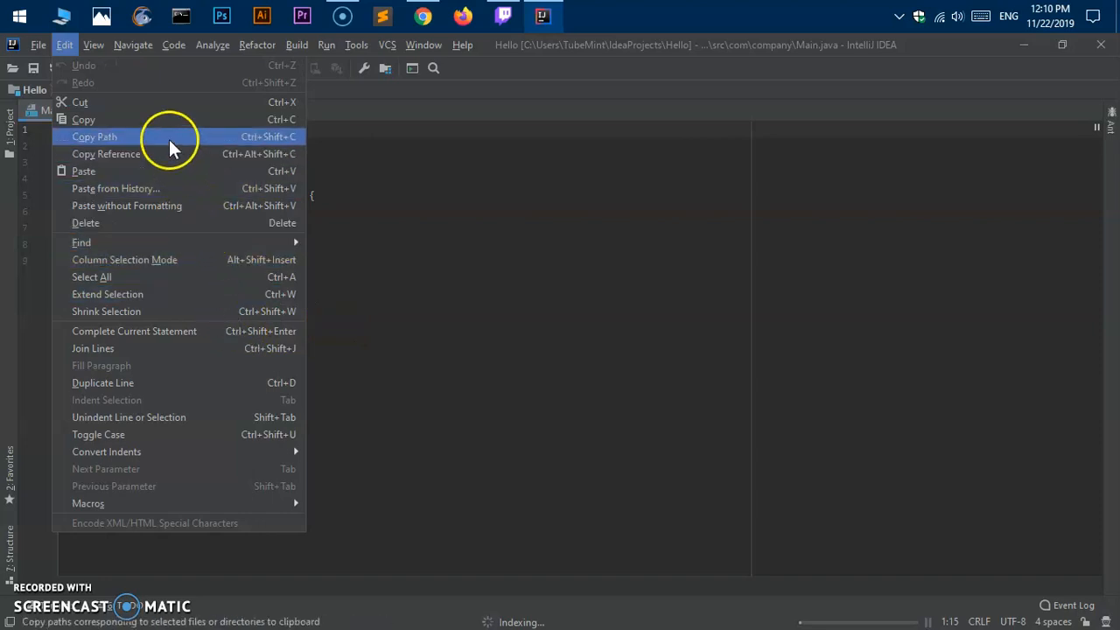
mouse_move(170, 140)
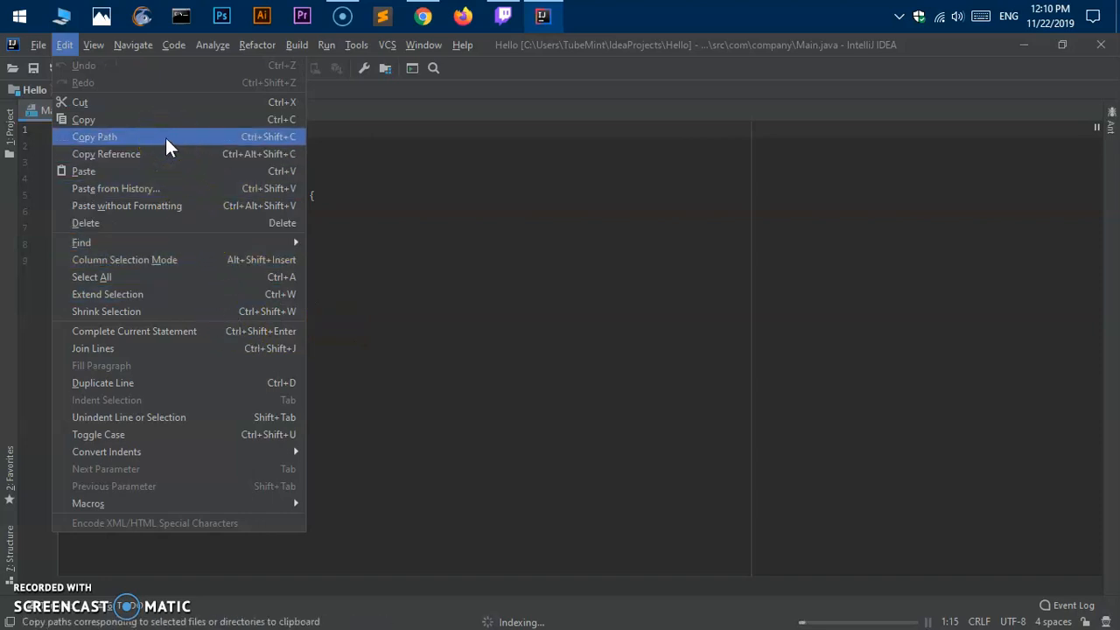
mouse_move(186, 417)
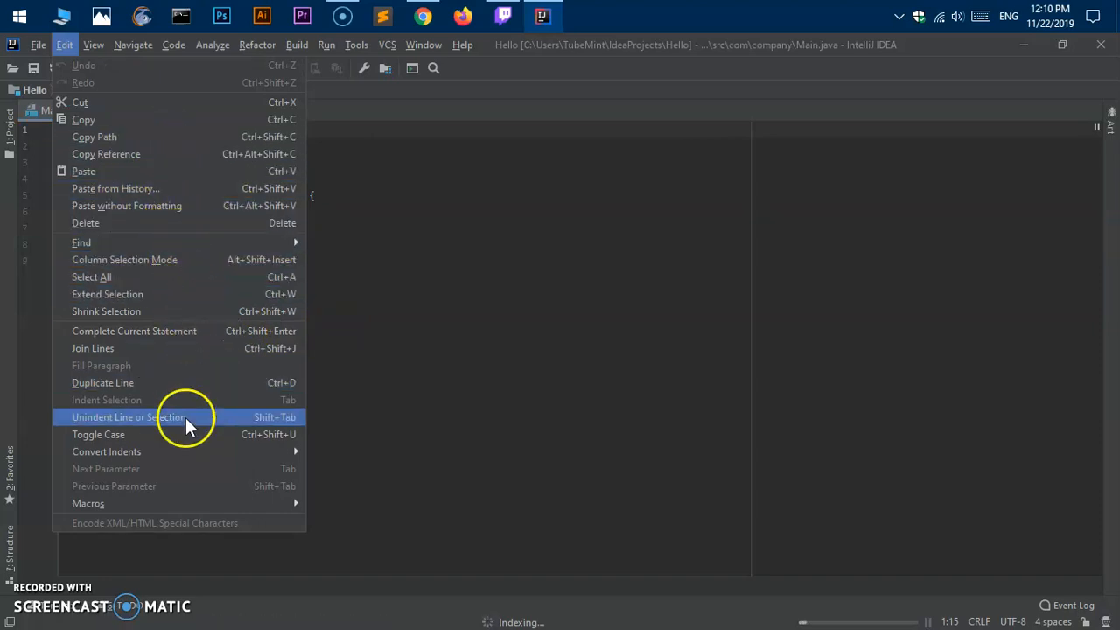
mouse_move(153, 276)
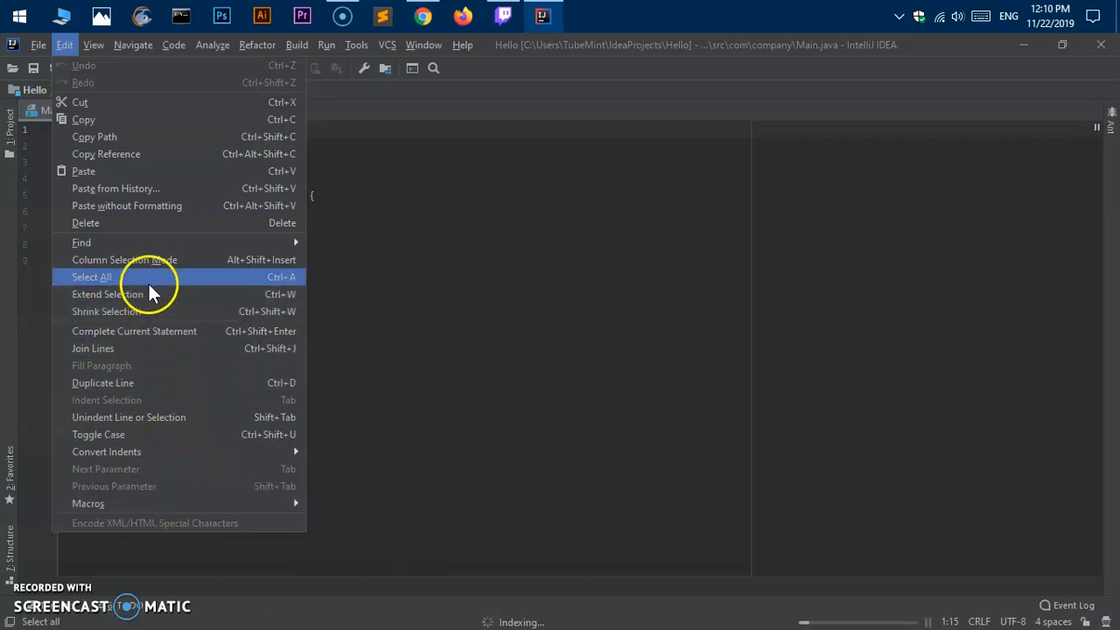
mouse_move(140, 452)
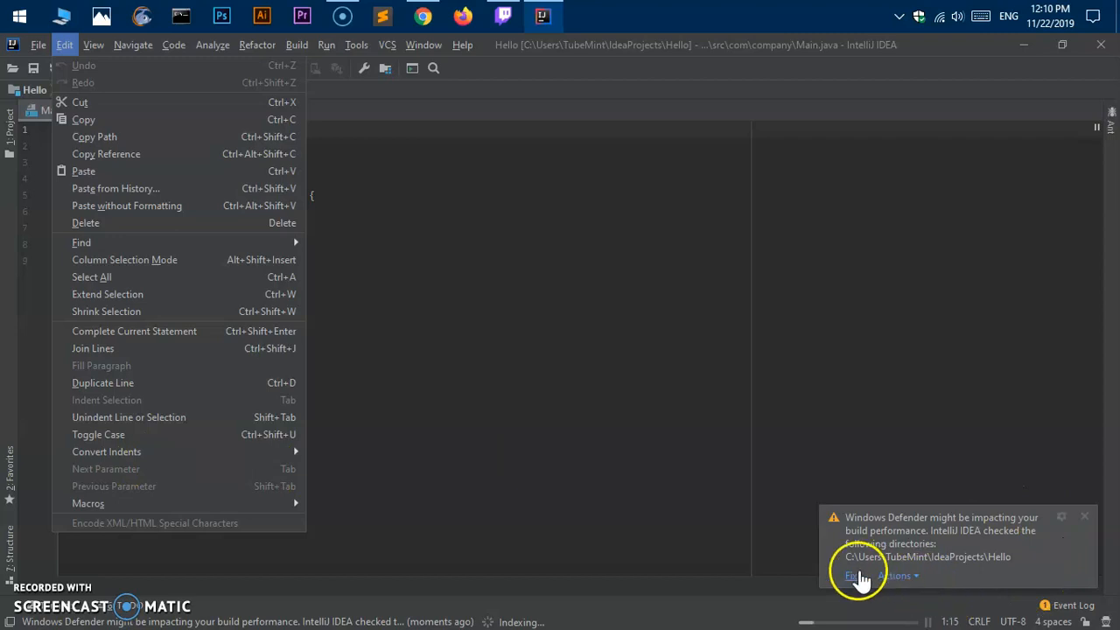
click(853, 574)
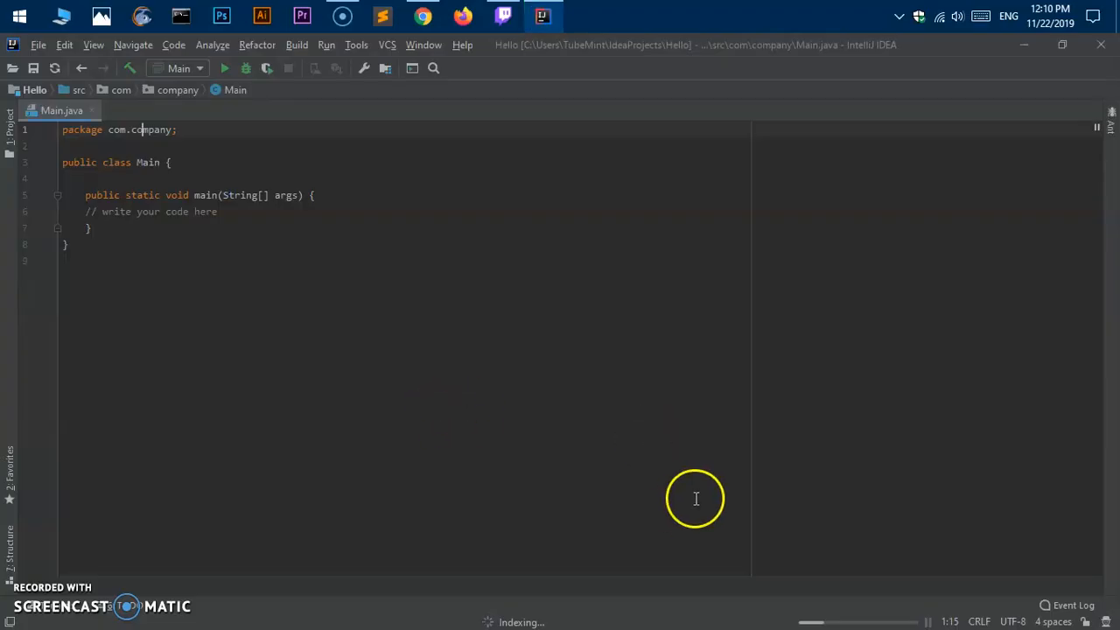
mouse_move(337, 319)
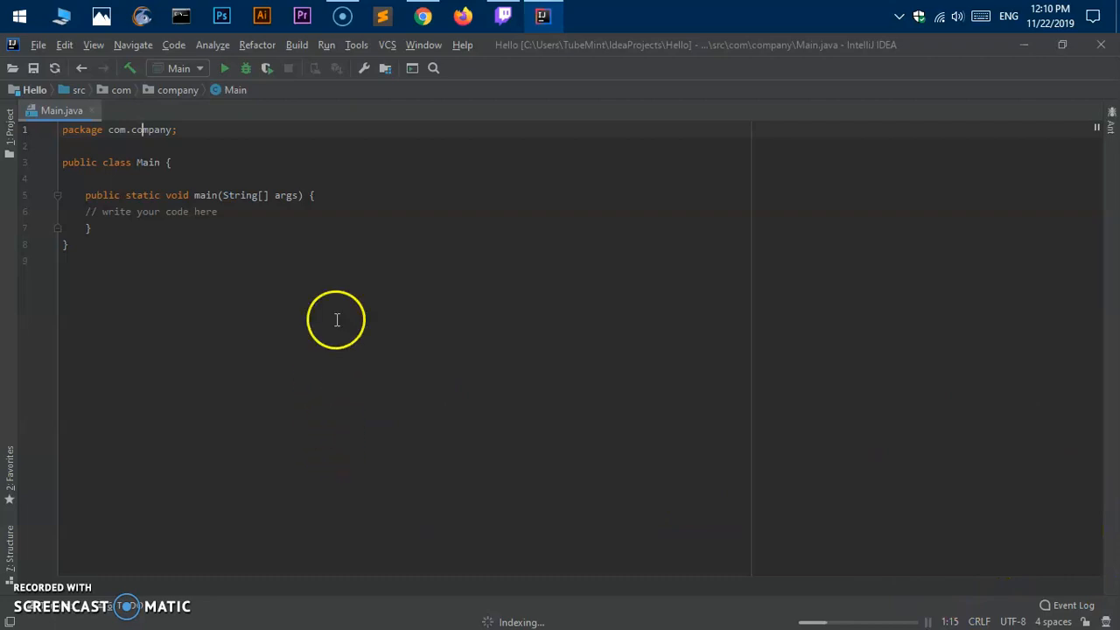
mouse_move(88, 48)
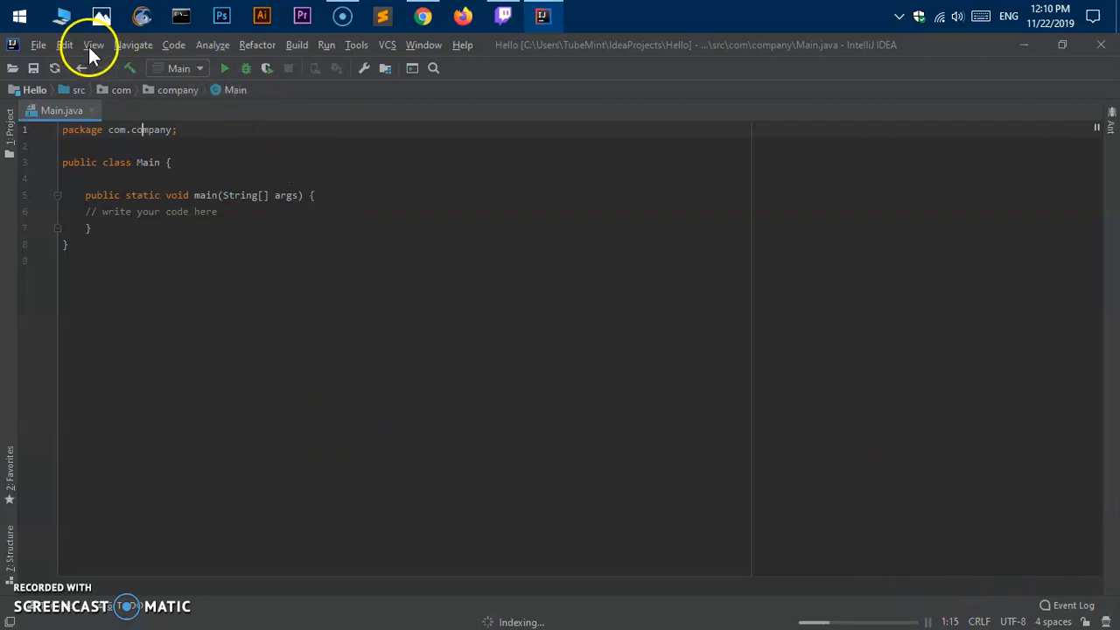
click(93, 45)
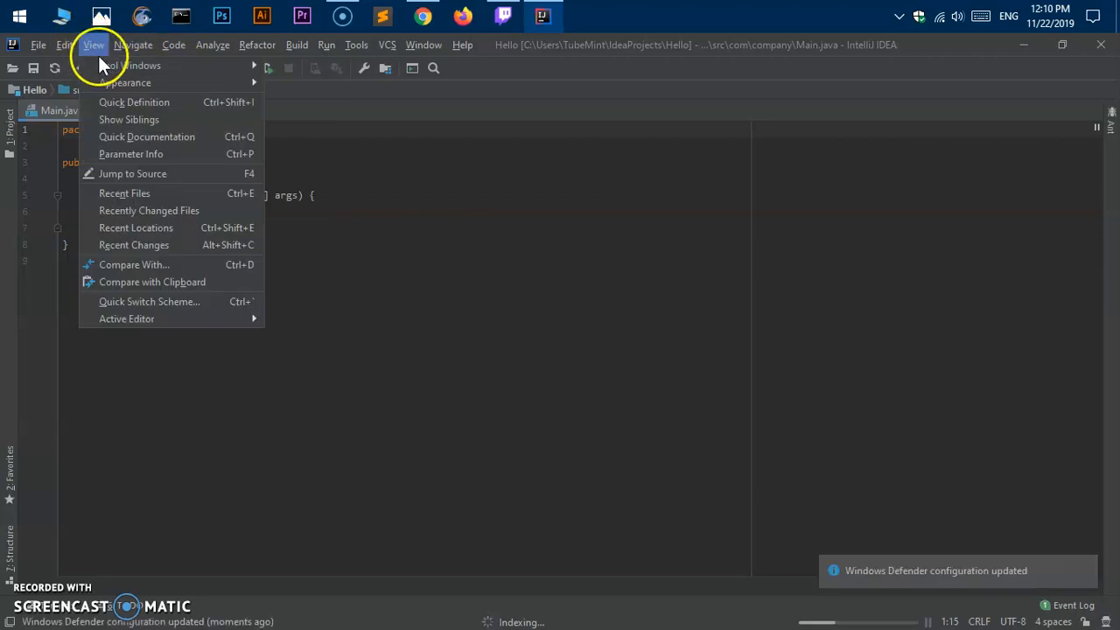
mouse_move(125, 82)
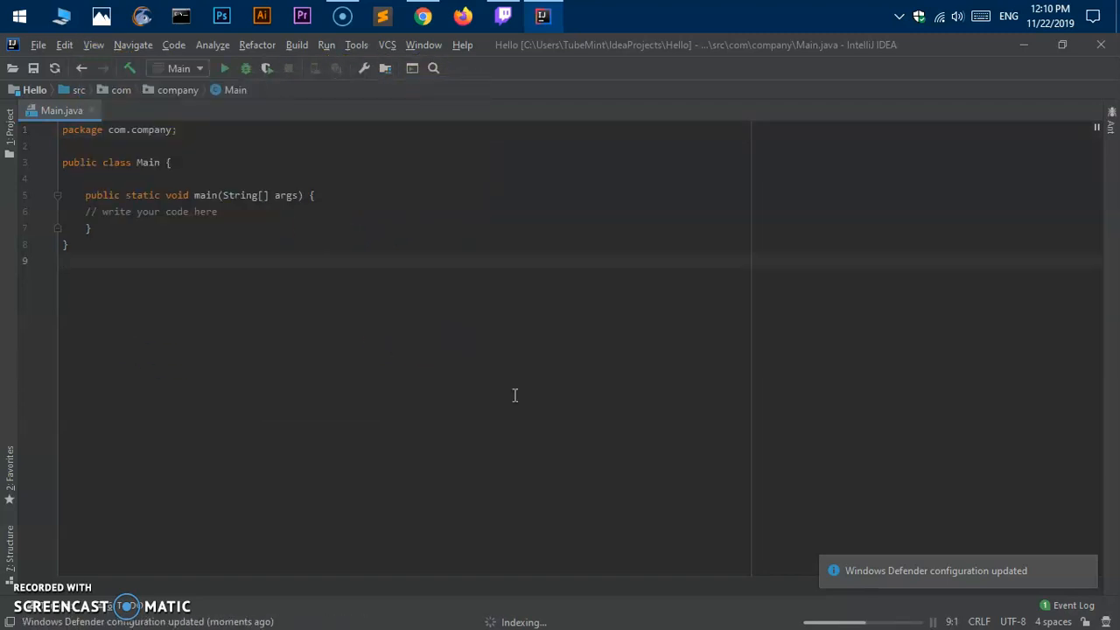
mouse_move(239, 210)
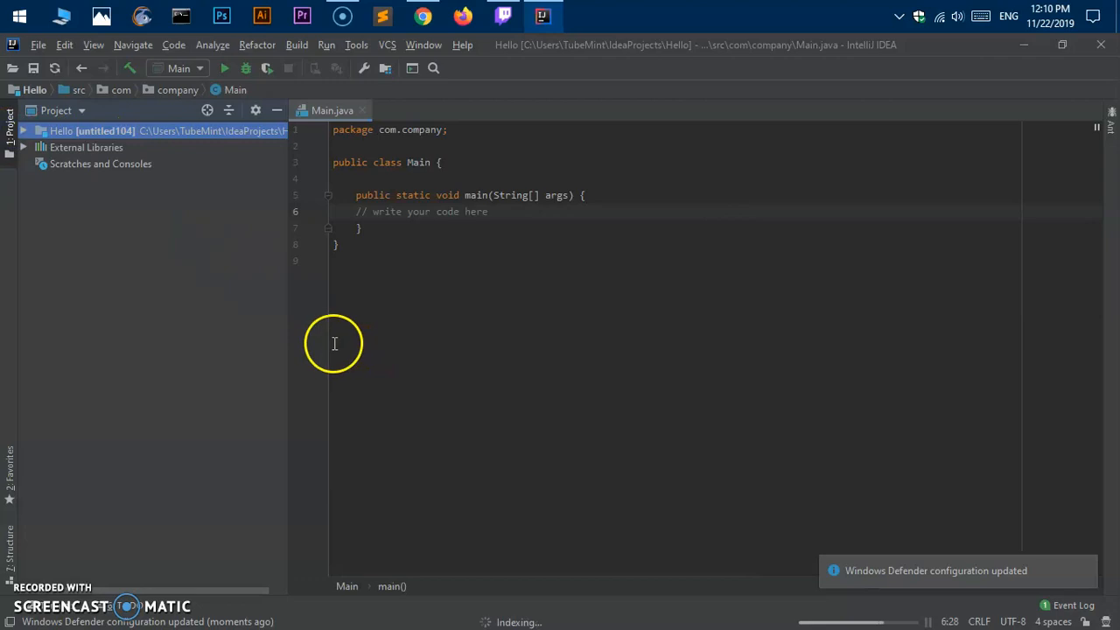
mouse_move(333, 343)
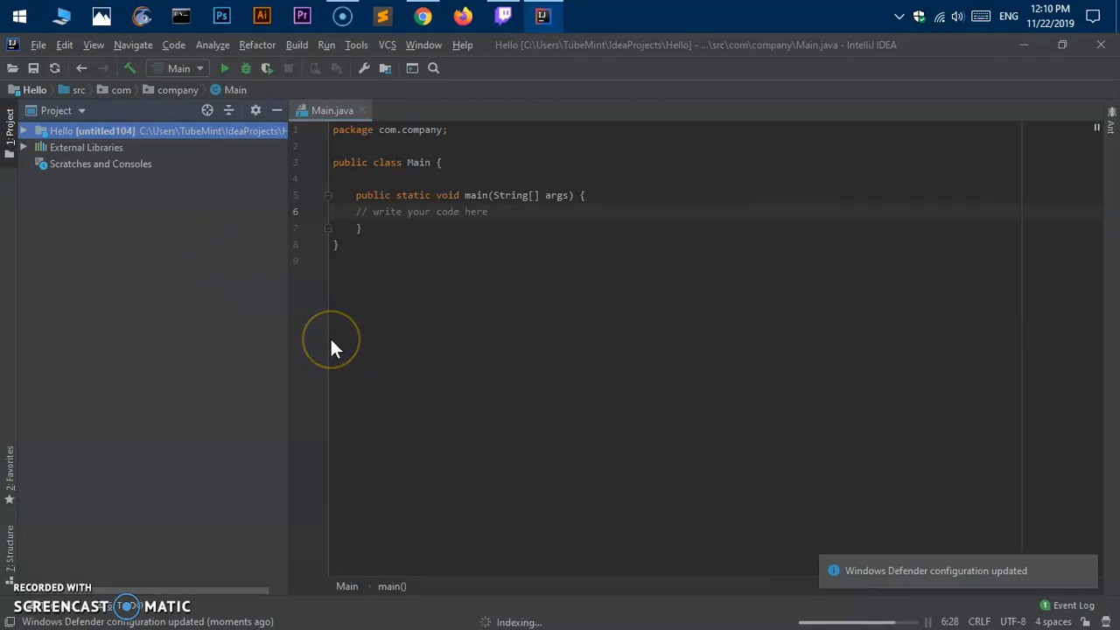
Step: Expand Hello, src and com.company in the project tree to reveal Main
click(24, 130)
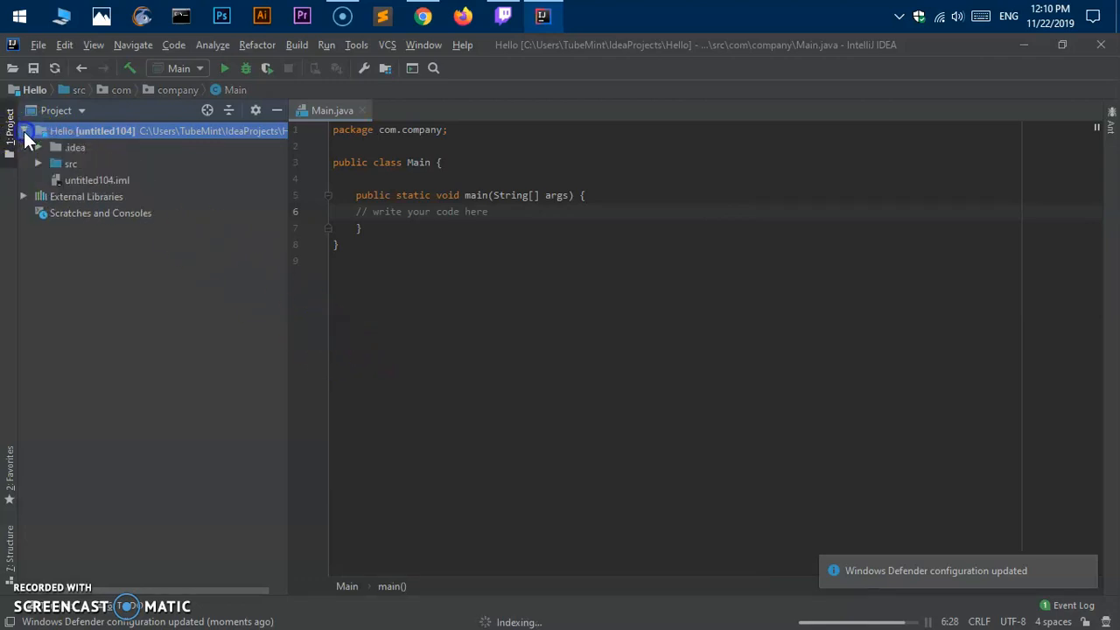
click(38, 164)
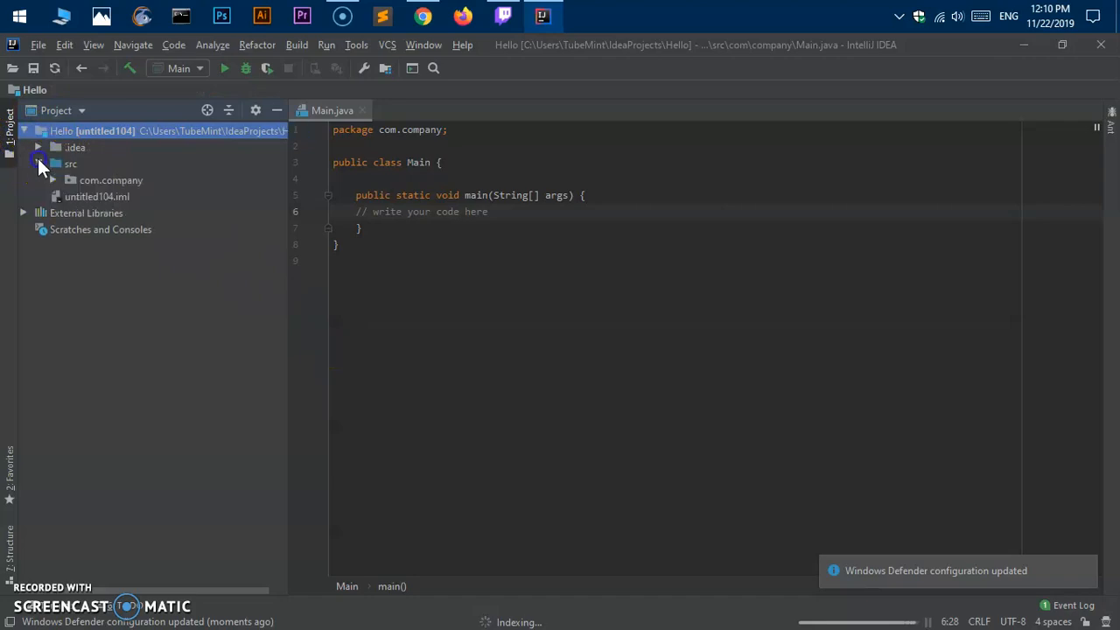
click(41, 164)
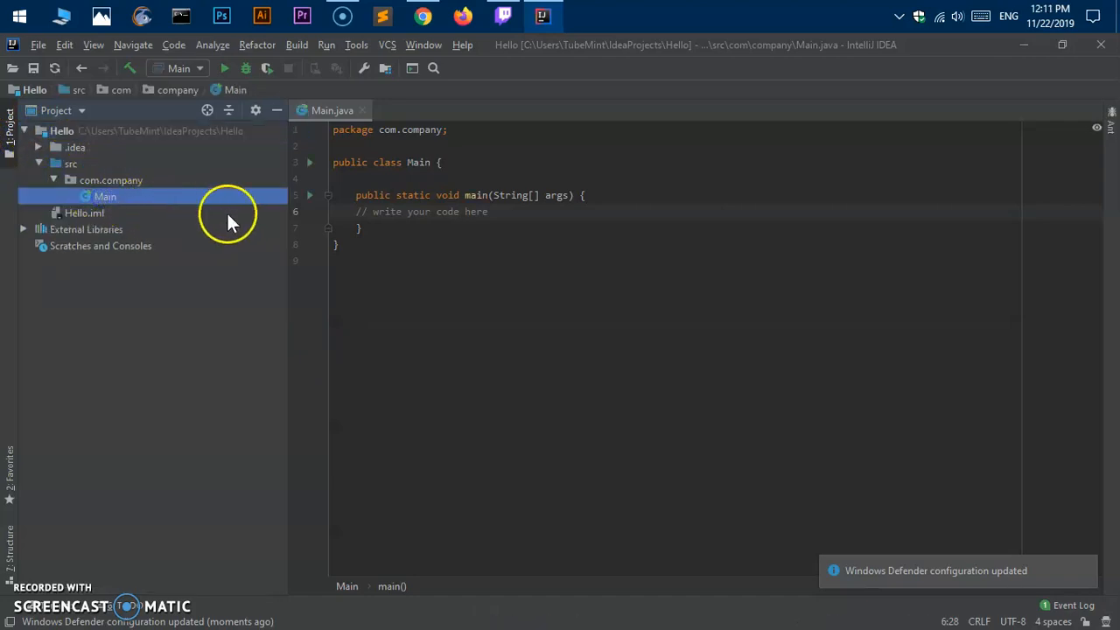
mouse_move(385, 215)
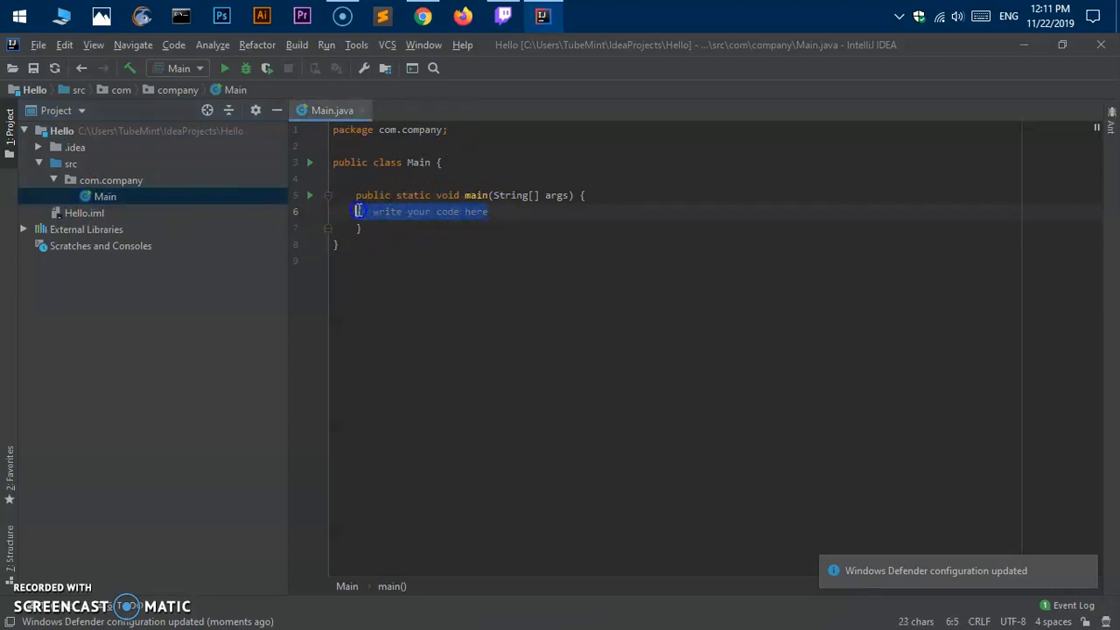
Step: Use sout to add a println of "Hello World, from IntelliJ IDEA!" in main
text(sc)
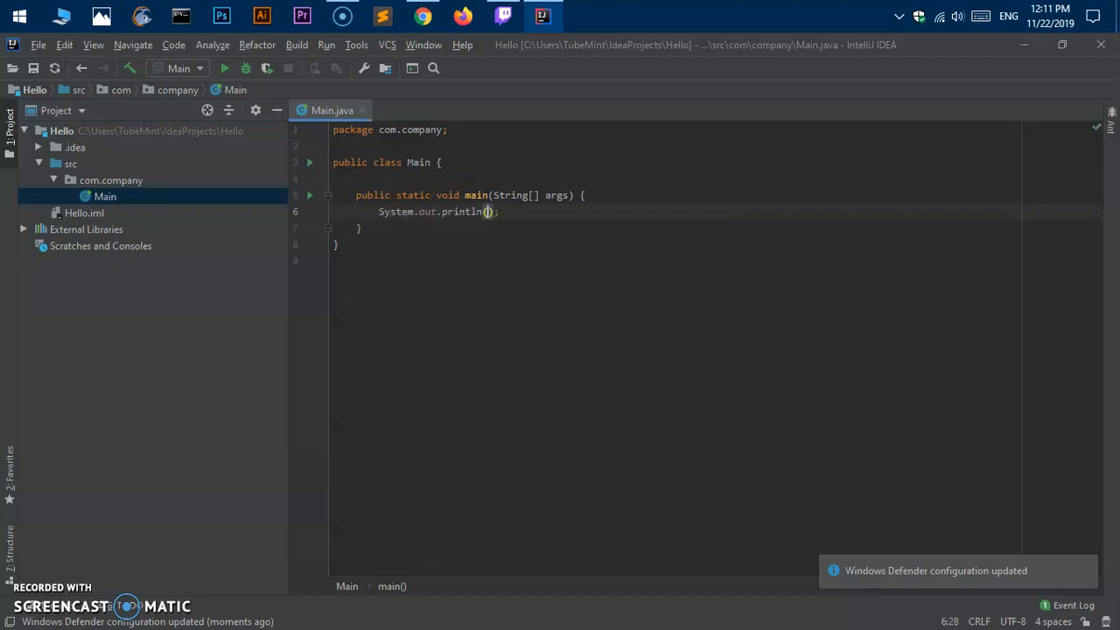
text("Hello World, from Intell)
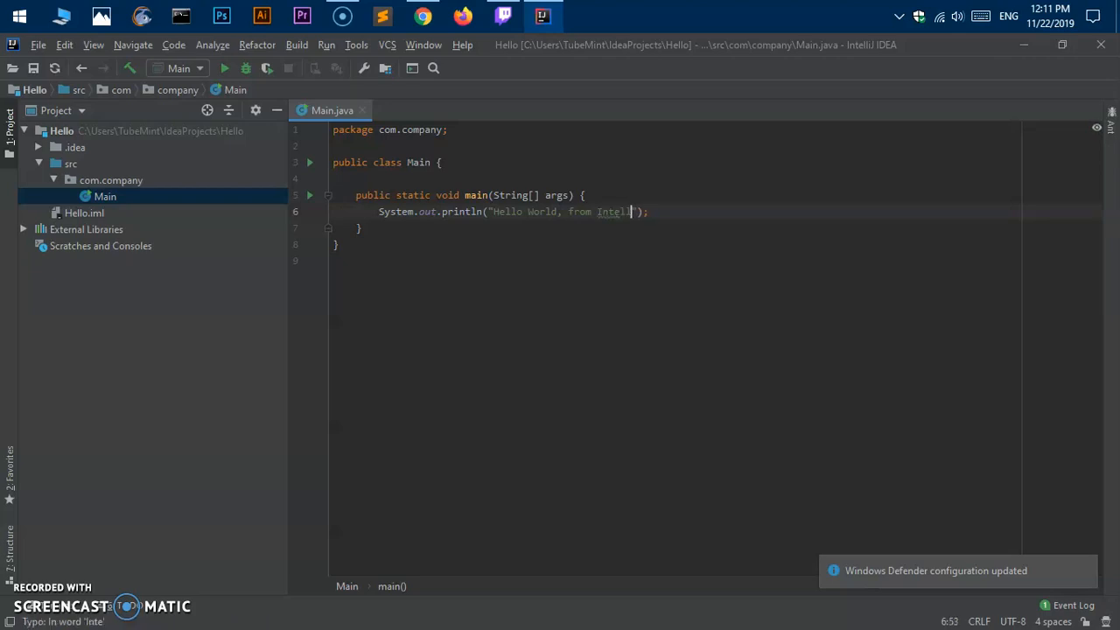
text(J IDE)
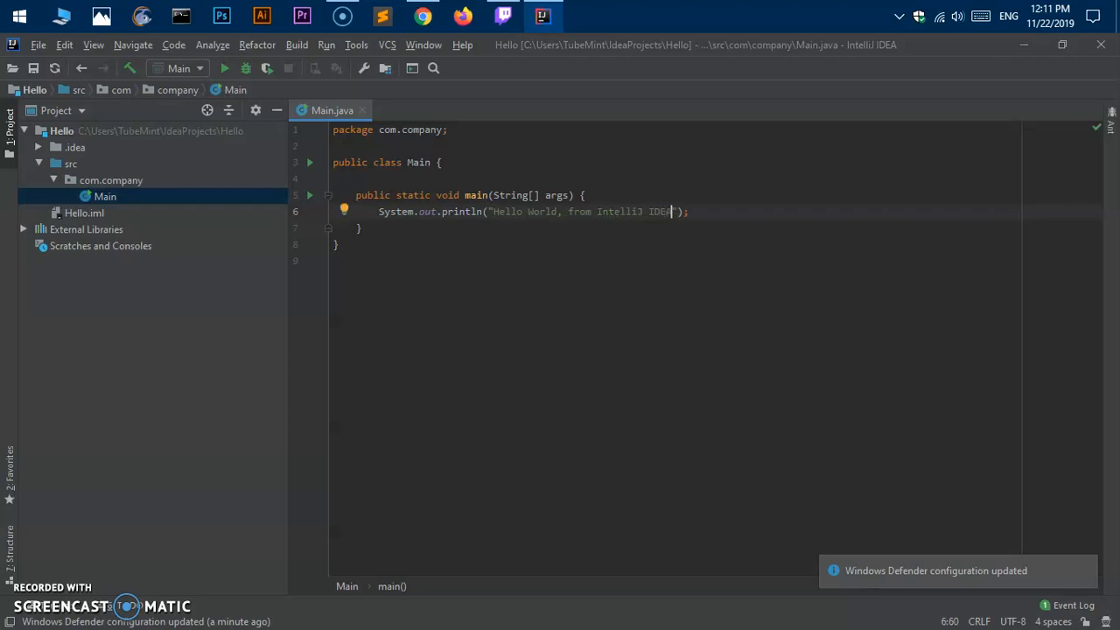
text(A!)
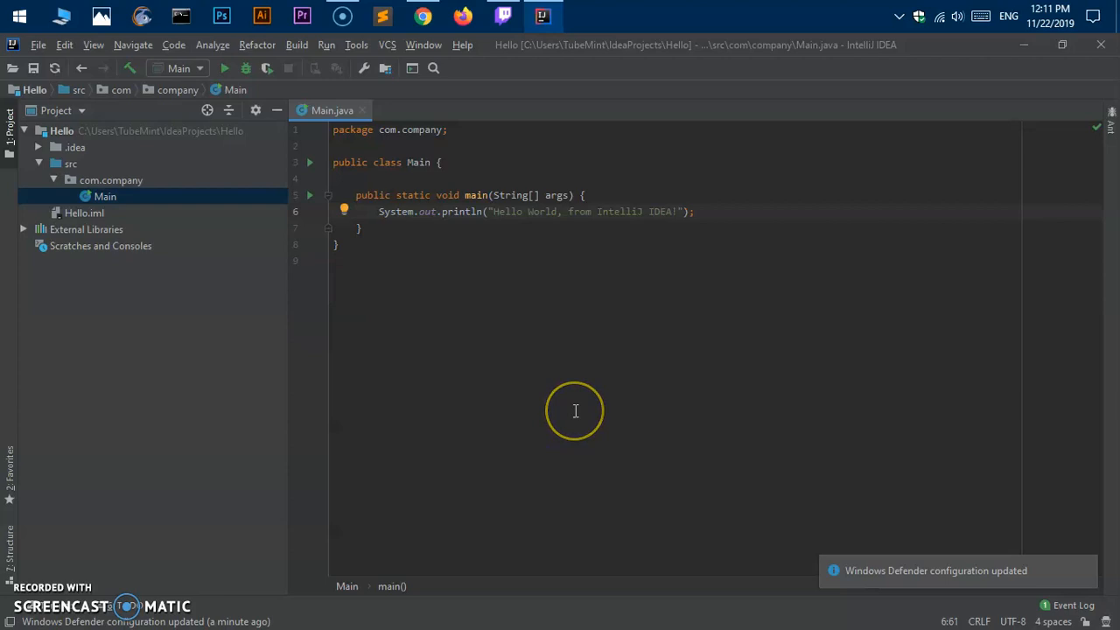
mouse_move(576, 411)
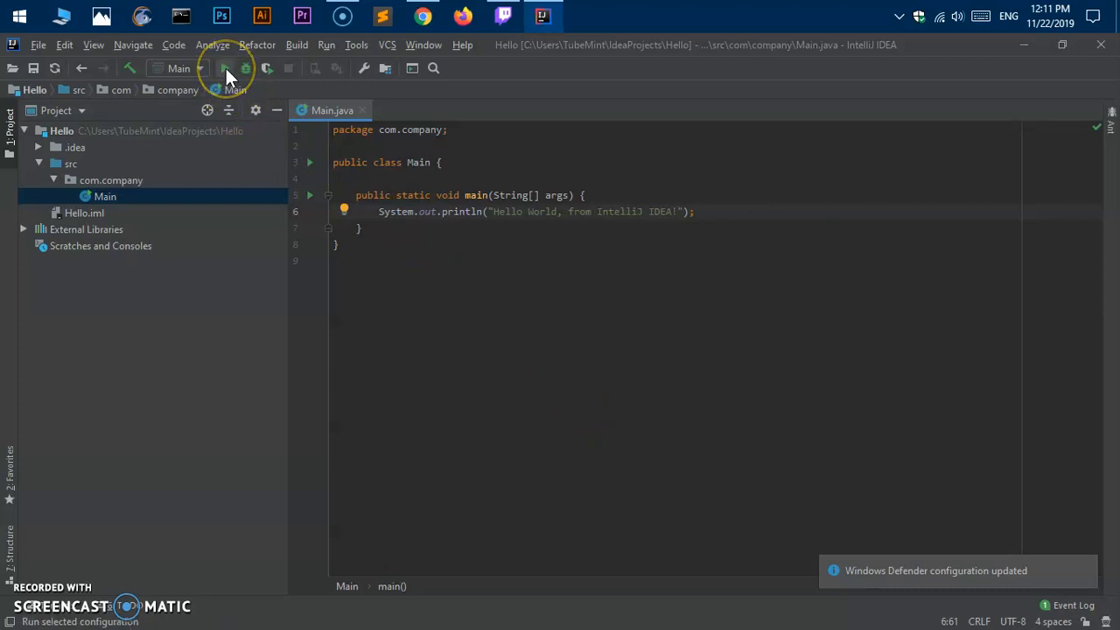
mouse_move(226, 69)
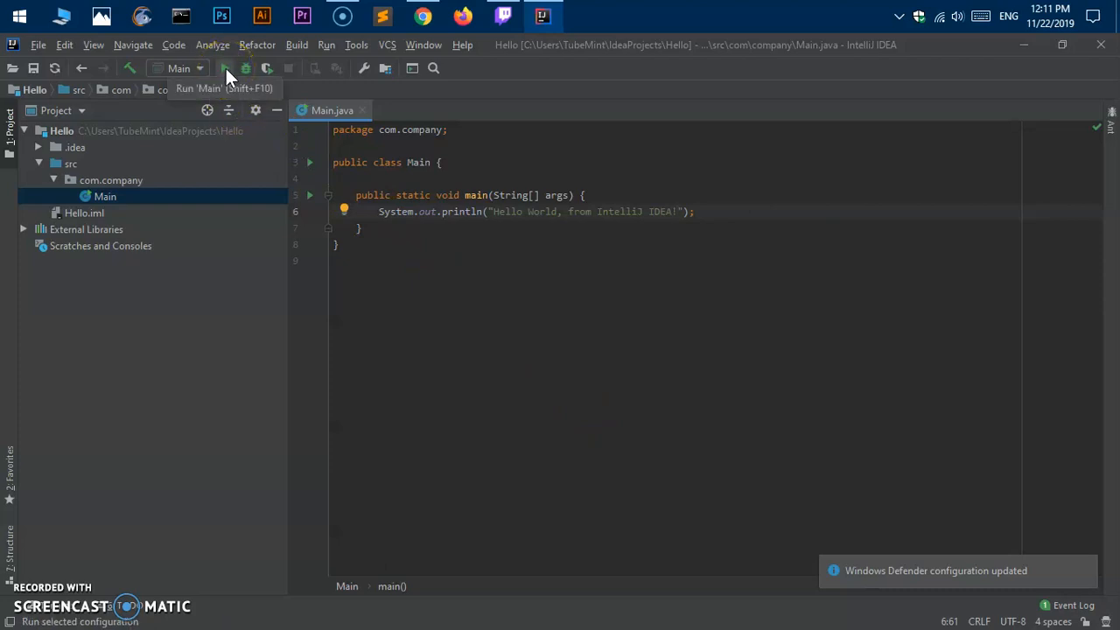
Step: Run Main and allow Java through the Windows Defender Firewall
click(225, 68)
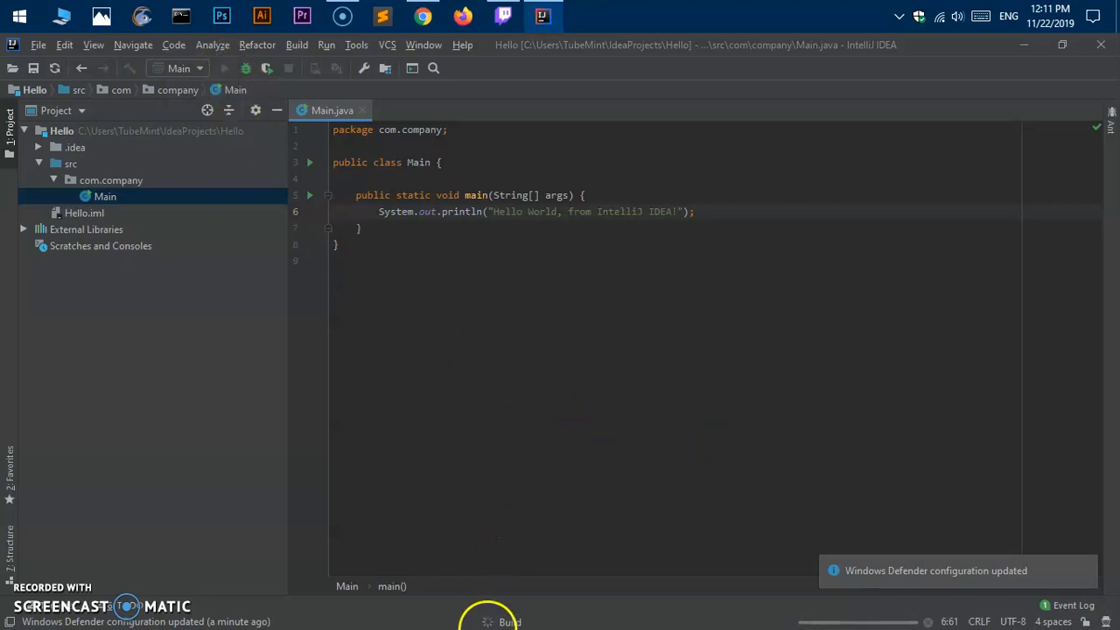
click(508, 622)
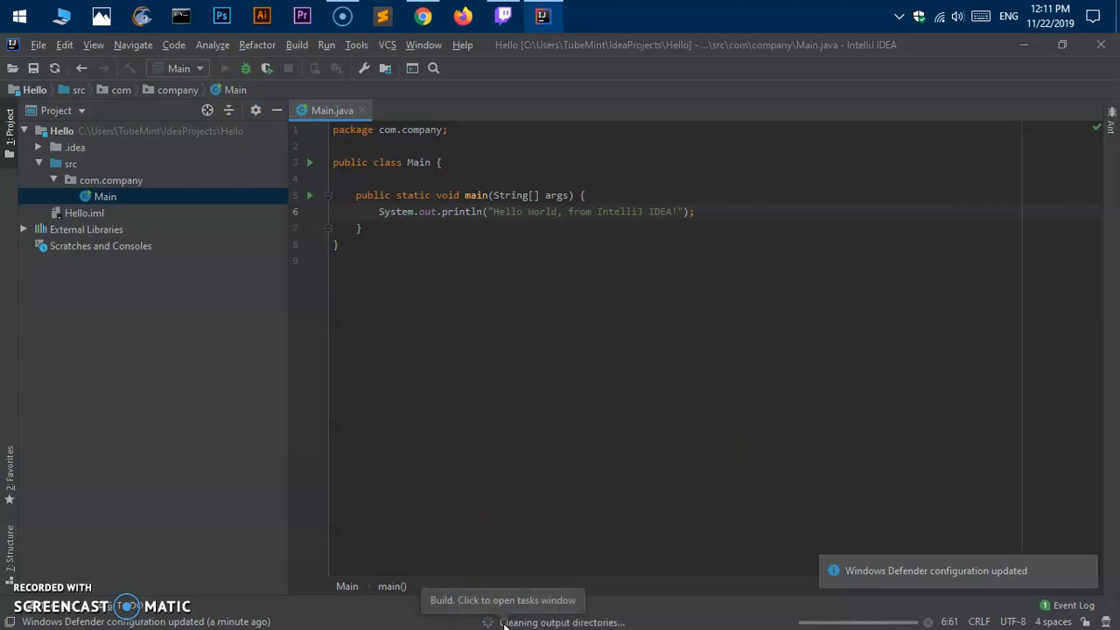
mouse_move(680, 328)
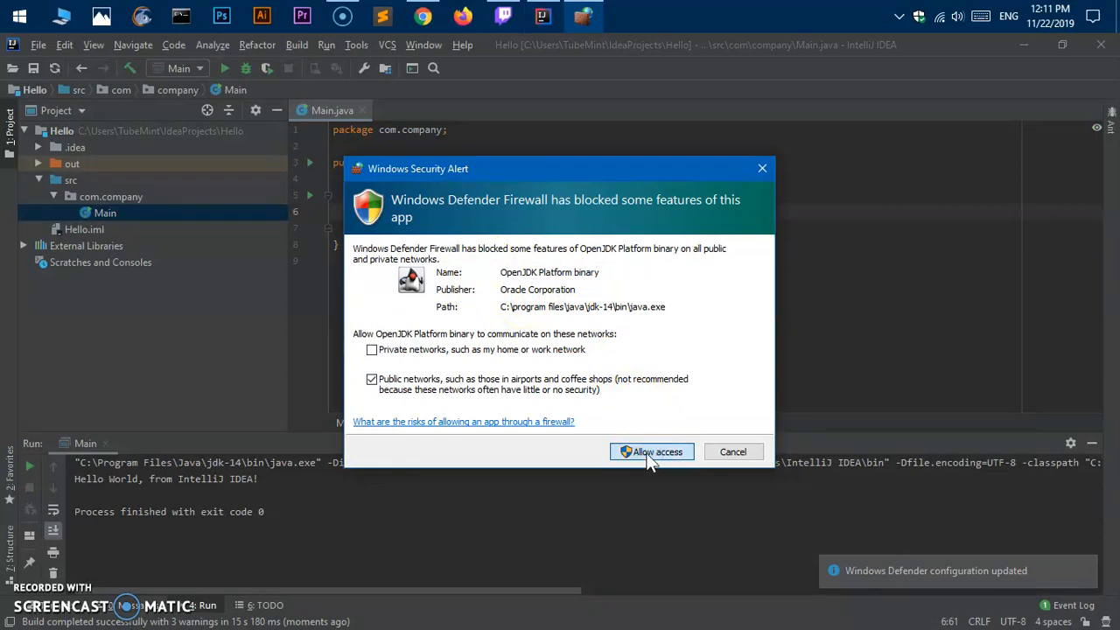
click(652, 451)
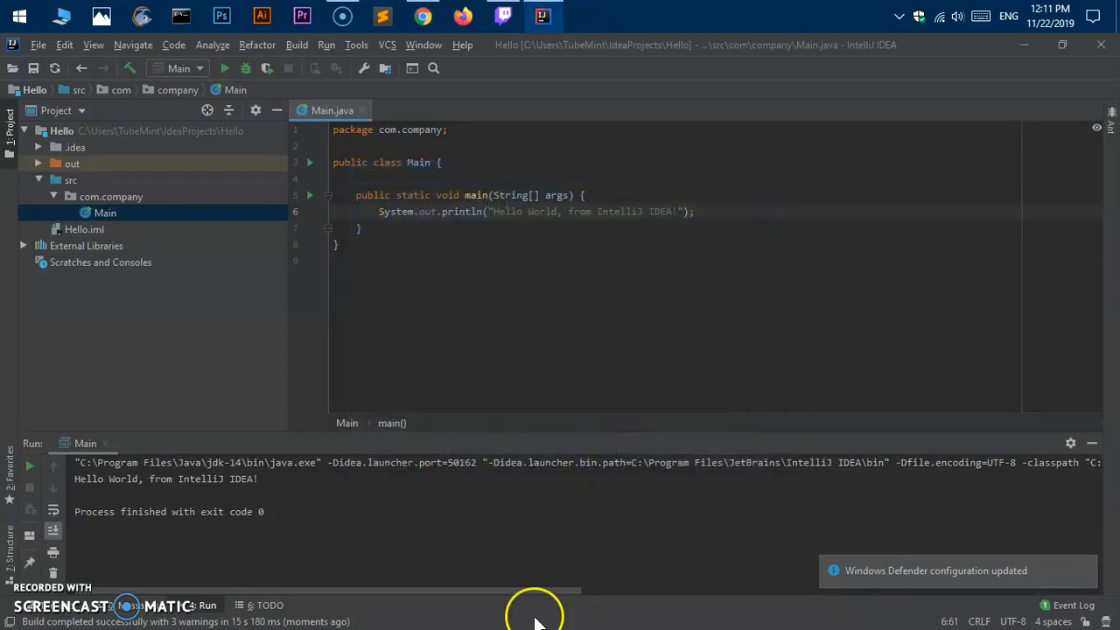
mouse_move(165, 490)
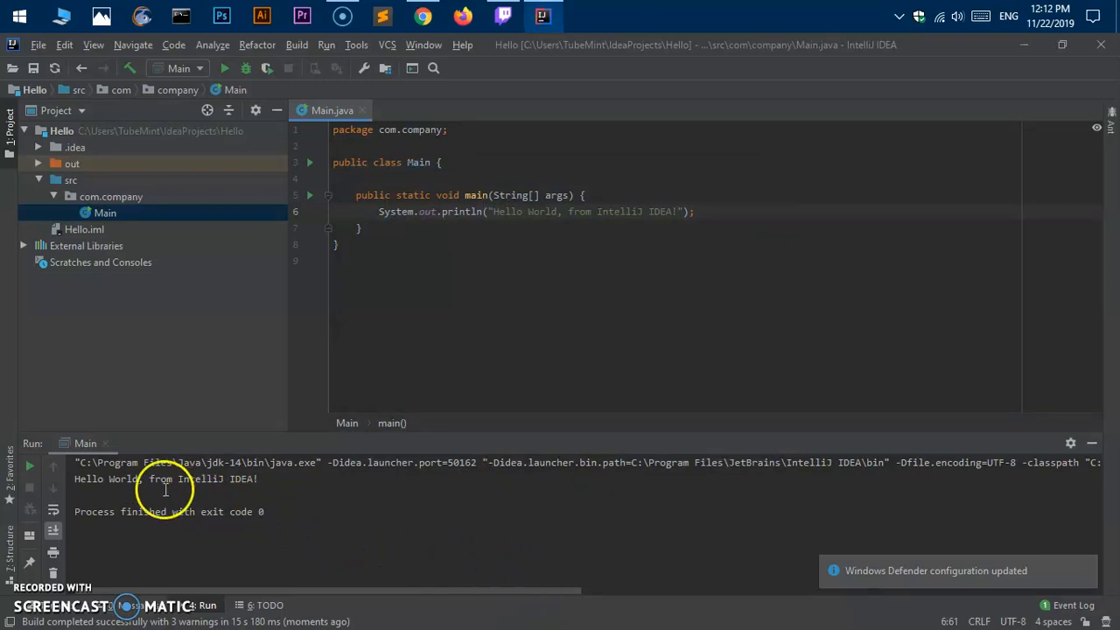